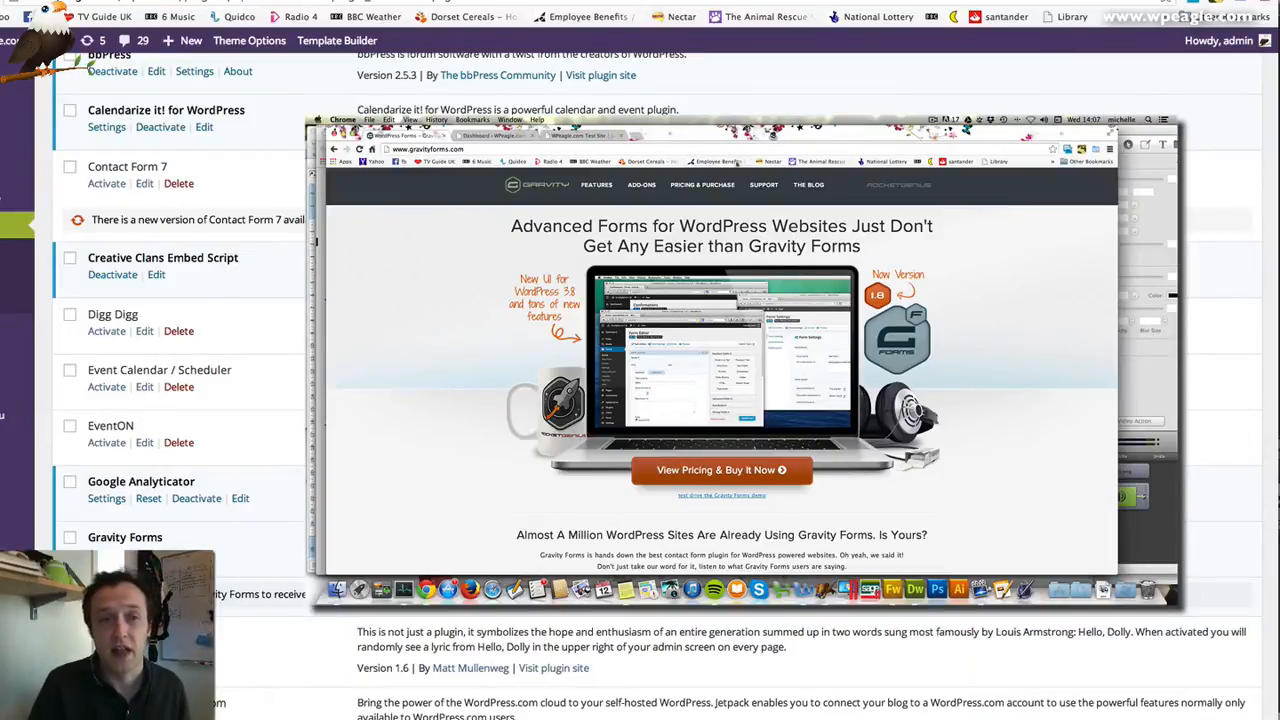
Return to the Plugins list and activate Gravity Forms
{"action": "left_click", "coordinate": [720, 470]}
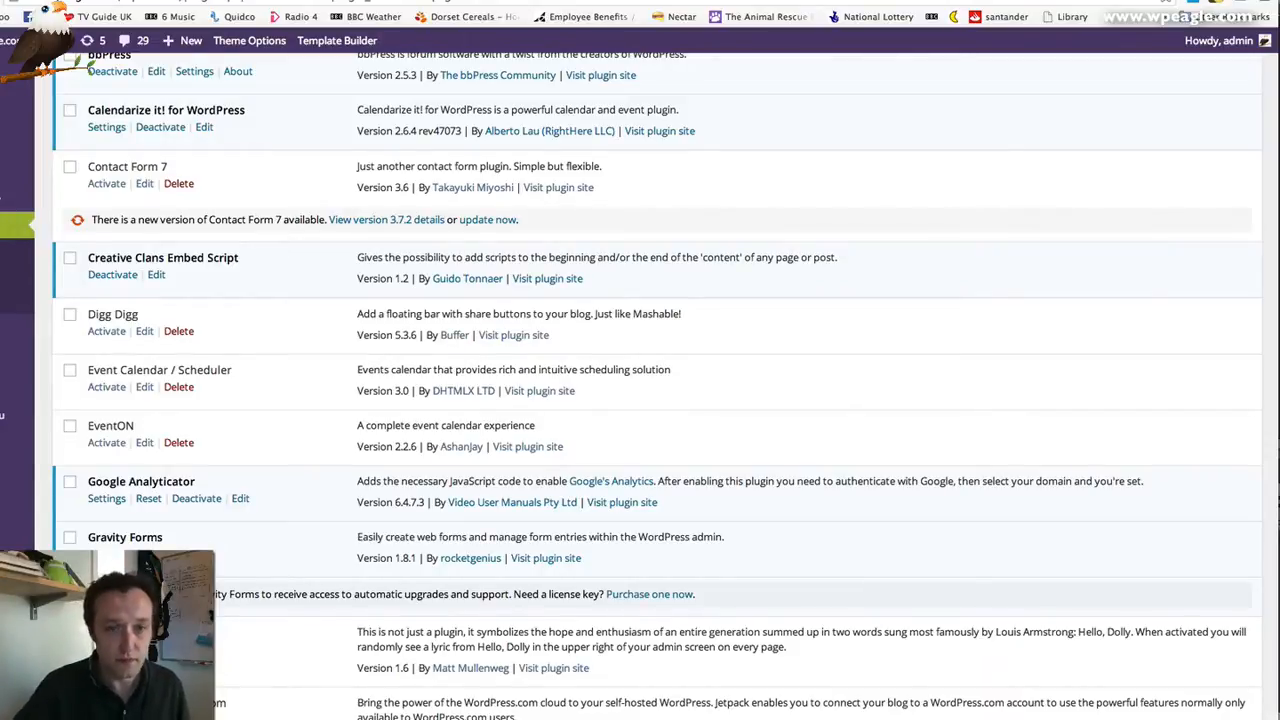
{"action": "scroll", "scroll_direction": "up", "scroll_amount": 3}
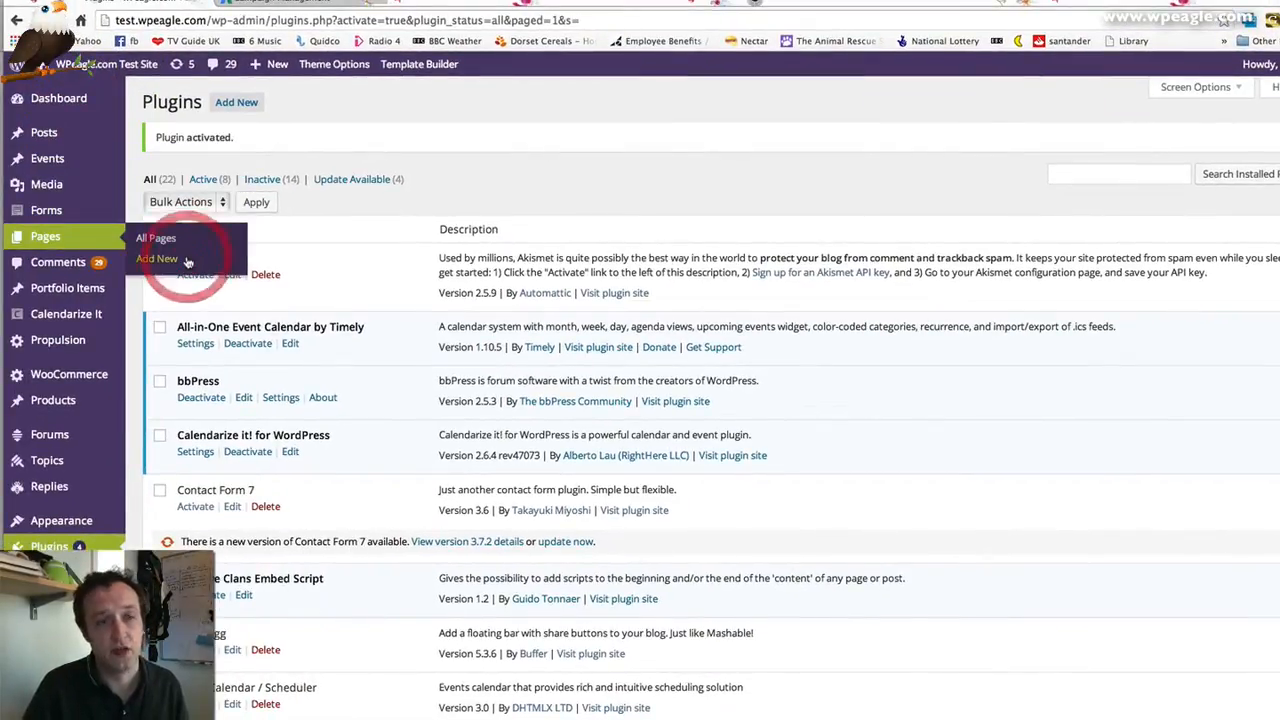
Create a new page titled "We'll be in touch soon"
{"action": "left_click", "coordinate": [156, 258]}
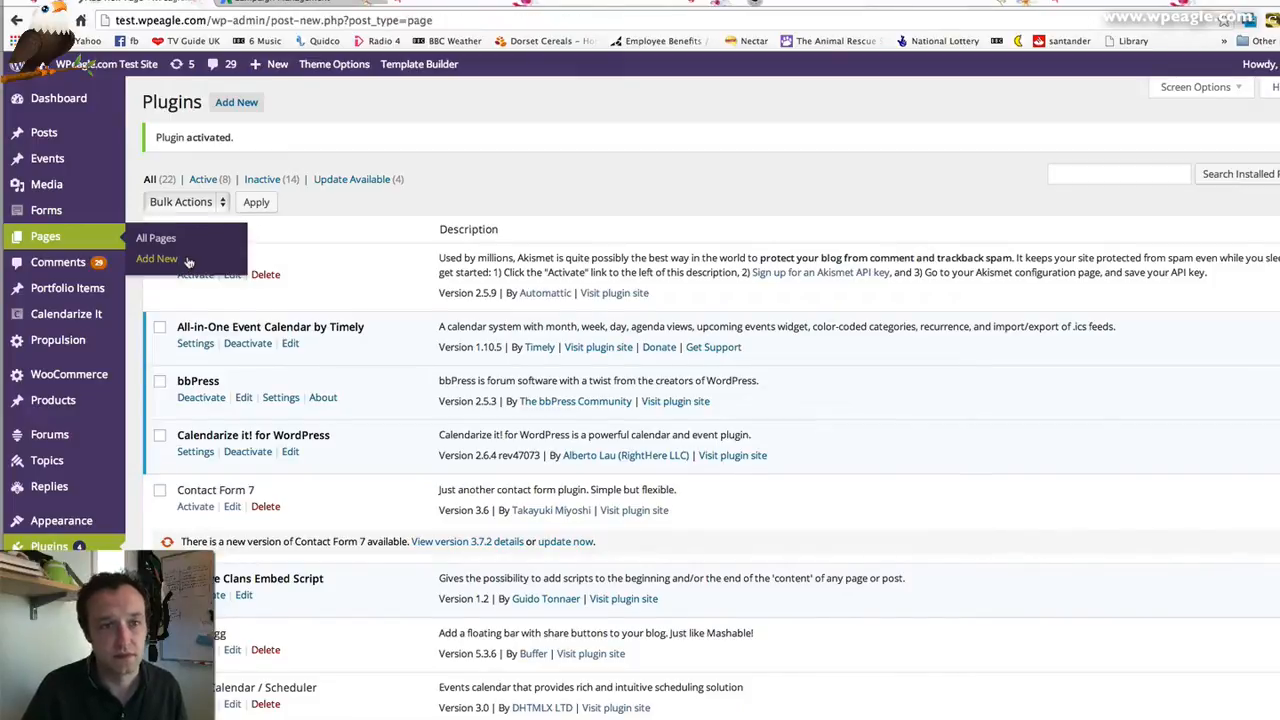
{"action": "left_click", "coordinate": [156, 258]}
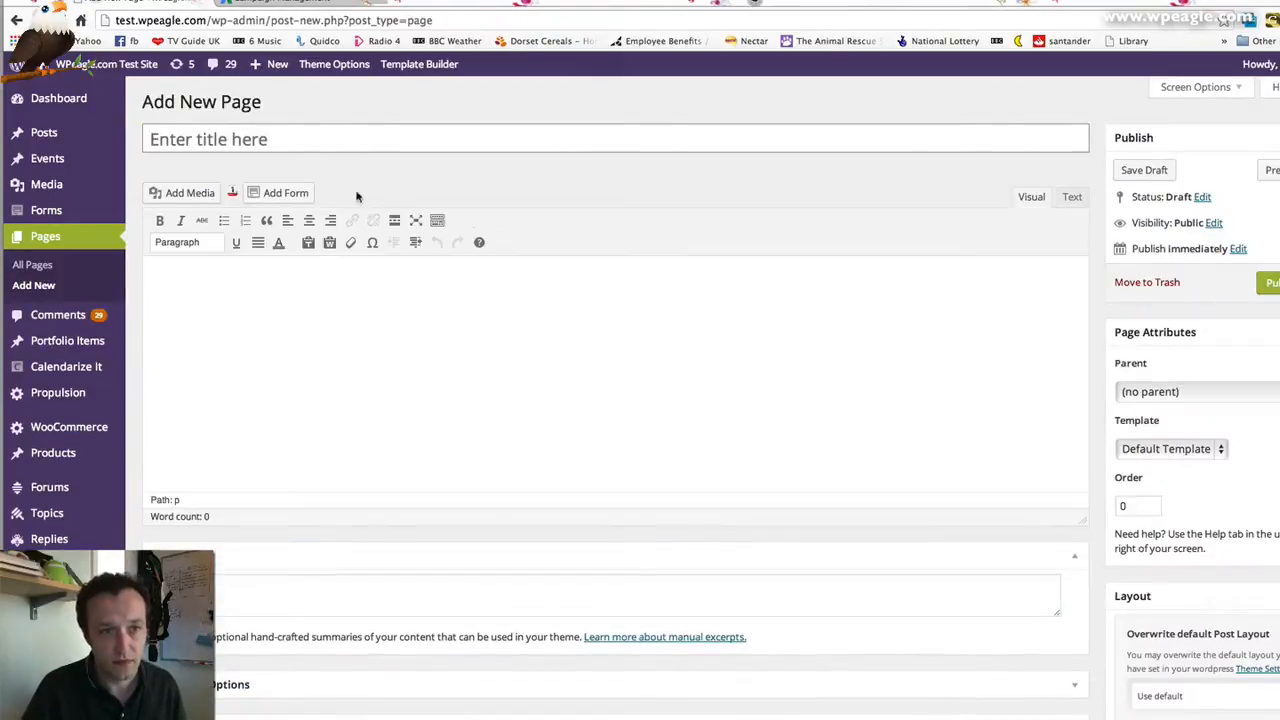
{"action": "left_click", "coordinate": [388, 138]}
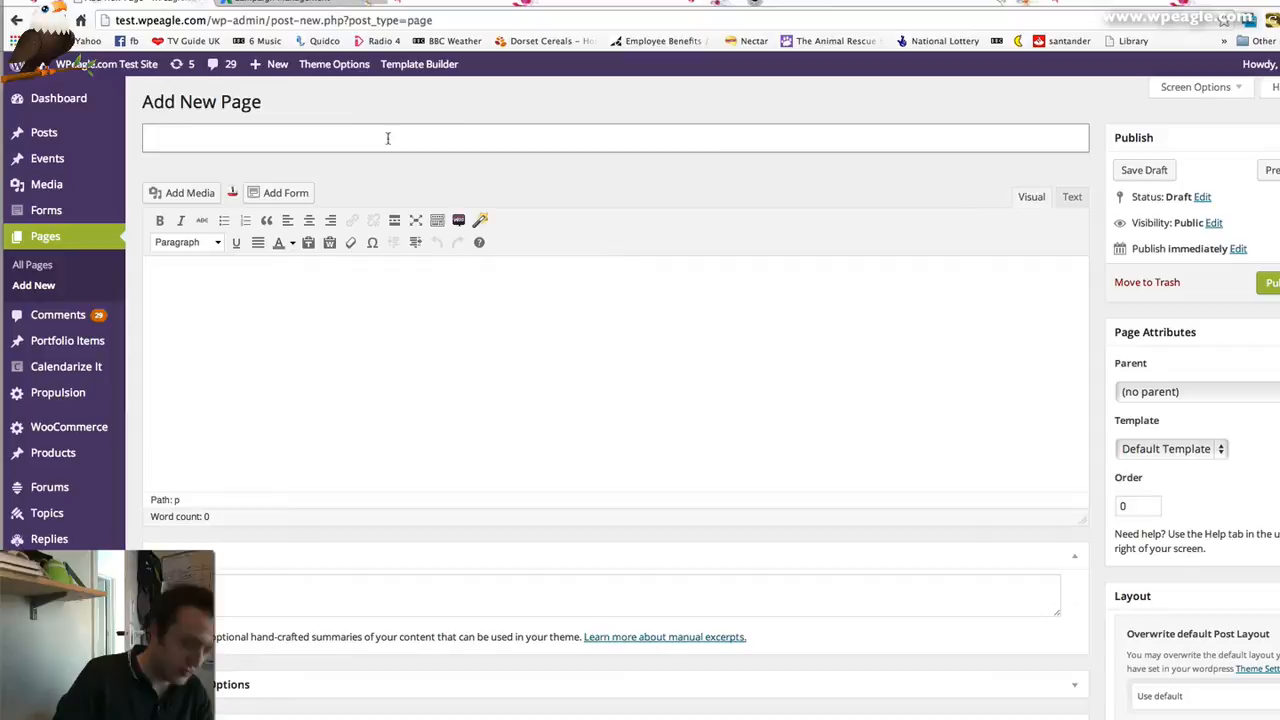
{"action": "type", "text": "We'll be"}
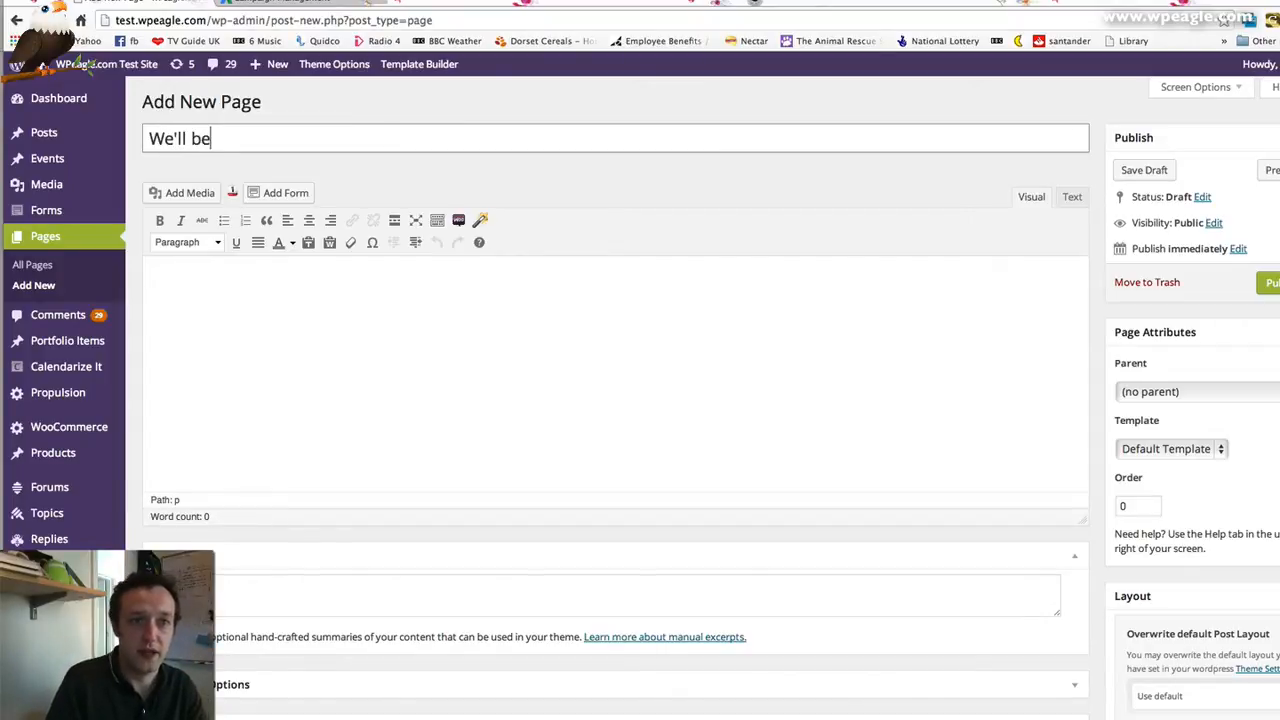
{"action": "type", "text": "in touch soon"}
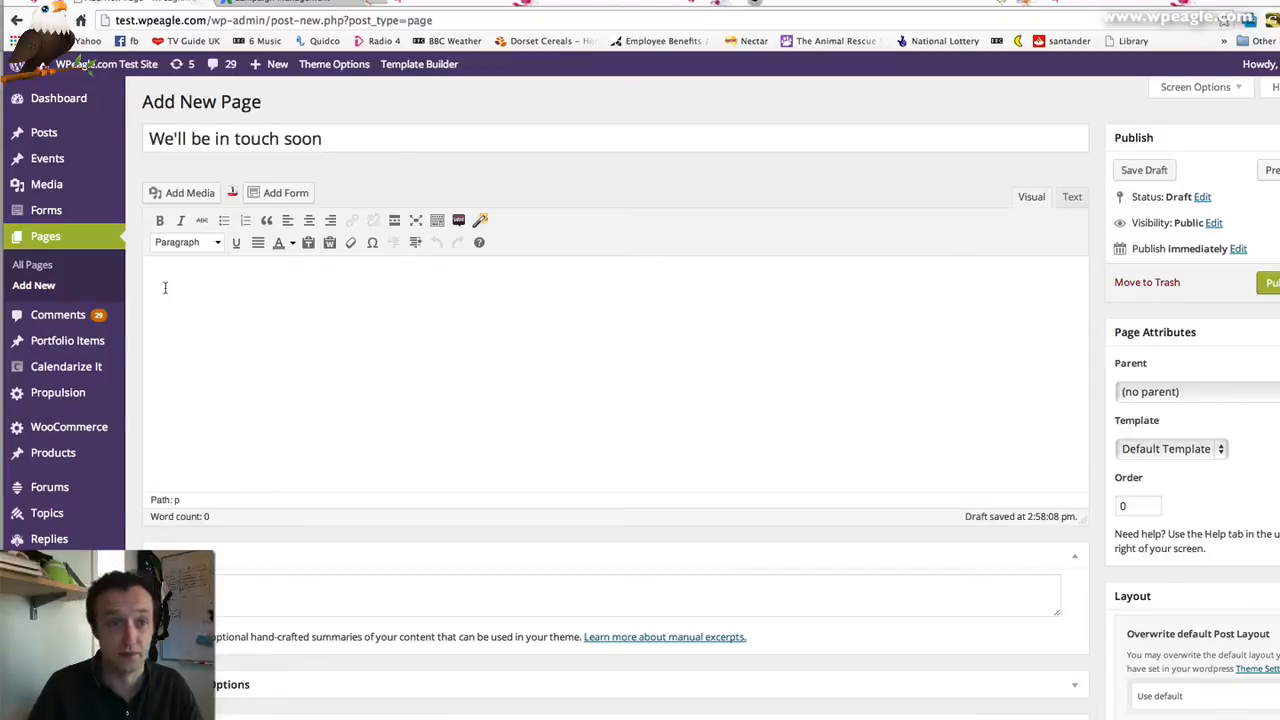
Write the body text "Thanks for getting in touch. We'll call you ASAP."
{"action": "type", "text": "T"}
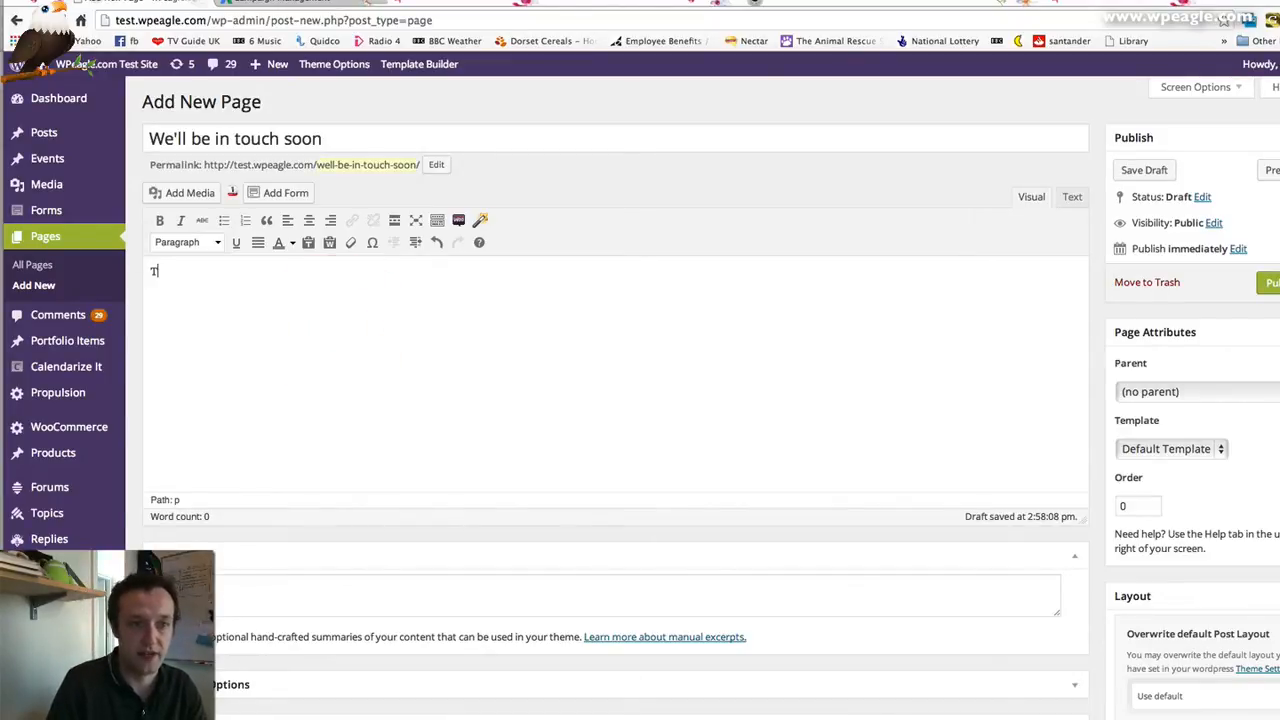
{"action": "type", "text": "Thanks for gettin"}
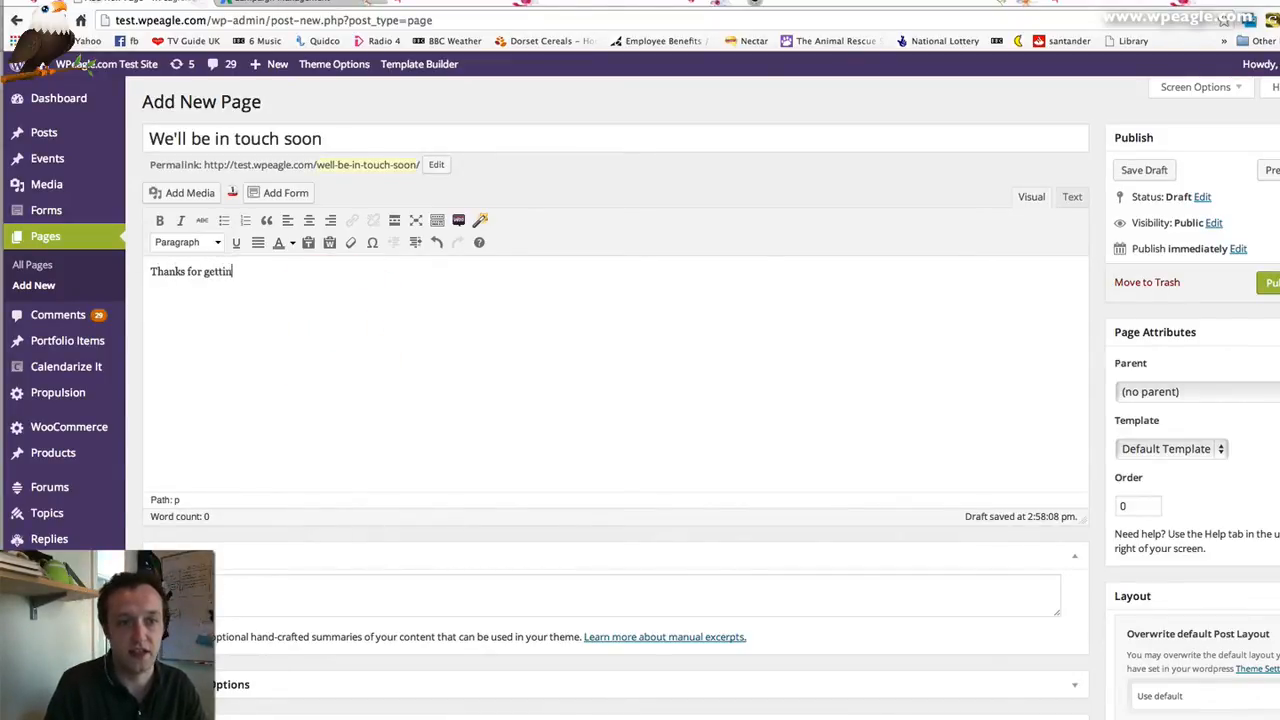
{"action": "type", "text": "g in touch. We'll"}
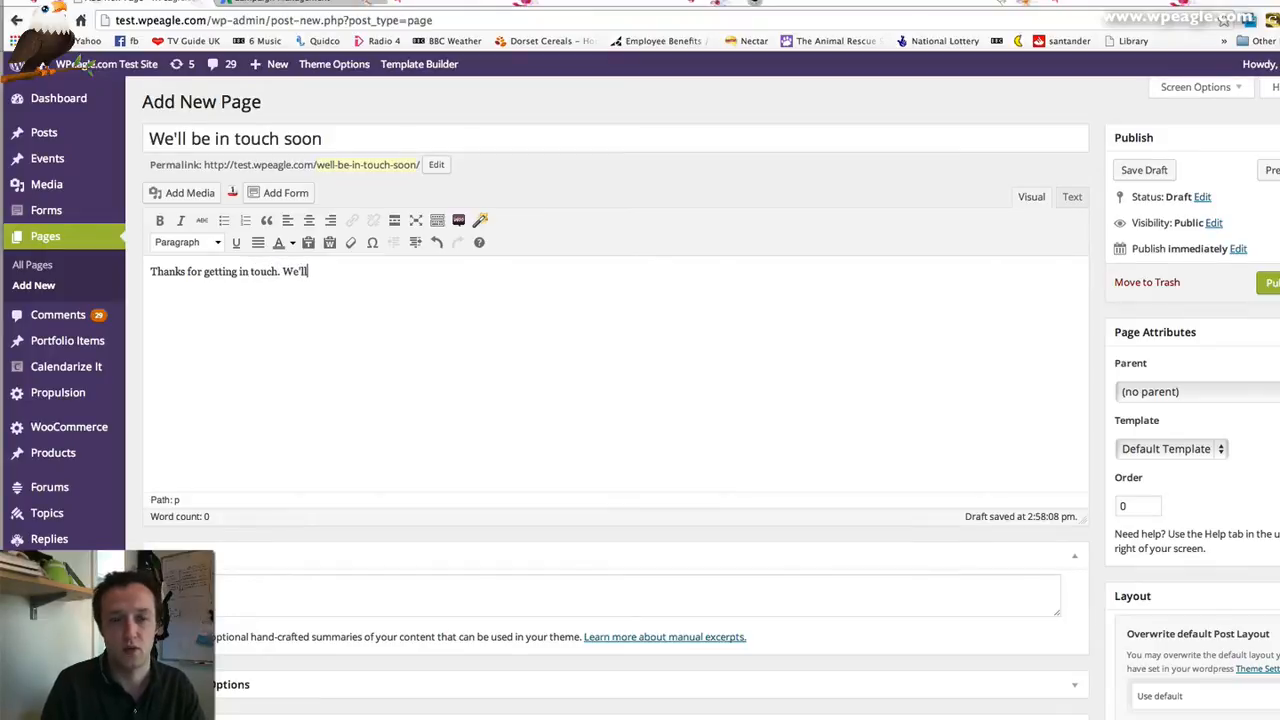
{"action": "type", "text": "call you ASAP."}
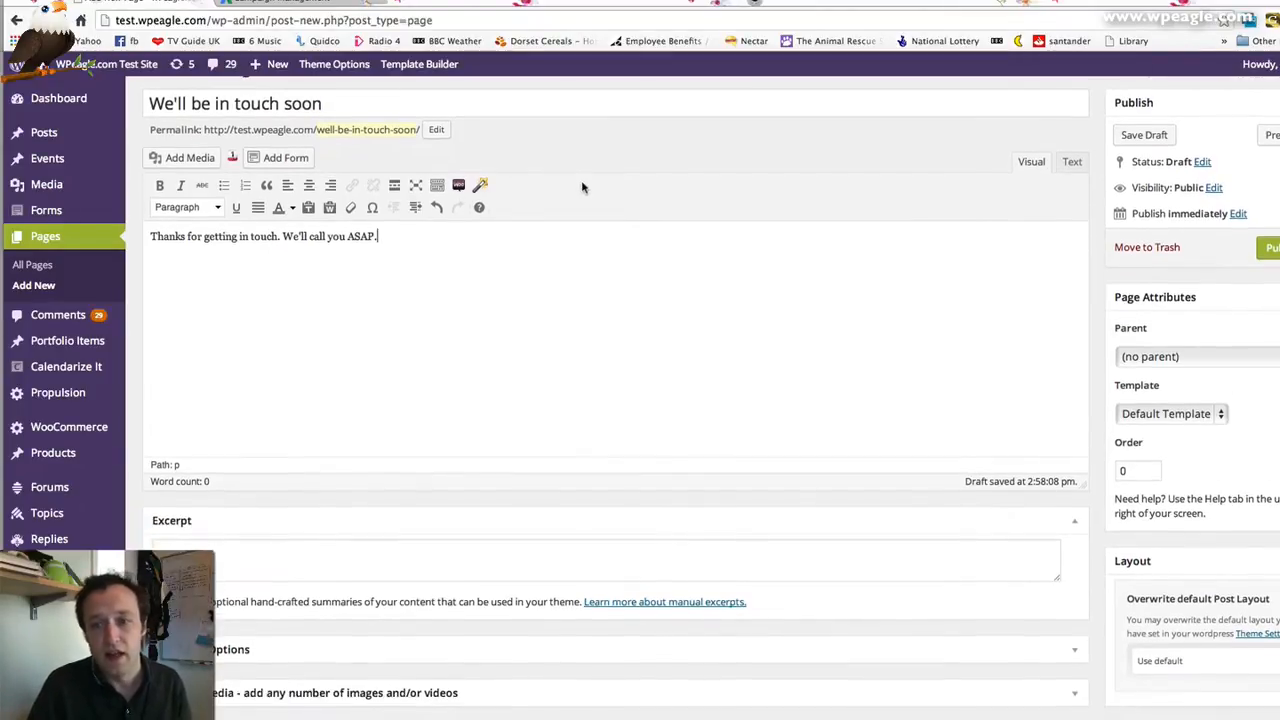
{"action": "scroll", "scroll_direction": "down", "scroll_amount": 3}
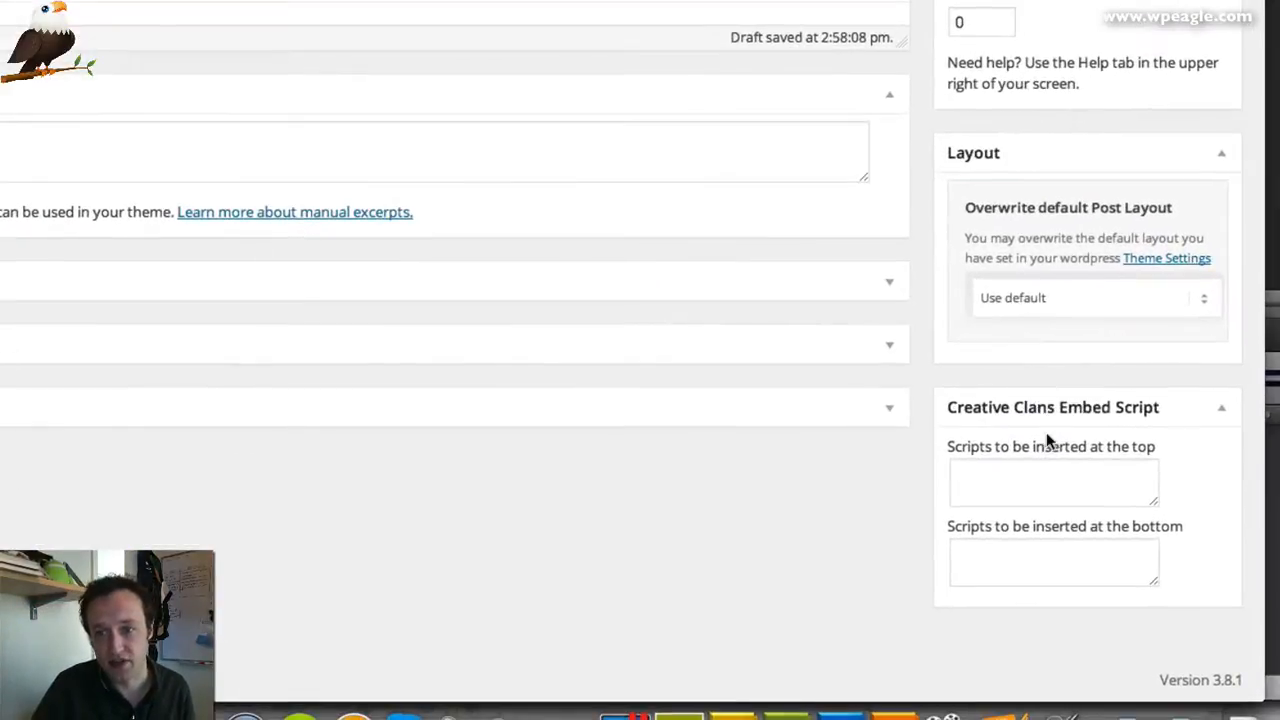
{"action": "mouse_move", "coordinate": [988, 592]}
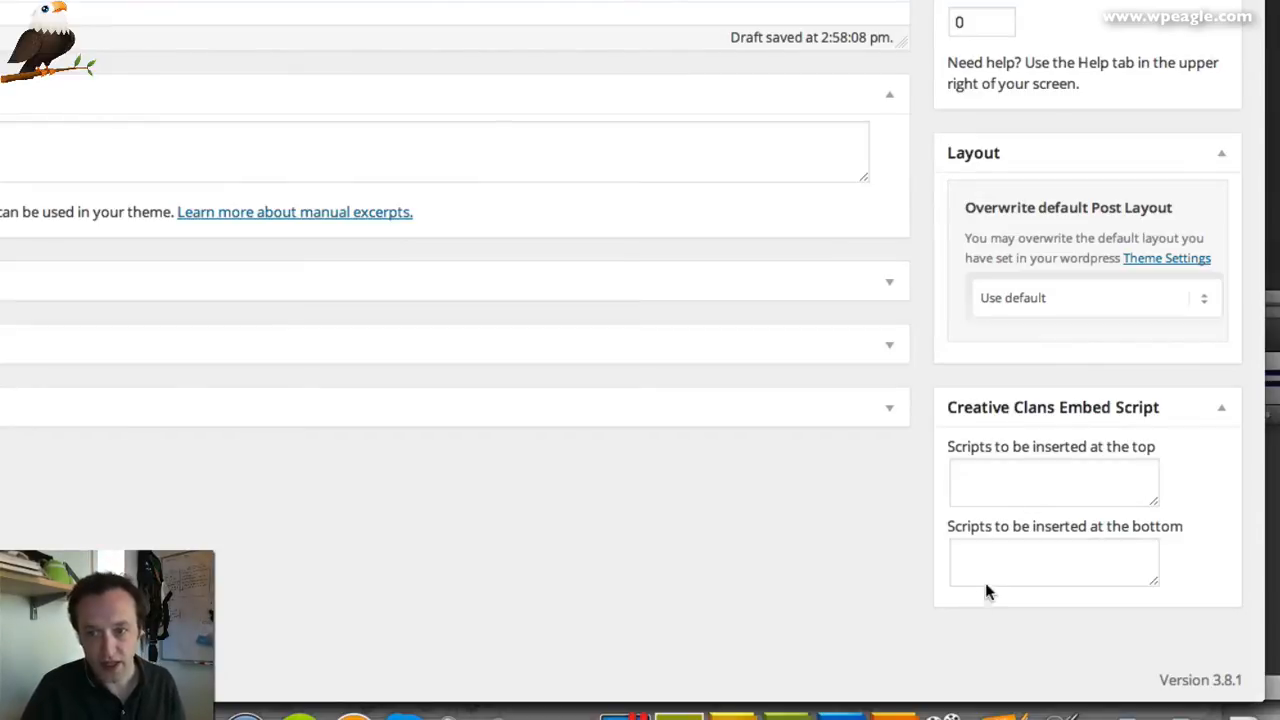
{"action": "mouse_move", "coordinate": [1088, 542]}
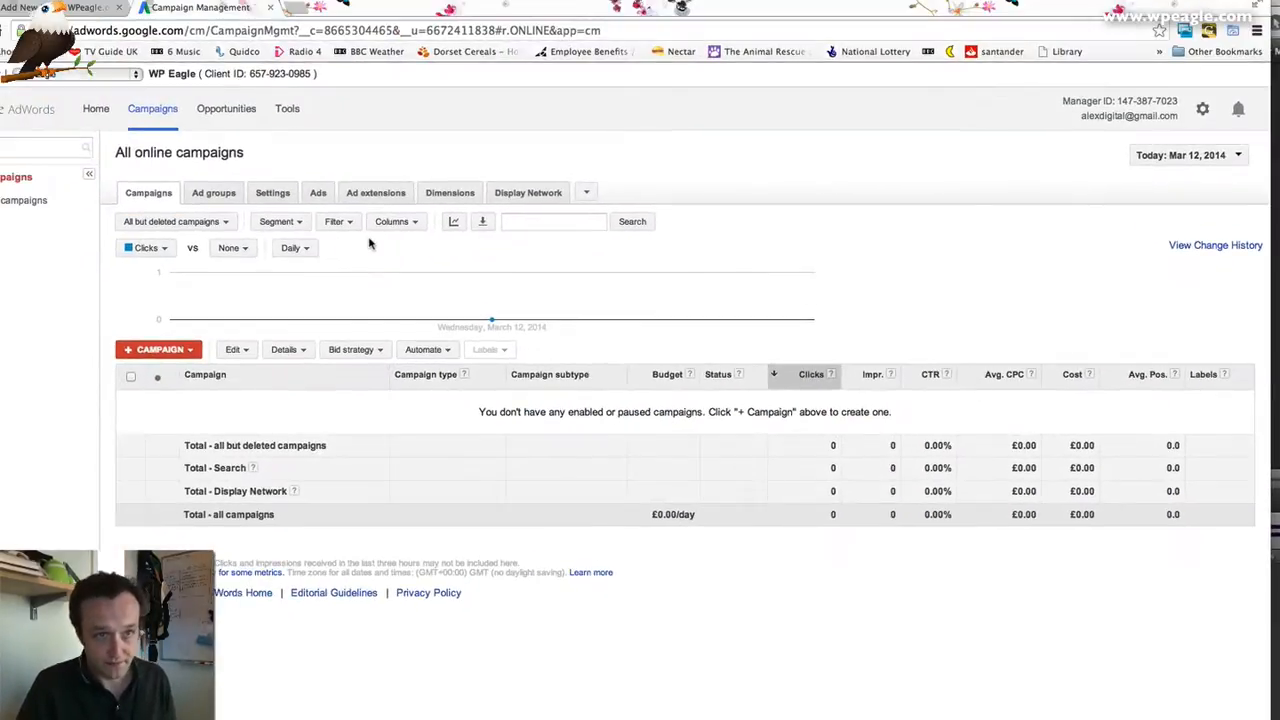
{"action": "mouse_move", "coordinate": [490, 270]}
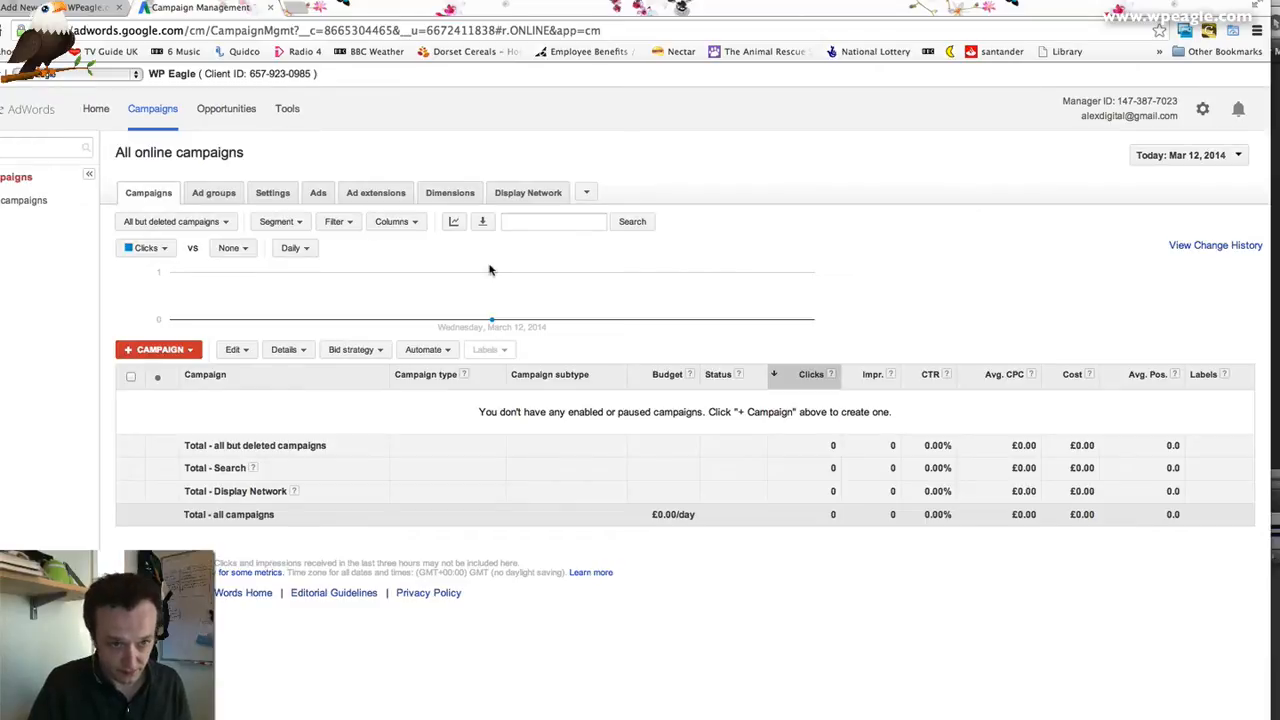
{"action": "mouse_move", "coordinate": [484, 164]}
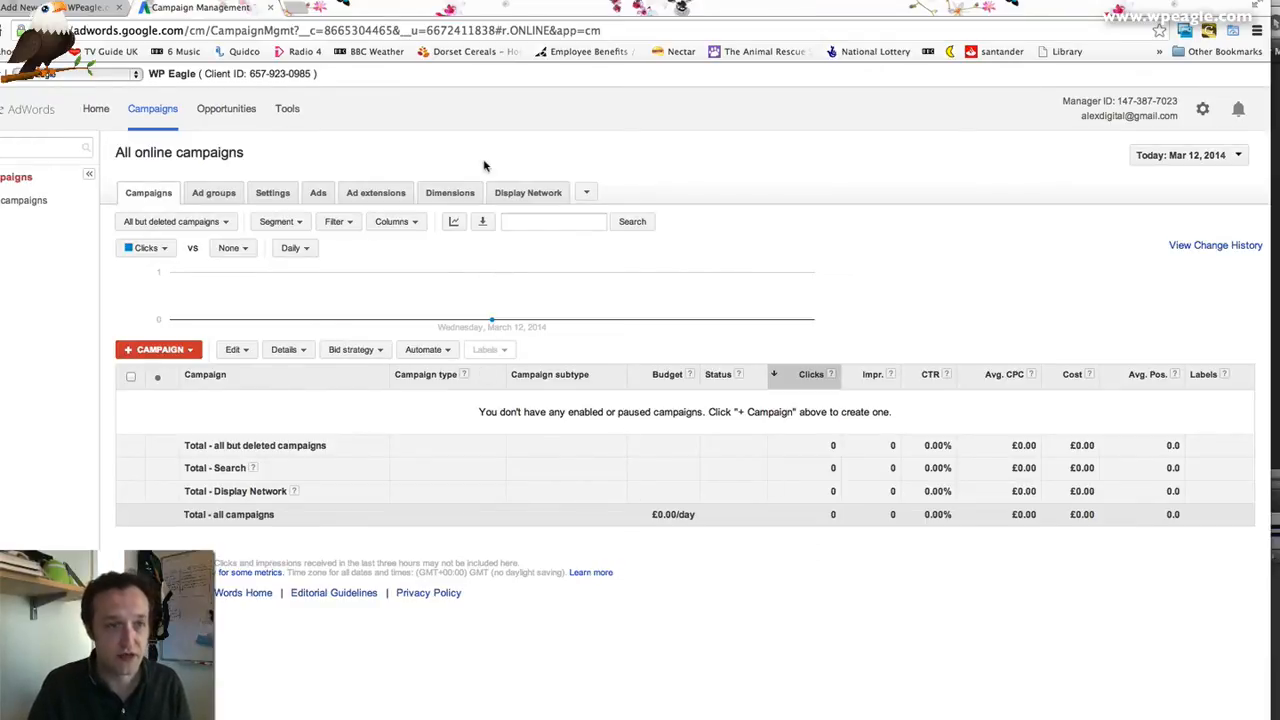
{"action": "mouse_move", "coordinate": [350, 276]}
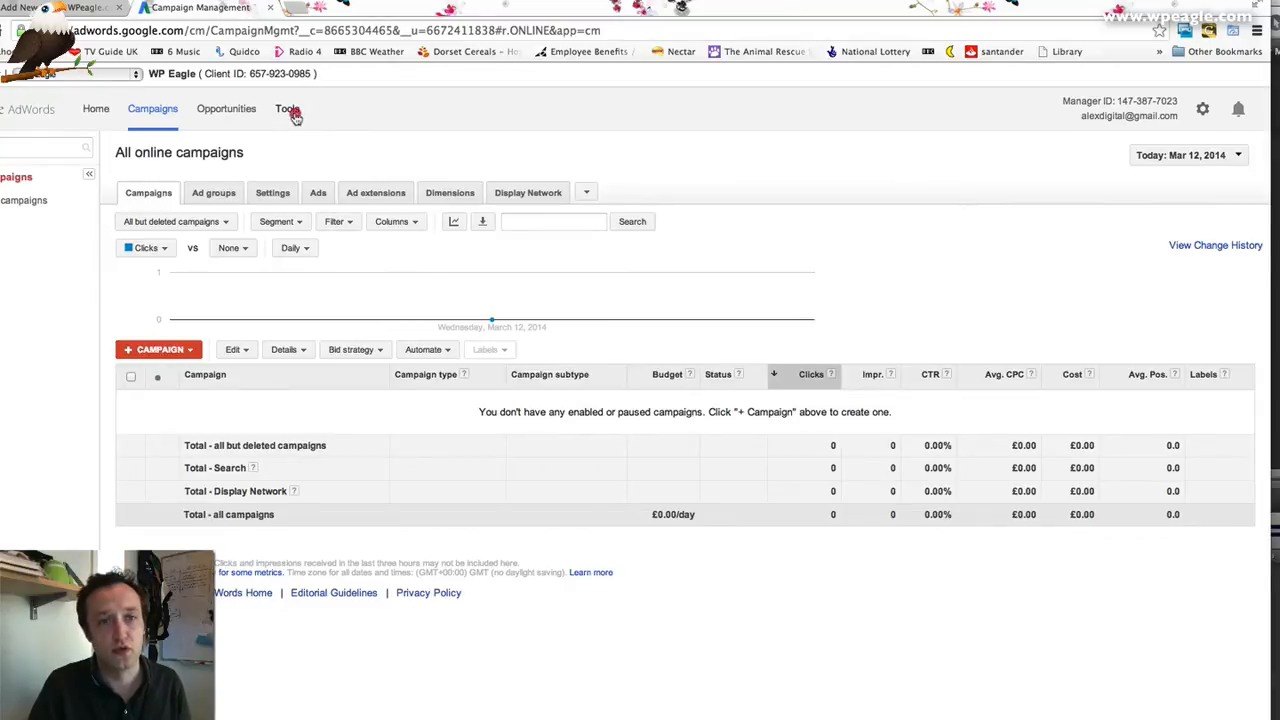
Go to Conversions from the AdWords Tools menu
{"action": "left_click", "coordinate": [288, 108]}
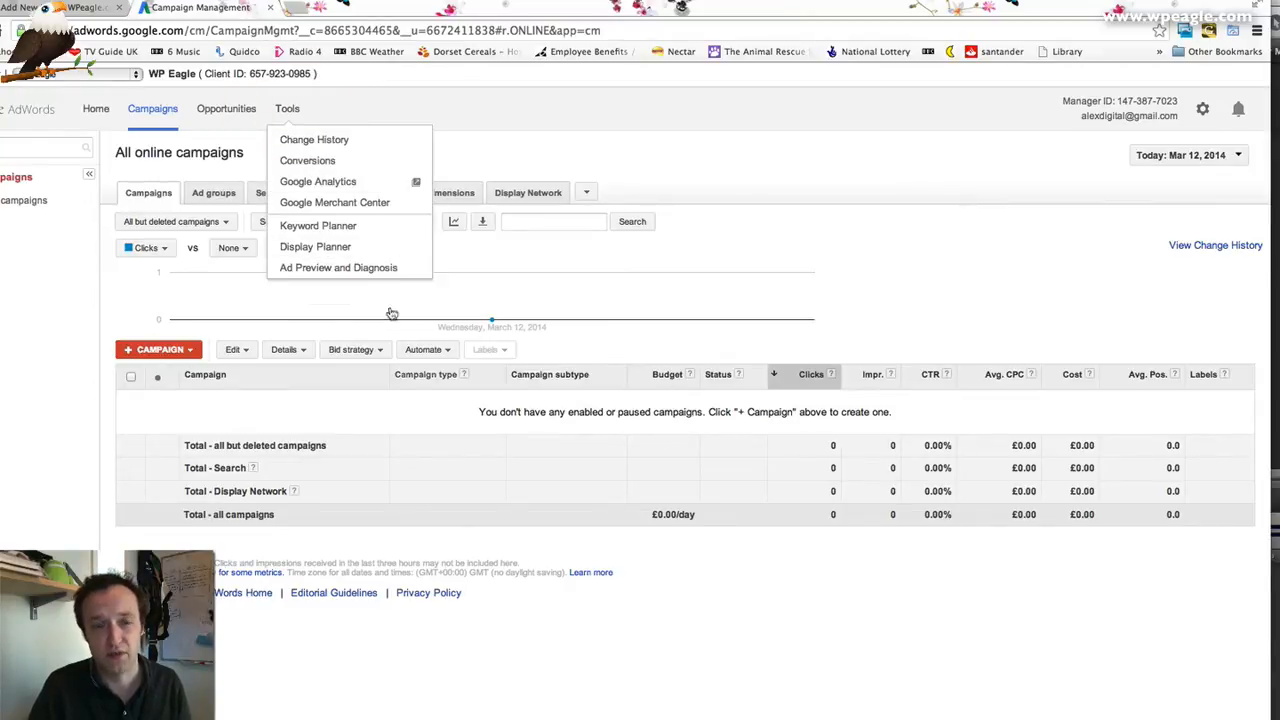
{"action": "mouse_move", "coordinate": [308, 160]}
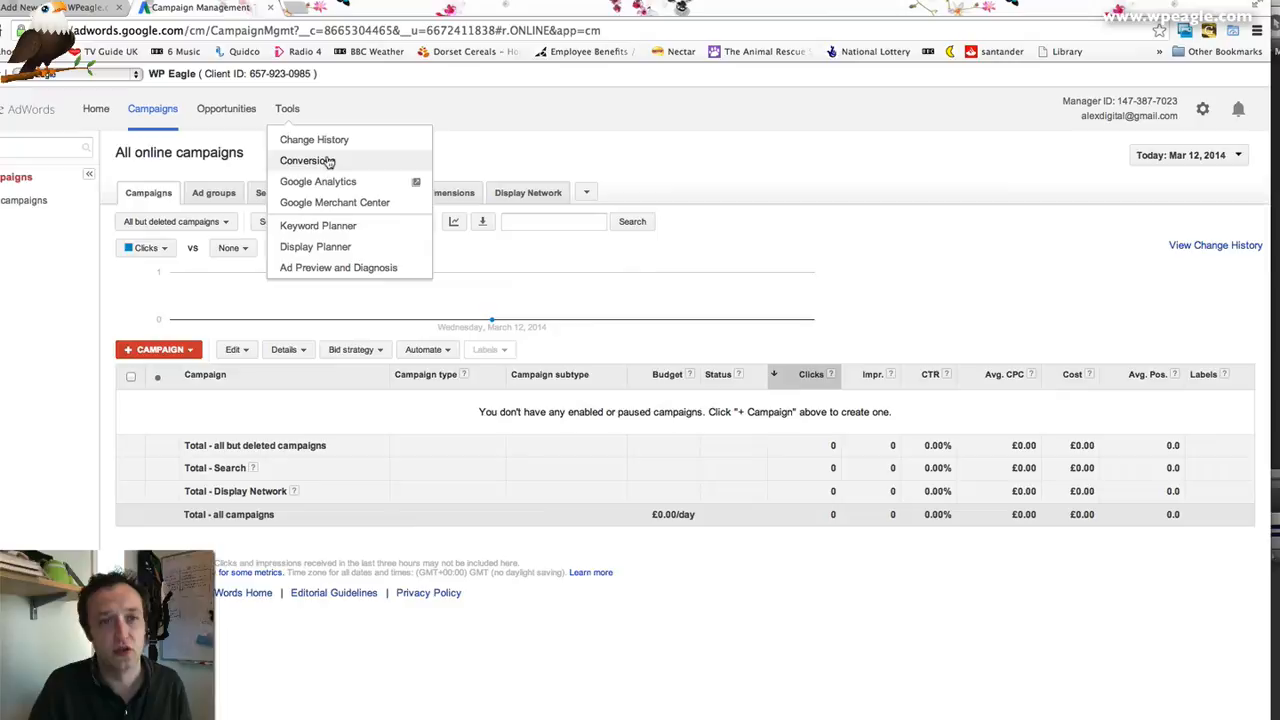
{"action": "left_click", "coordinate": [308, 160]}
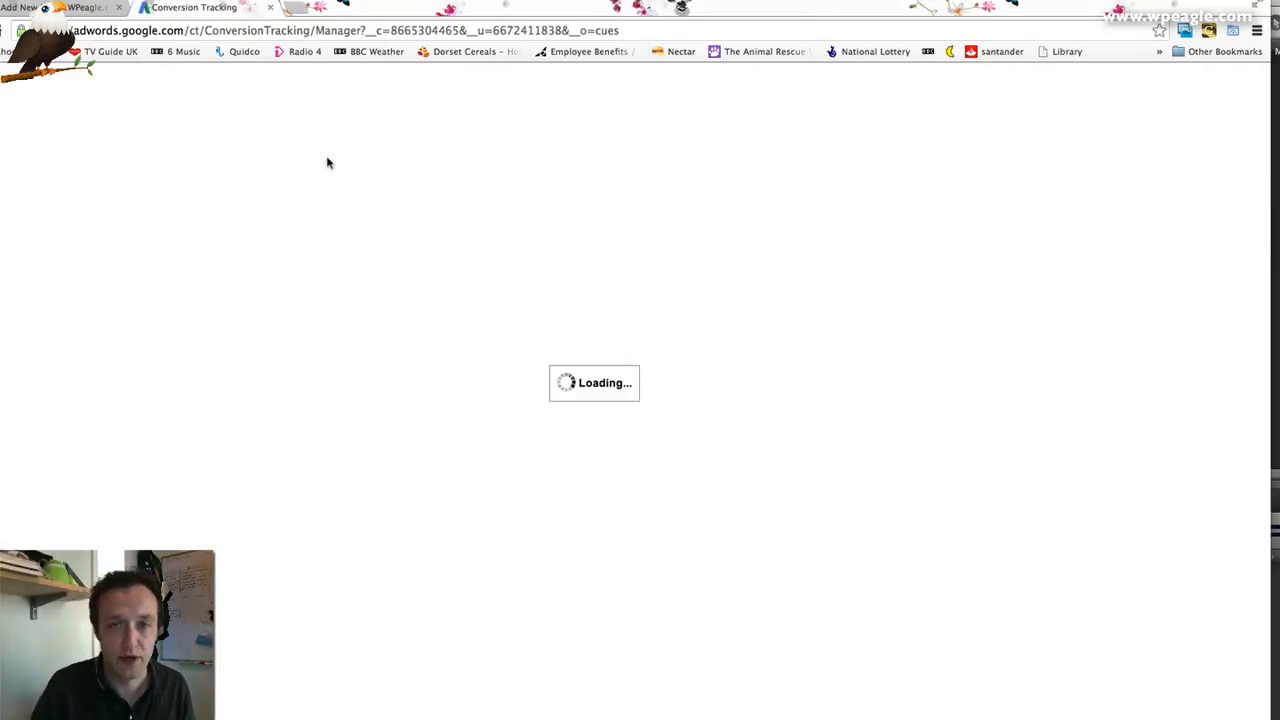
{"action": "mouse_move", "coordinate": [840, 470]}
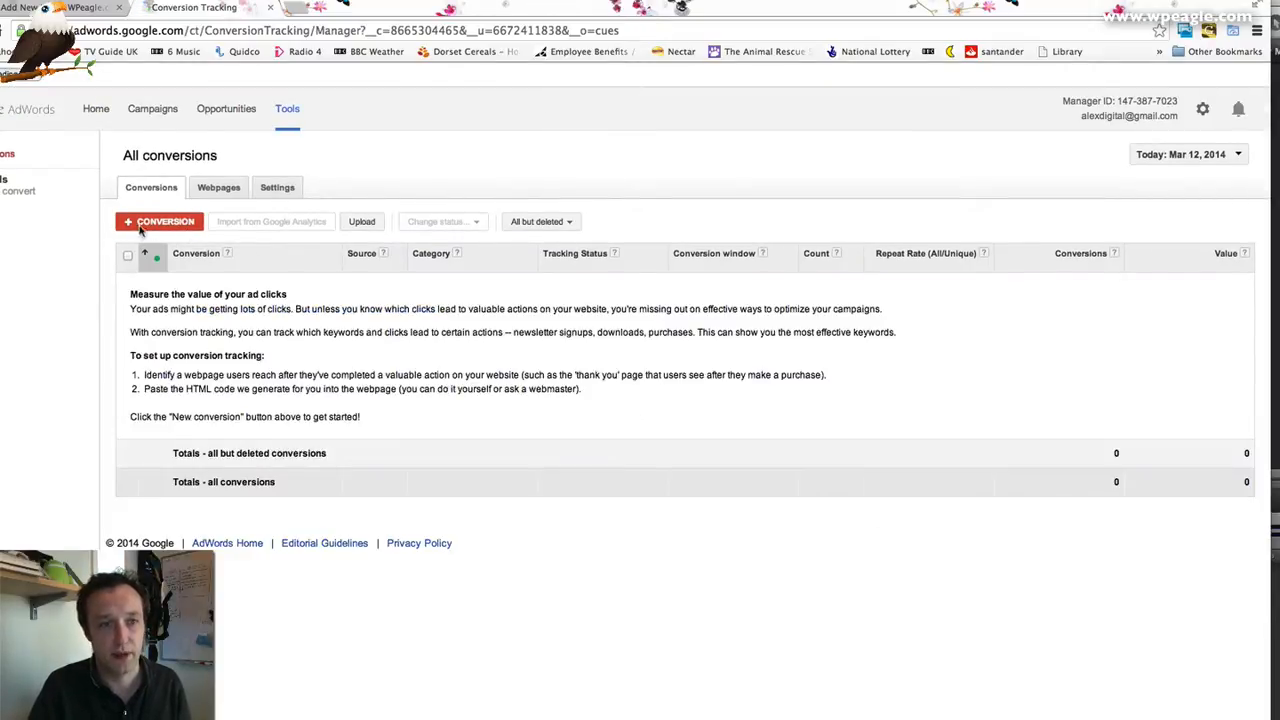
Create a new webpage conversion named "Contact Message" and save it to continue
{"action": "left_click", "coordinate": [160, 220]}
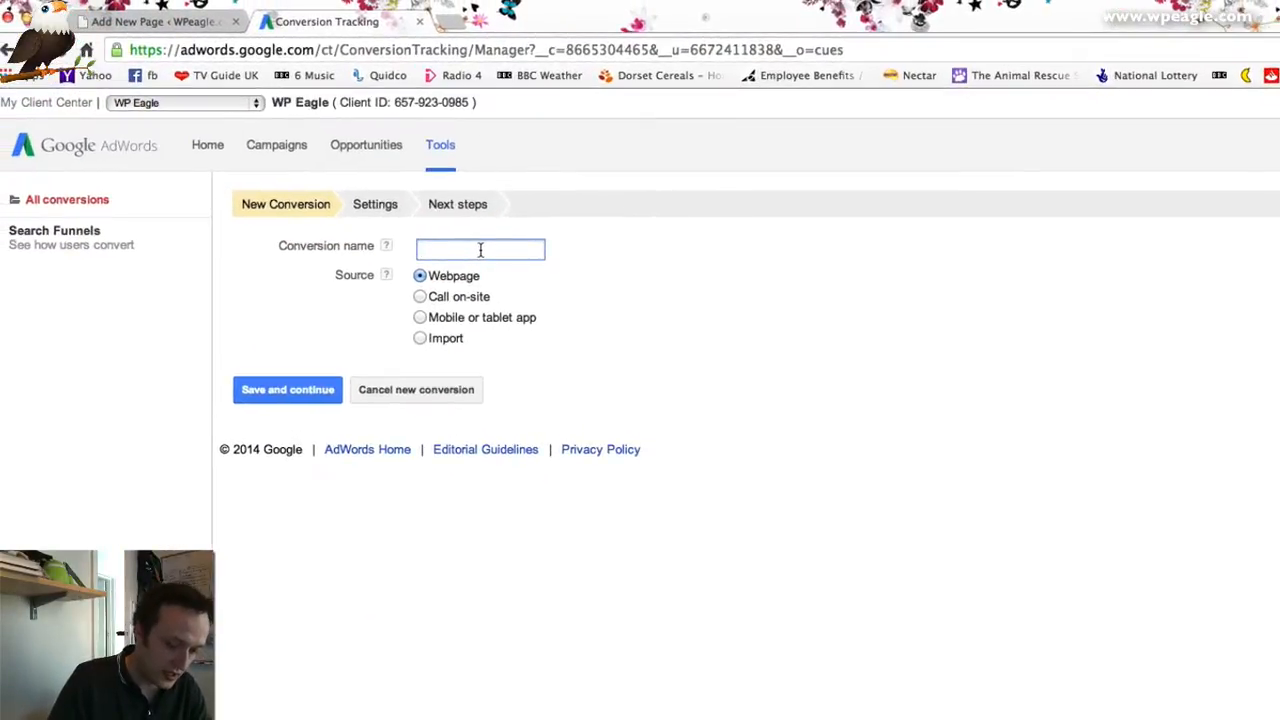
{"action": "type", "text": "Contact Me"}
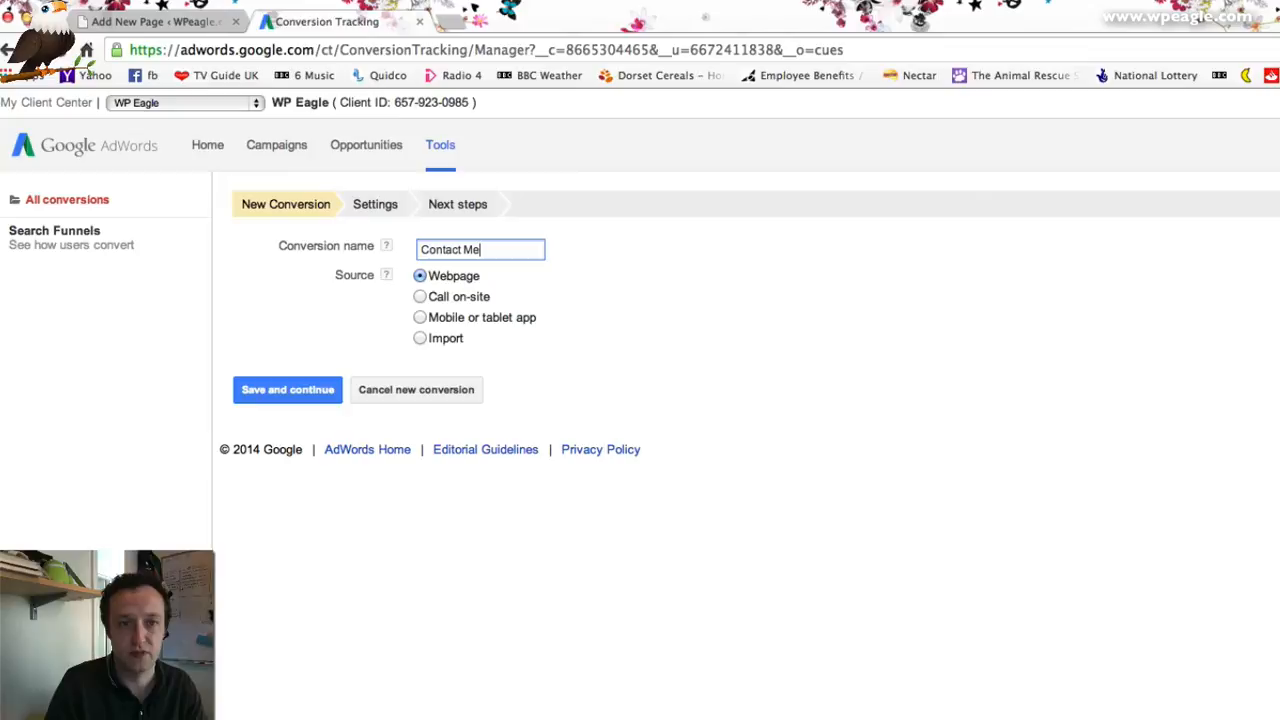
{"action": "type", "text": "ssage"}
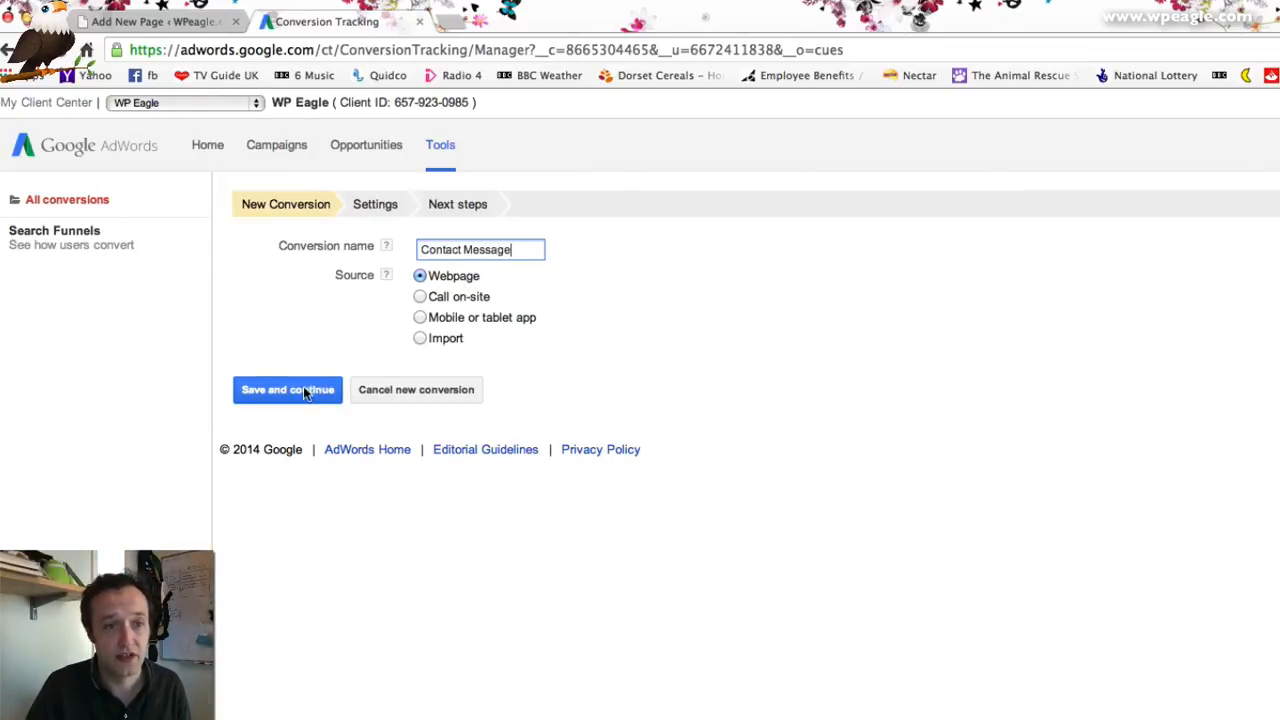
{"action": "left_click", "coordinate": [288, 388]}
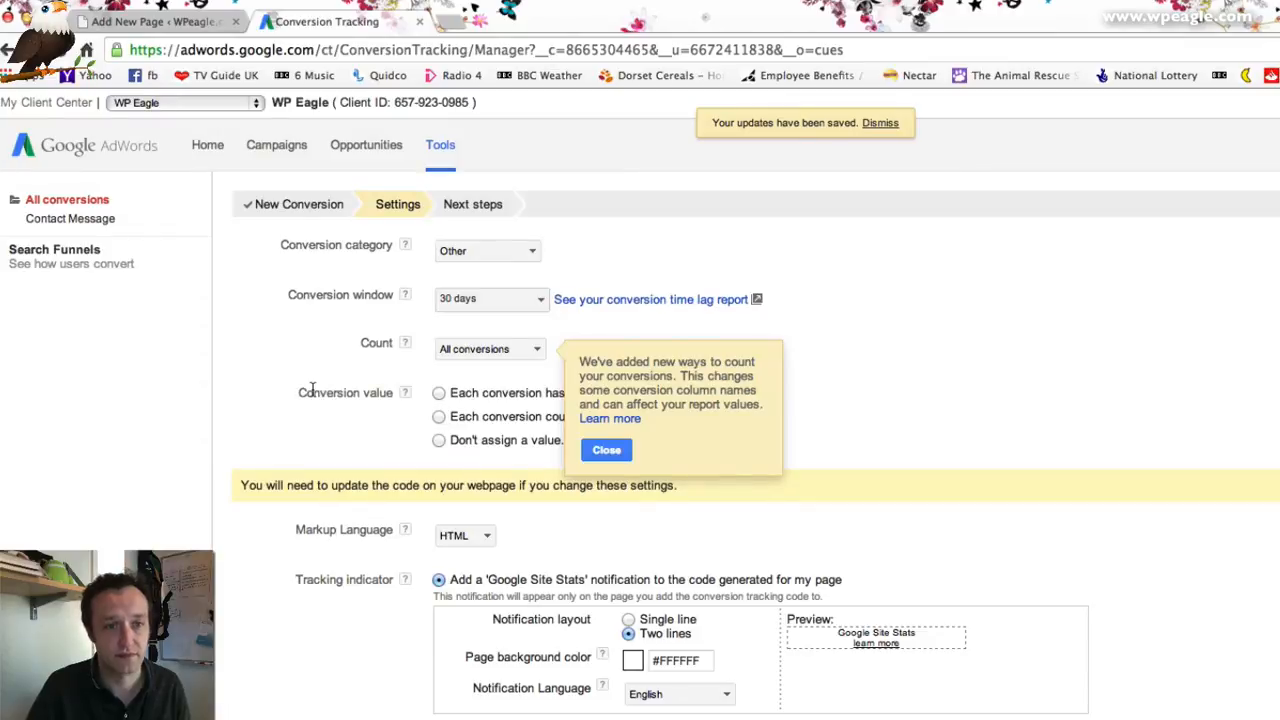
Set the conversion category to Lead, count Unique conversions, with the same value each
{"action": "left_click", "coordinate": [488, 250]}
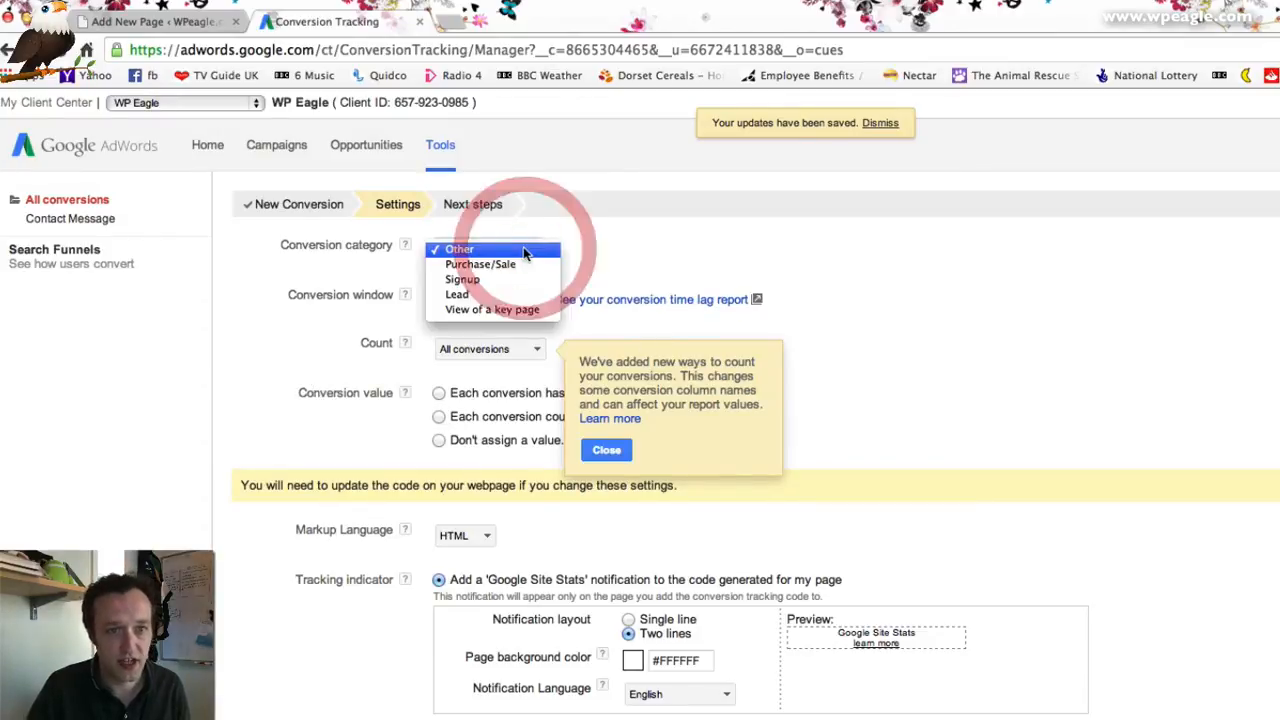
{"action": "left_click", "coordinate": [456, 294]}
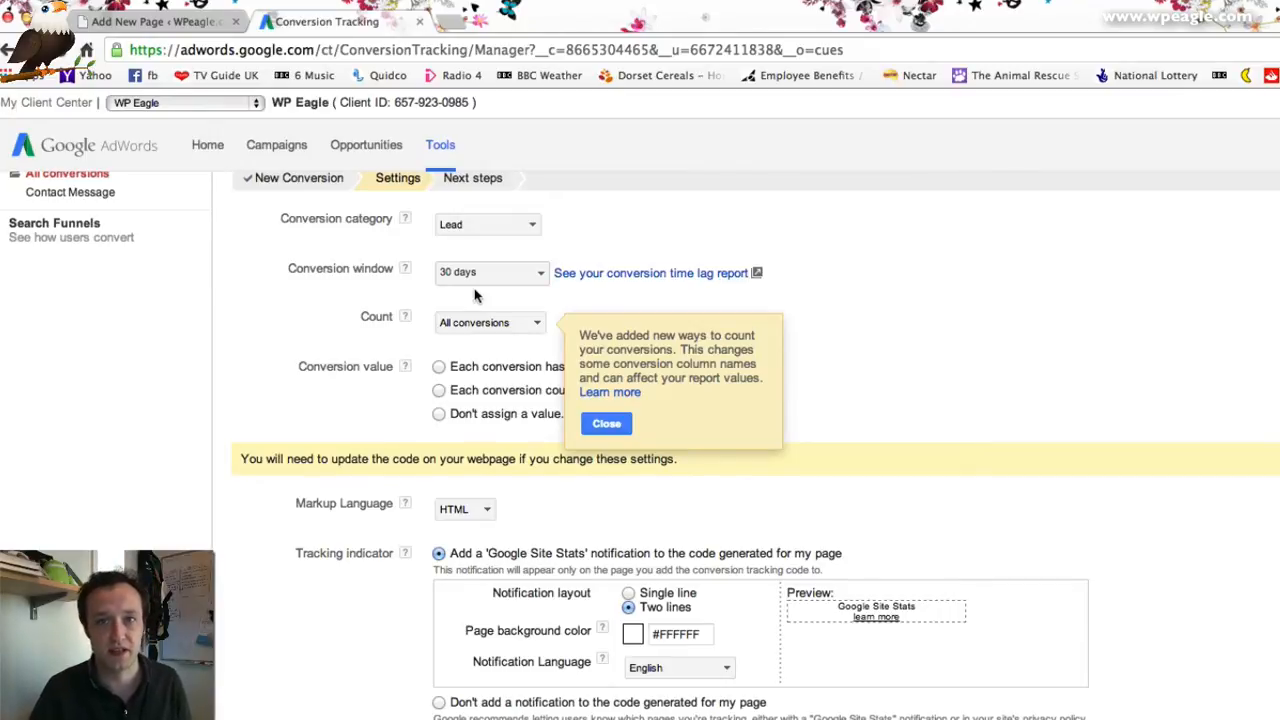
{"action": "mouse_move", "coordinate": [598, 380]}
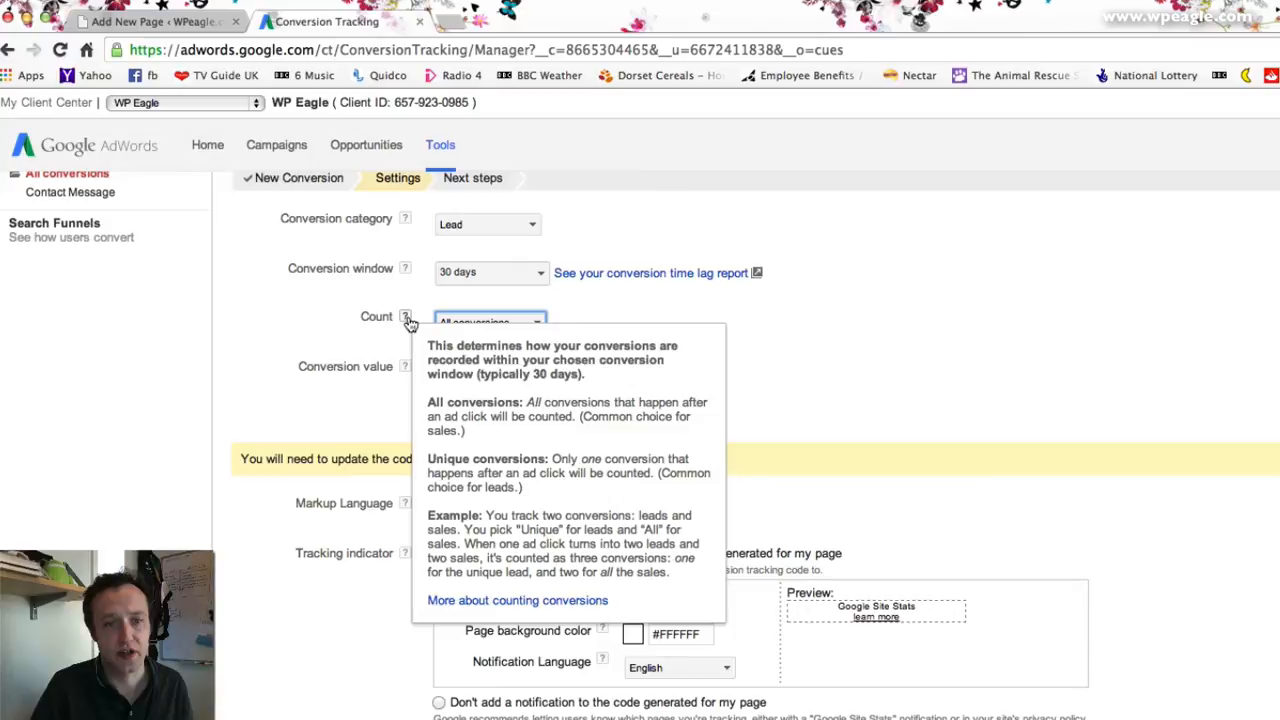
{"action": "mouse_move", "coordinate": [388, 352]}
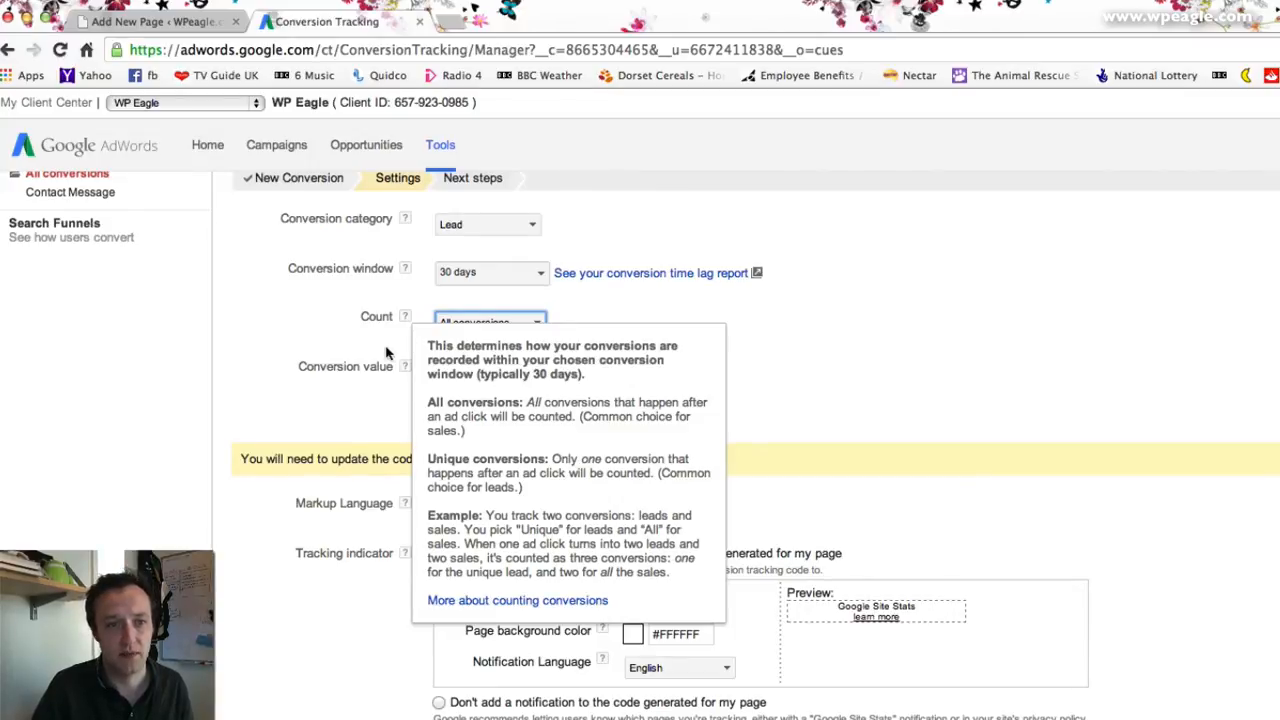
{"action": "left_click", "coordinate": [732, 330]}
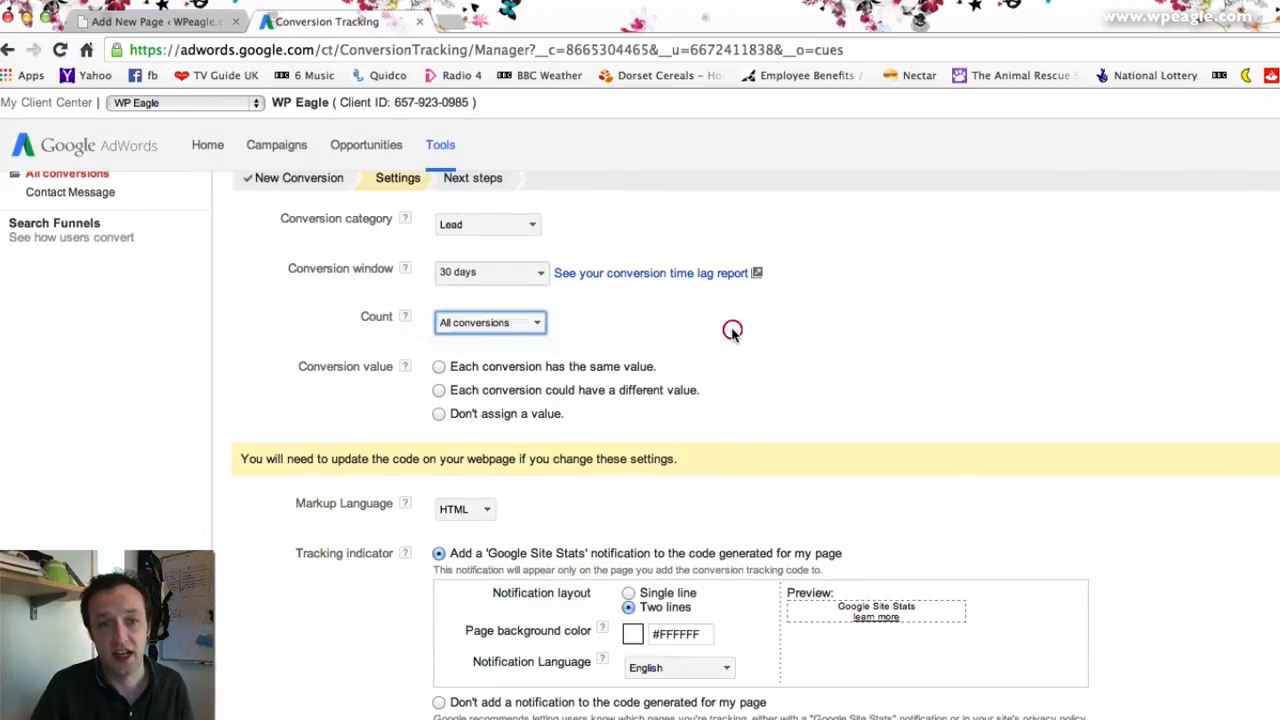
{"action": "mouse_move", "coordinate": [732, 336]}
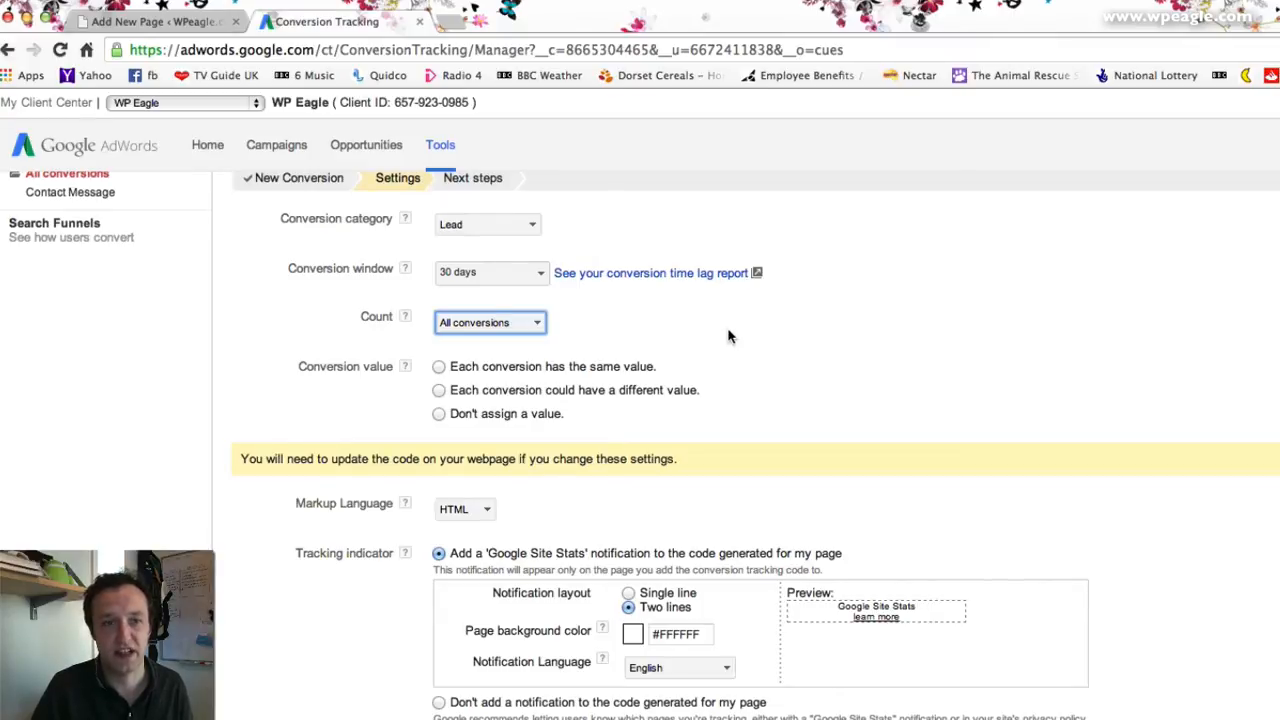
{"action": "left_click", "coordinate": [490, 322]}
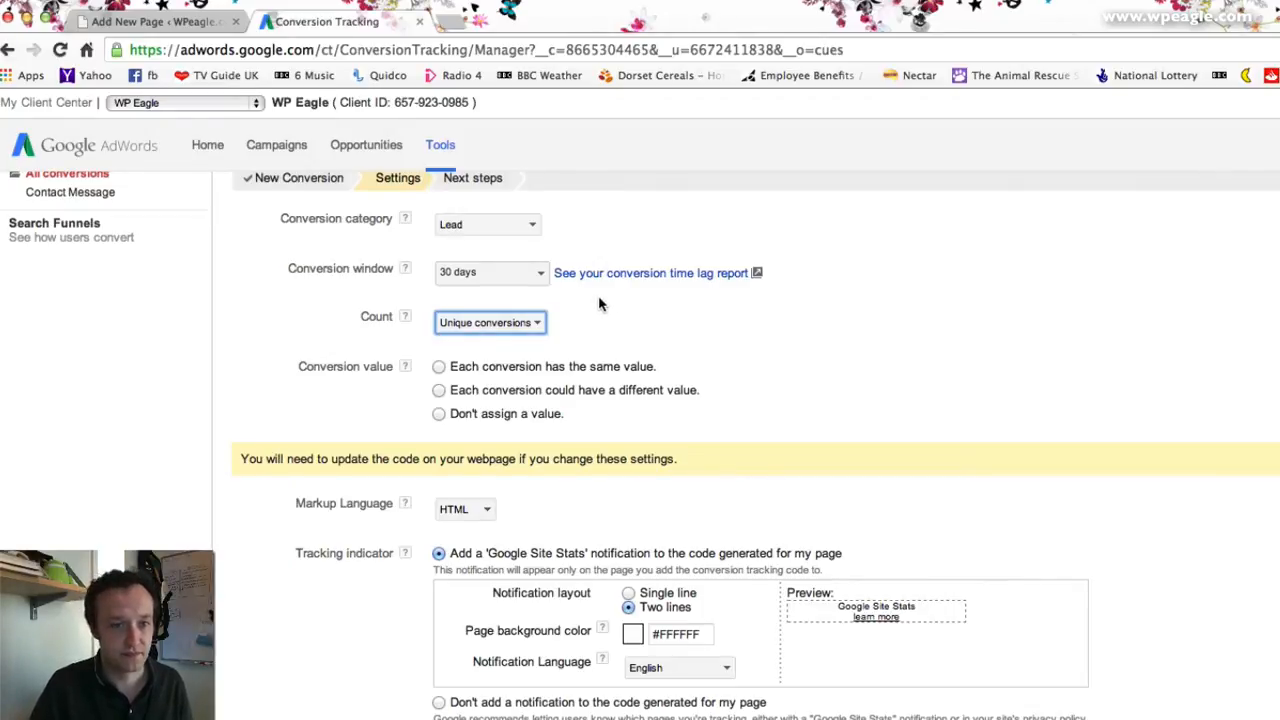
{"action": "left_click", "coordinate": [438, 366]}
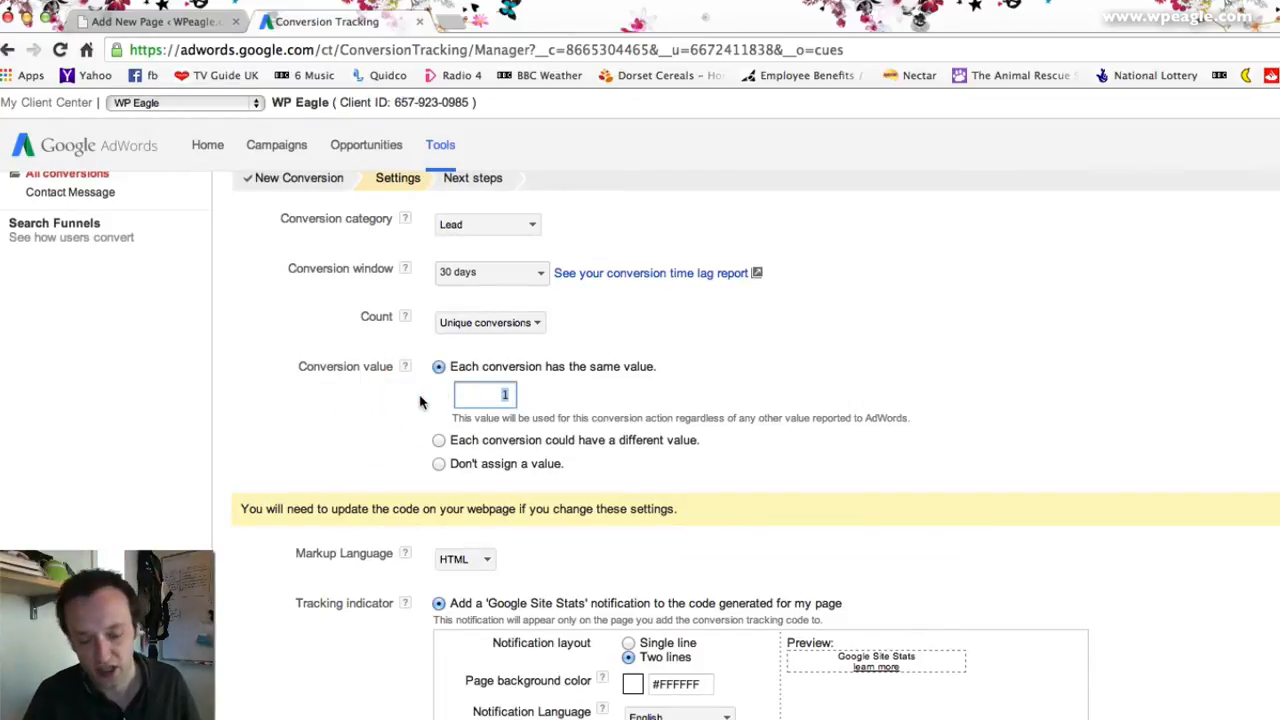
Set each conversion's value to 50 and keep the two-line Google Site Stats notification
{"action": "type", "text": "50"}
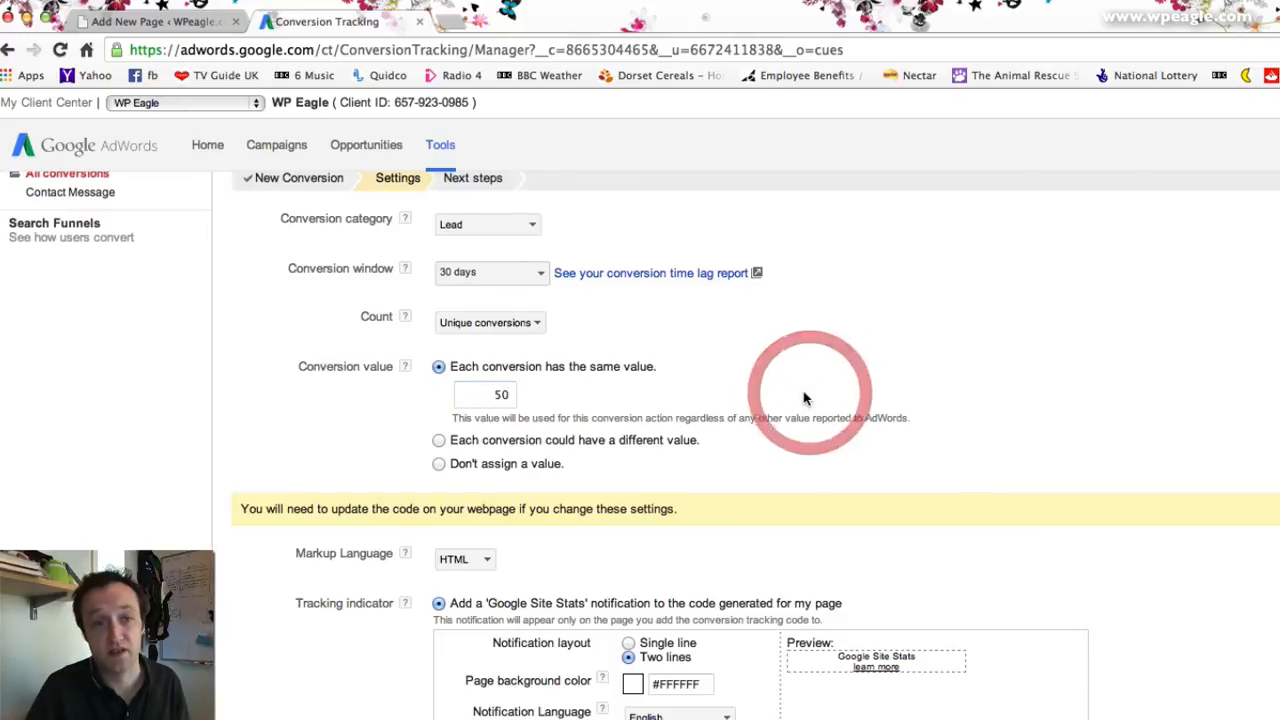
{"action": "scroll", "scroll_direction": "down", "scroll_amount": 3}
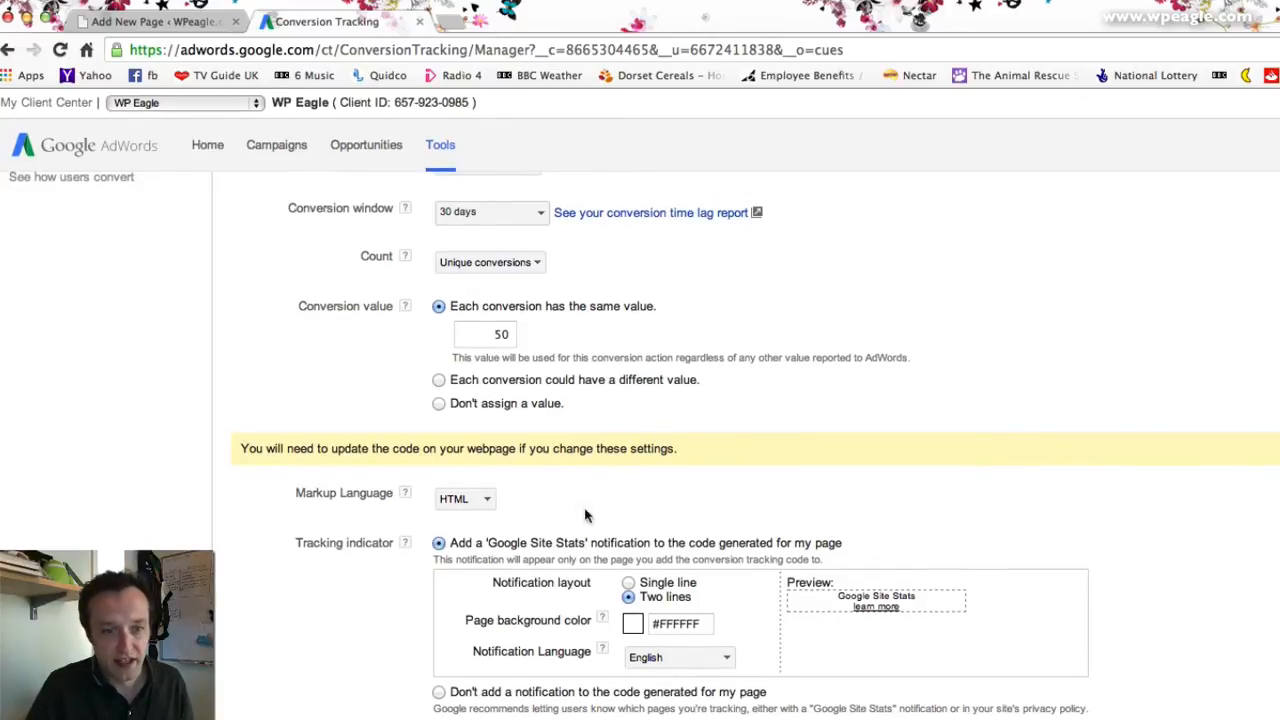
{"action": "mouse_move", "coordinate": [938, 618]}
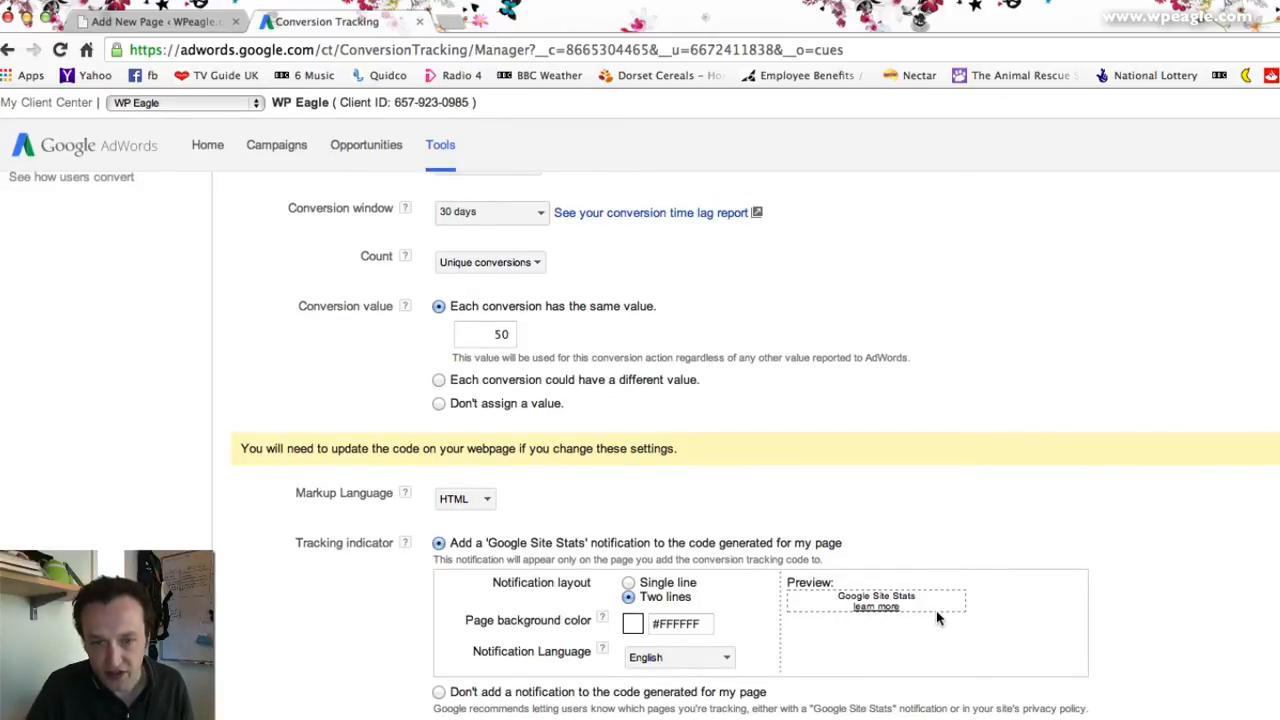
{"action": "scroll", "scroll_direction": "down", "scroll_amount": 3}
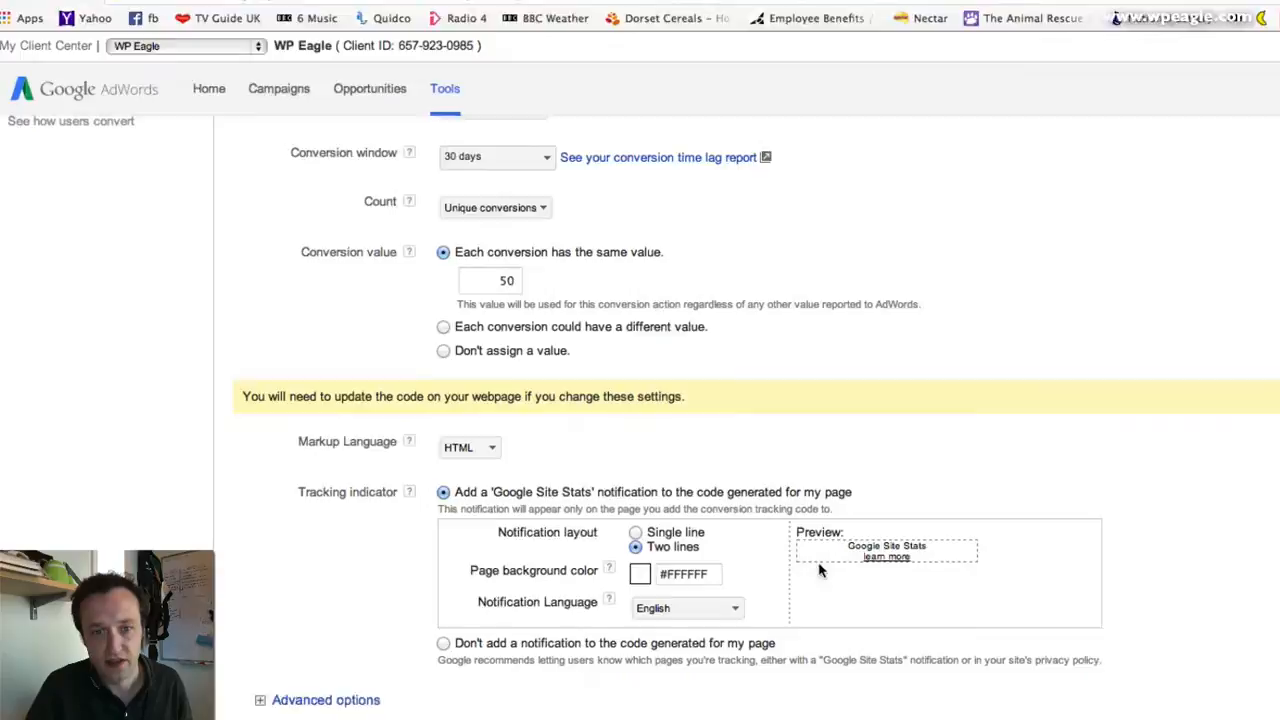
{"action": "left_click", "coordinate": [636, 532]}
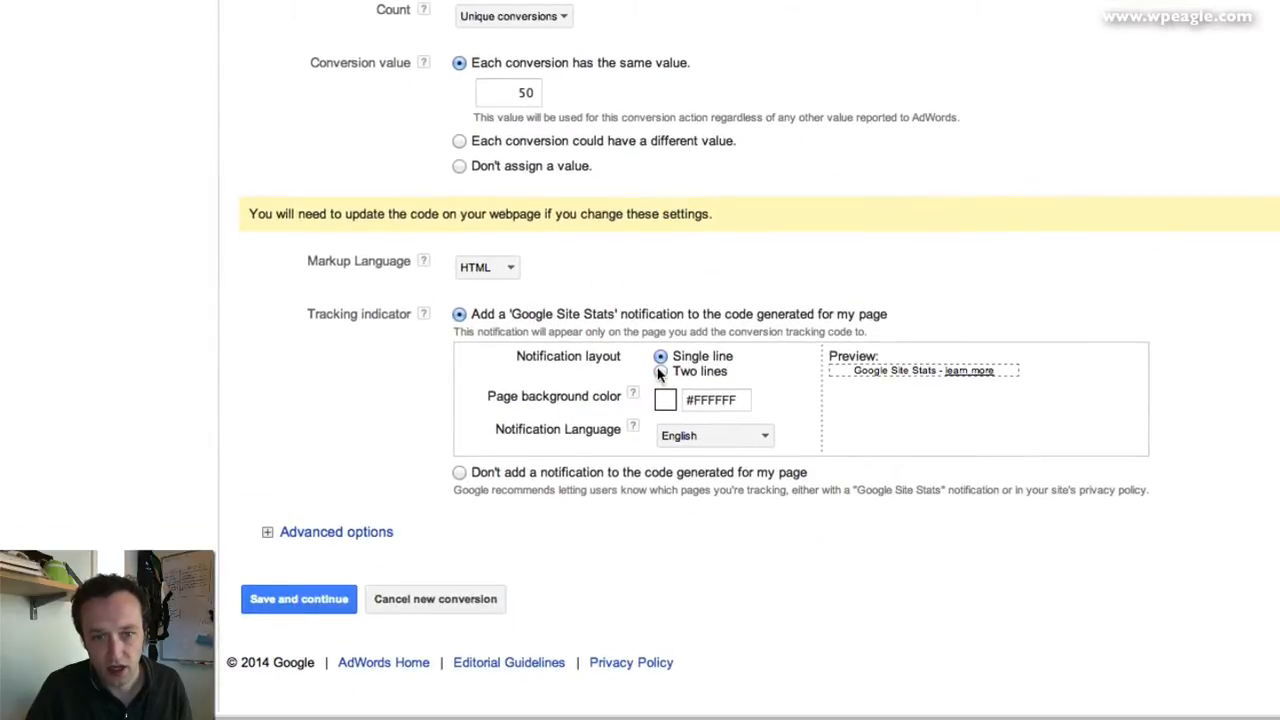
{"action": "left_click", "coordinate": [660, 370]}
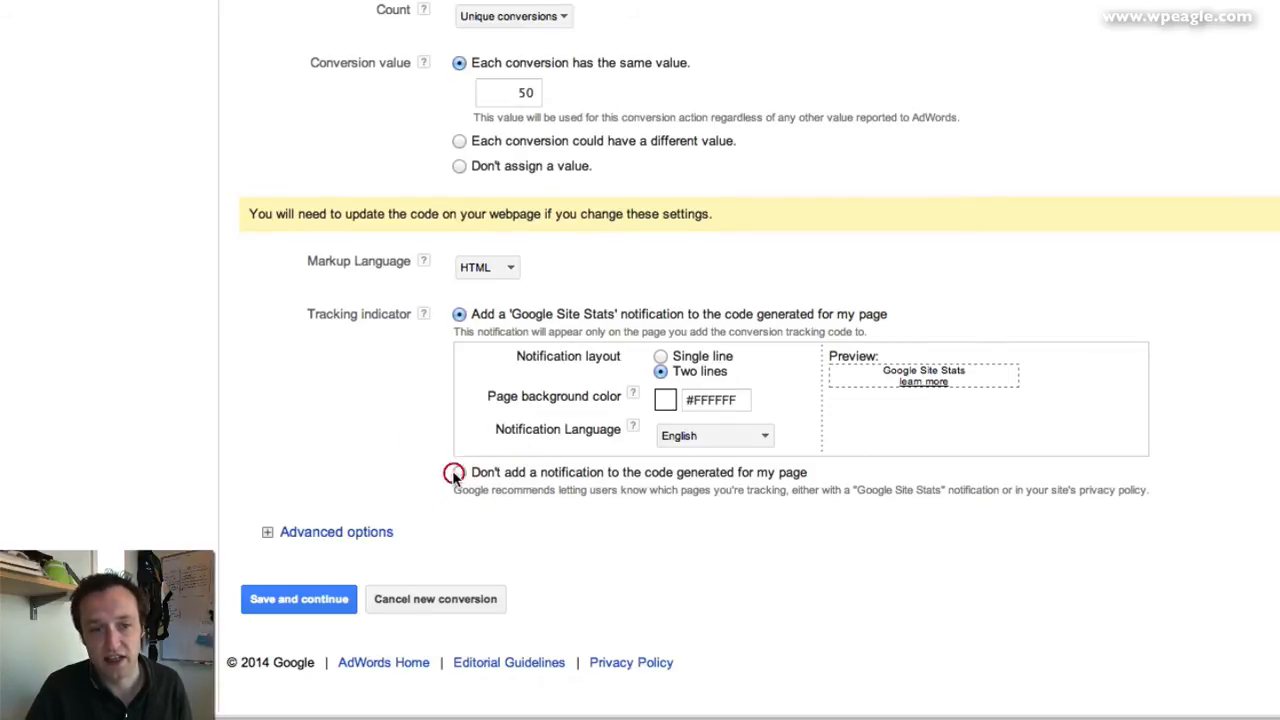
{"action": "left_click", "coordinate": [458, 472]}
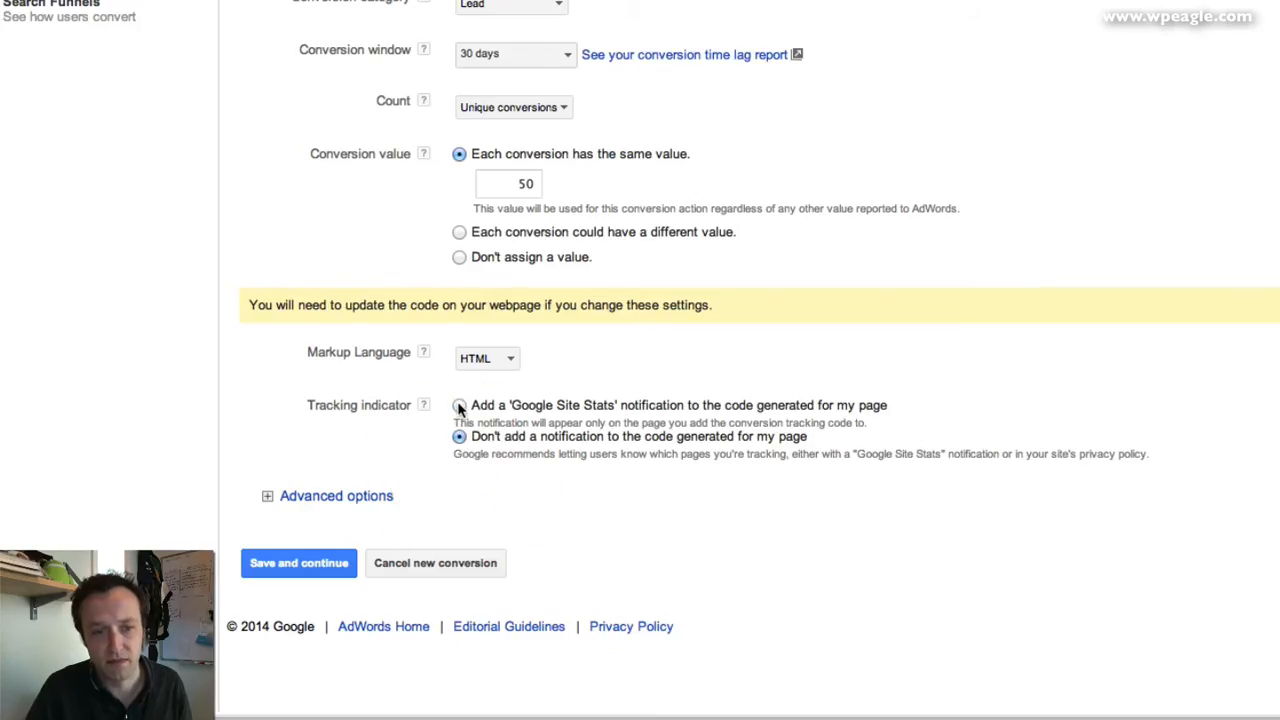
{"action": "left_click", "coordinate": [460, 404]}
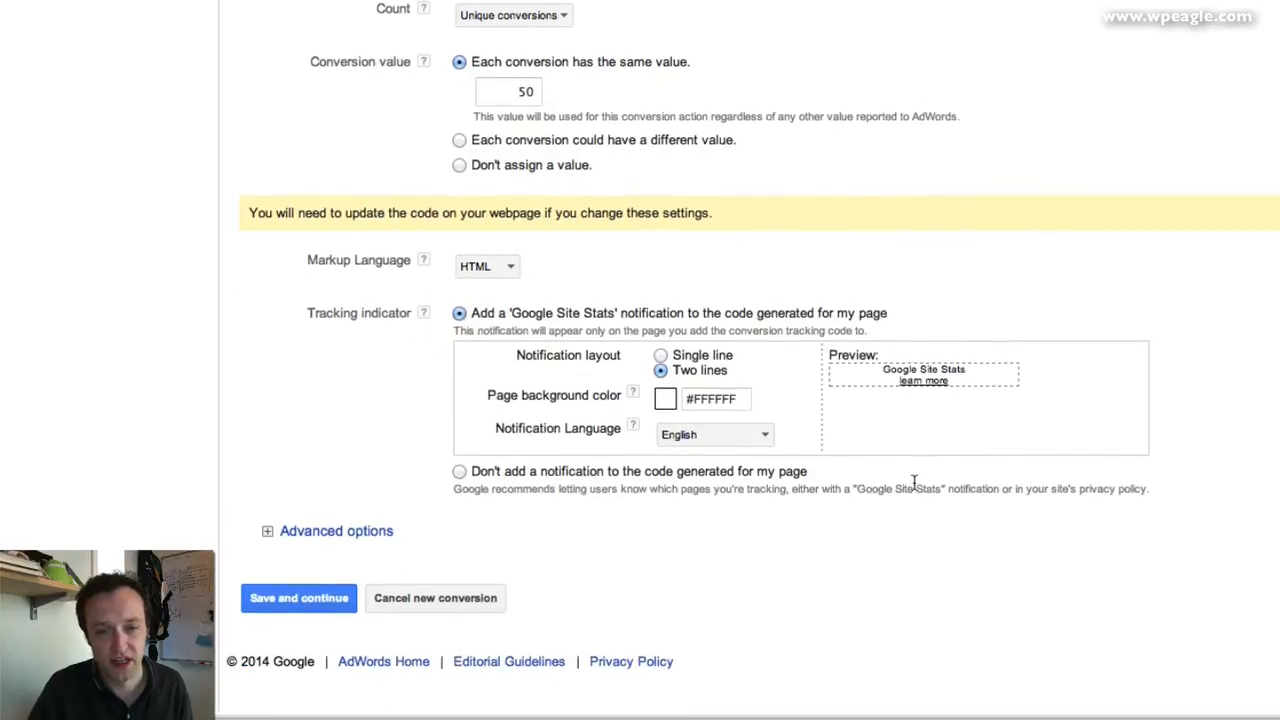
{"action": "mouse_move", "coordinate": [924, 388]}
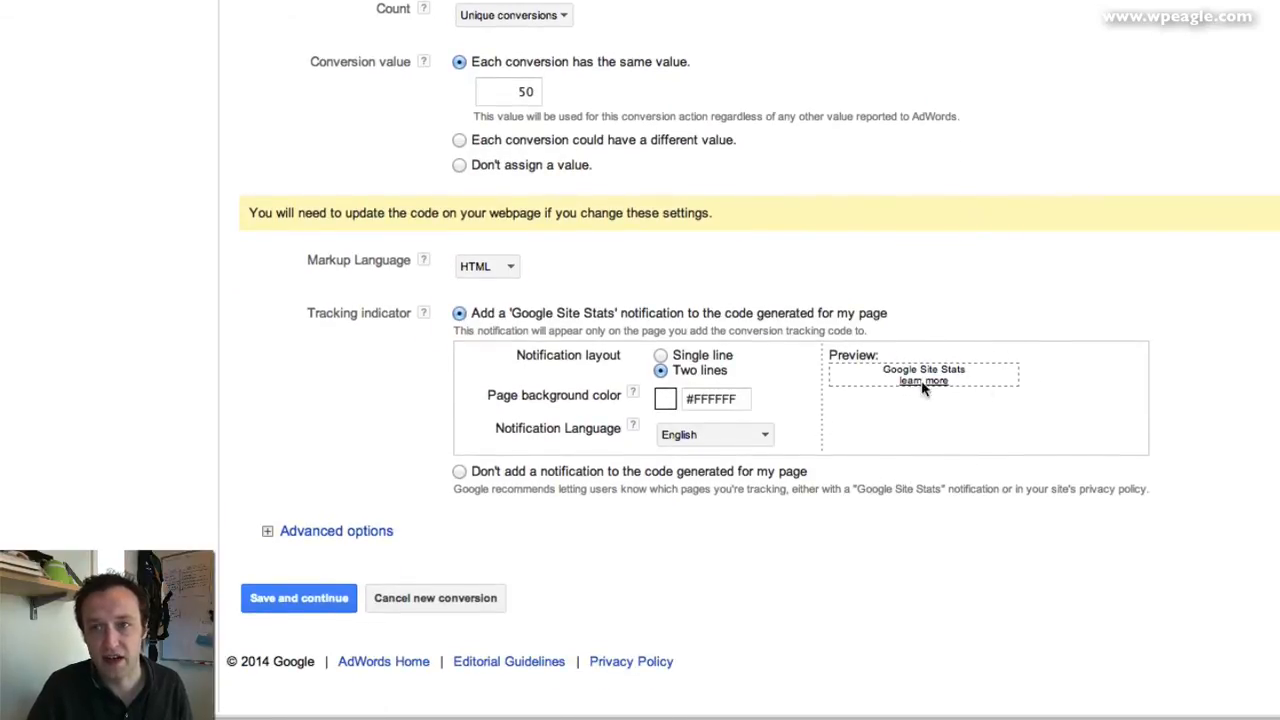
{"action": "mouse_move", "coordinate": [1044, 476]}
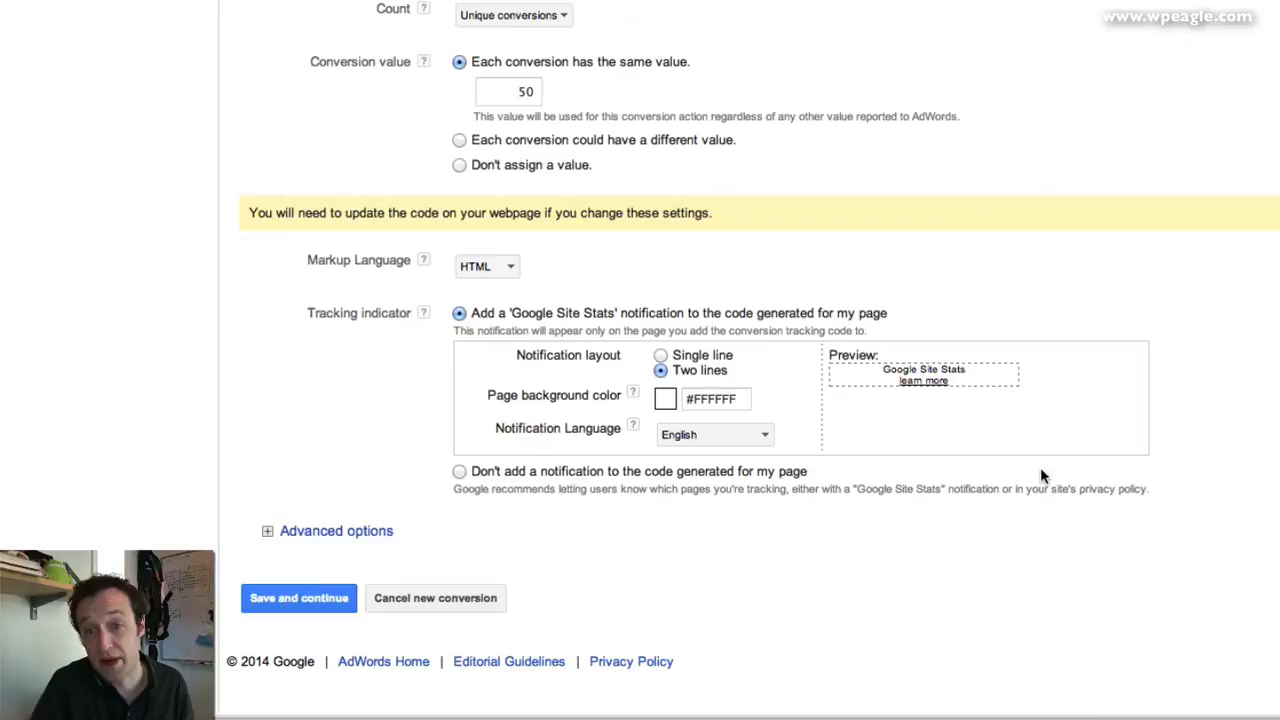
{"action": "mouse_move", "coordinate": [284, 532]}
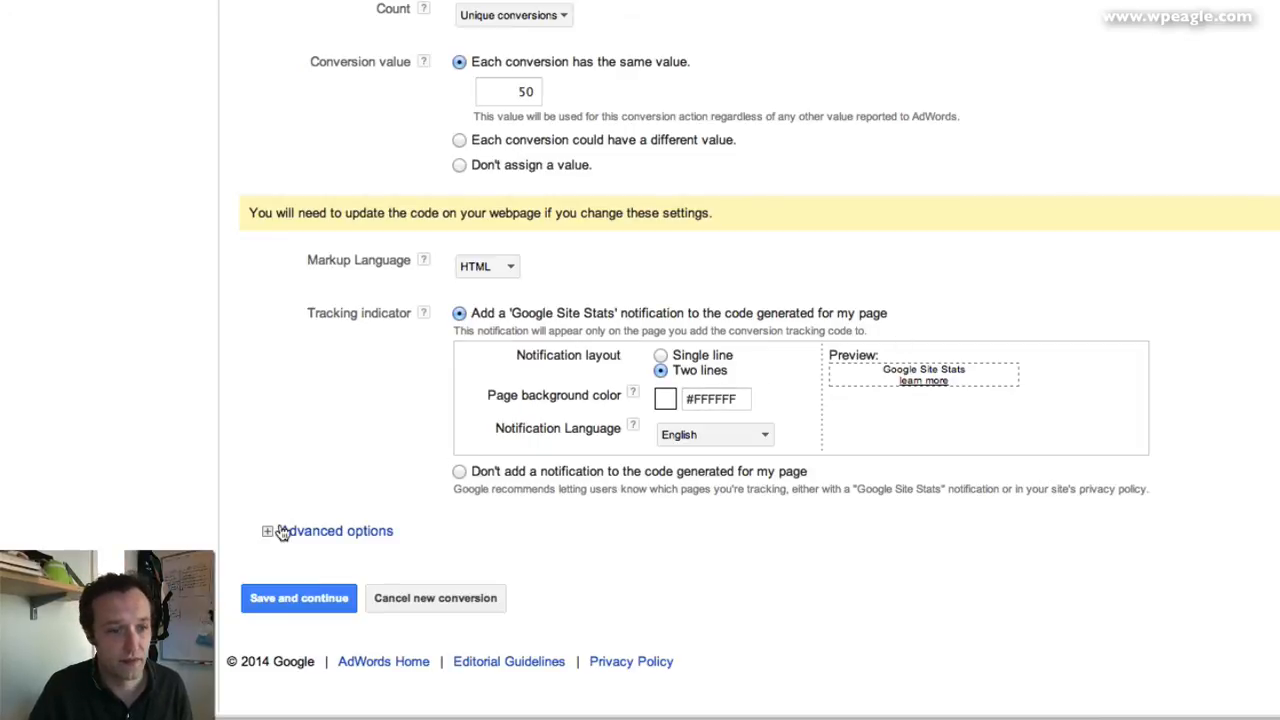
Expand Advanced options and save the conversion settings to continue
{"action": "left_click", "coordinate": [268, 532]}
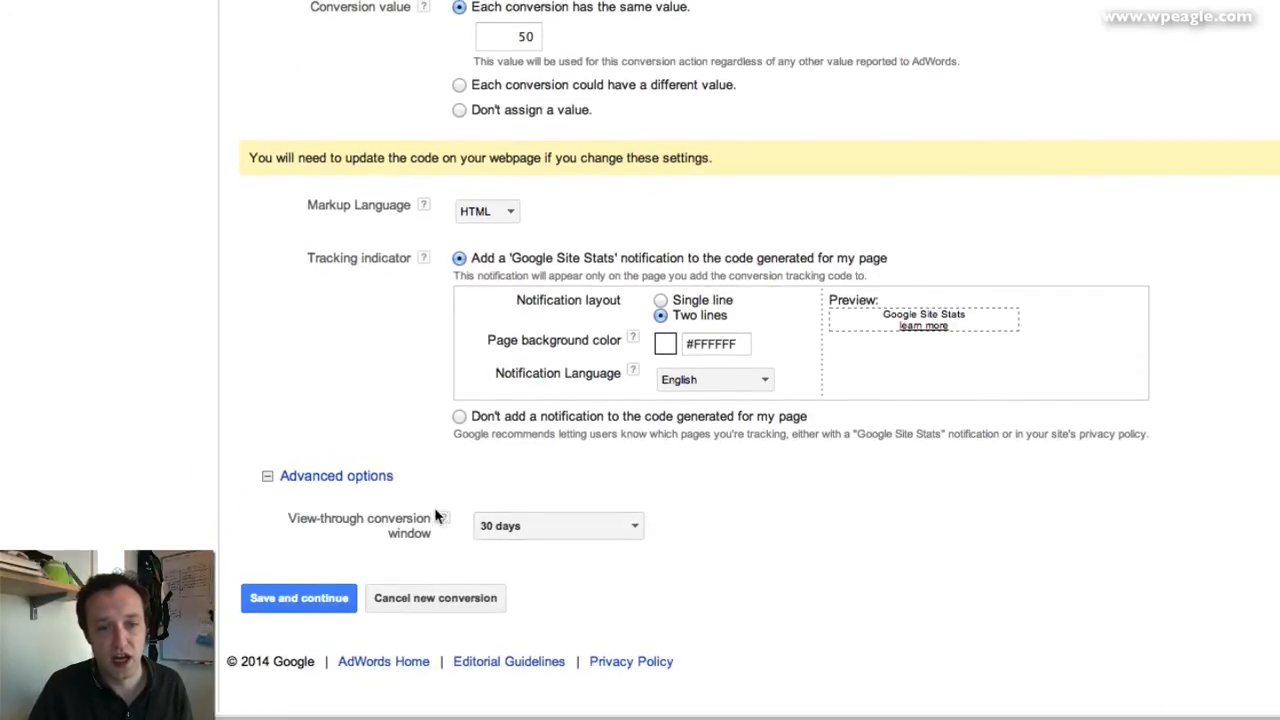
{"action": "mouse_move", "coordinate": [268, 480]}
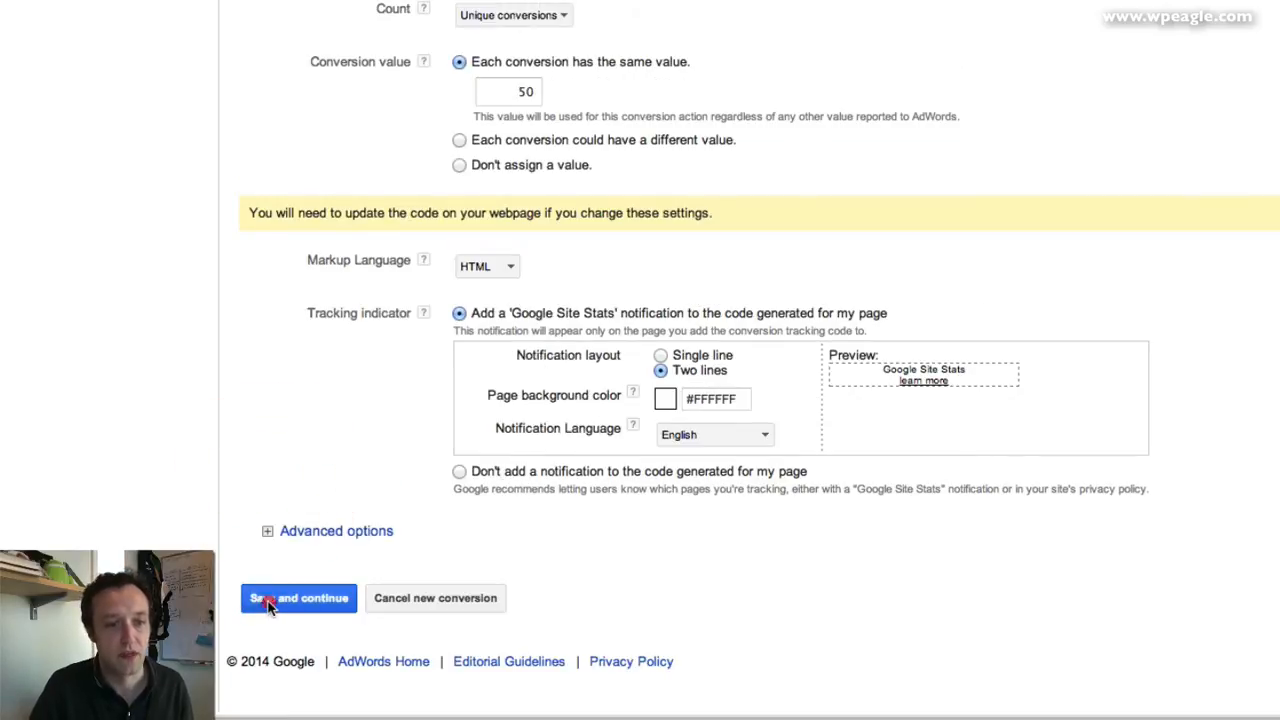
{"action": "left_click", "coordinate": [298, 598]}
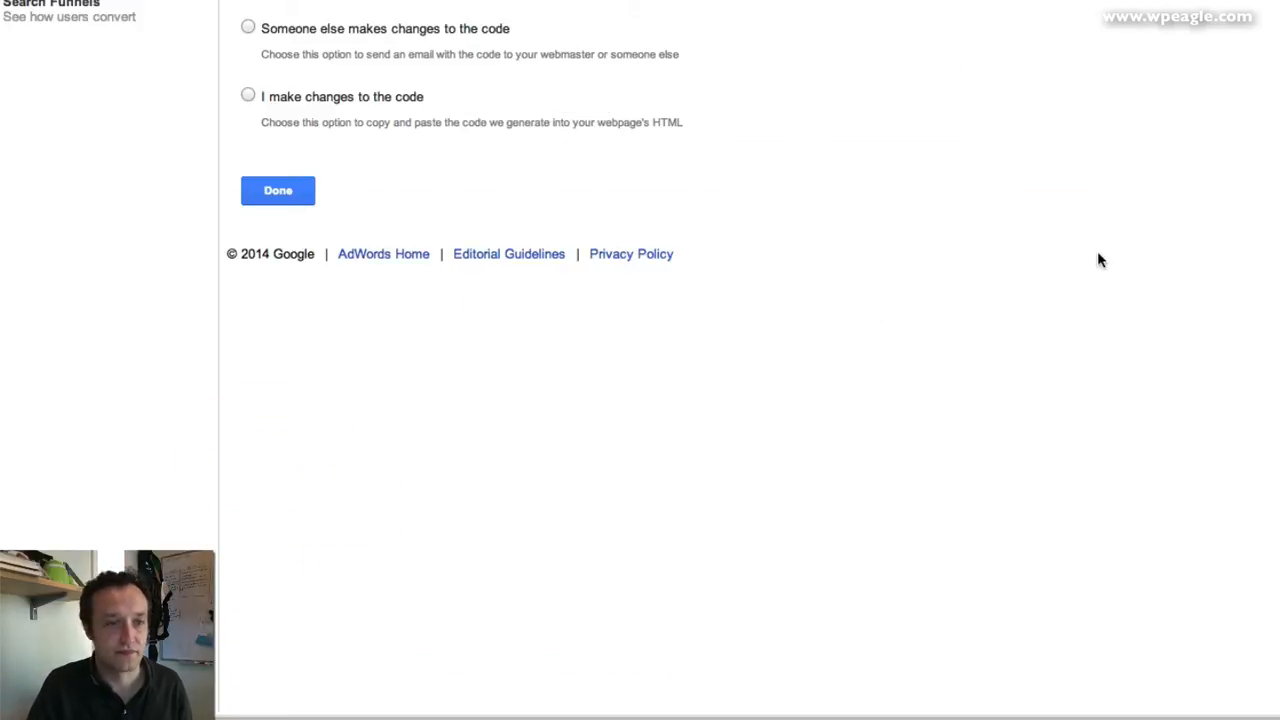
Choose to add the tracking code myself, then return to the WordPress thank-you draft
{"action": "scroll", "scroll_direction": "up", "scroll_amount": 3}
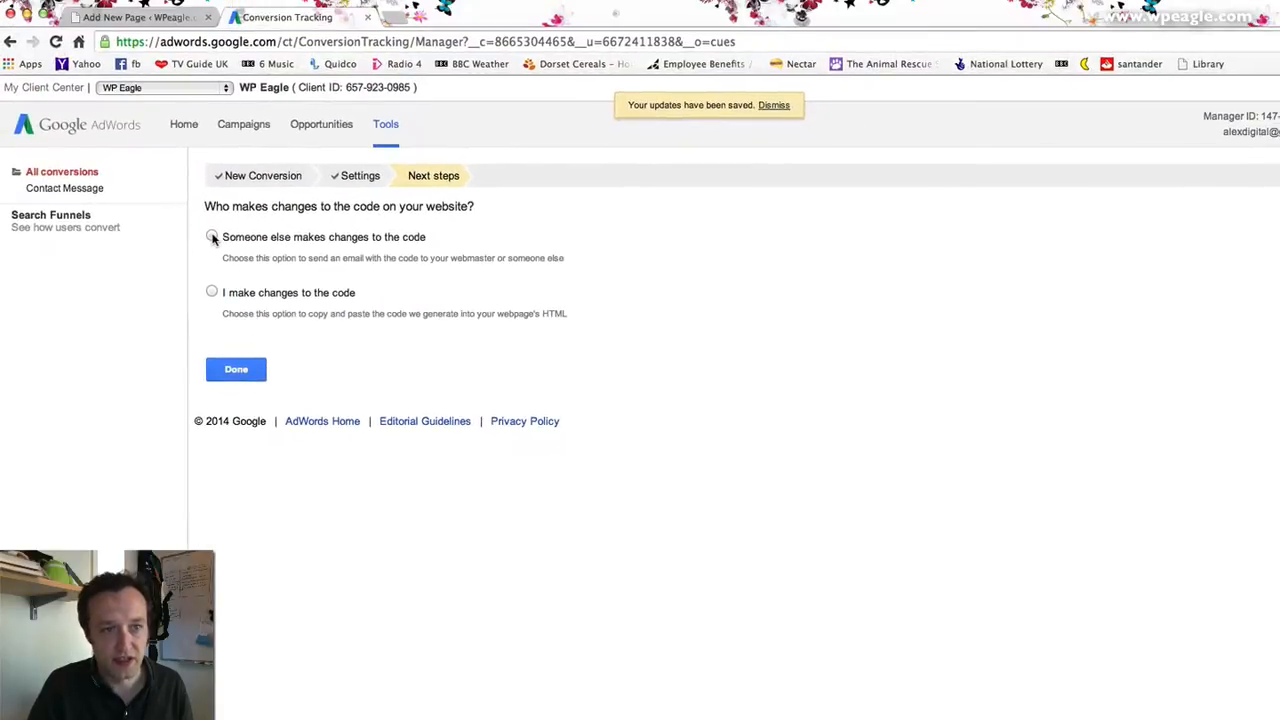
{"action": "mouse_move", "coordinate": [398, 288]}
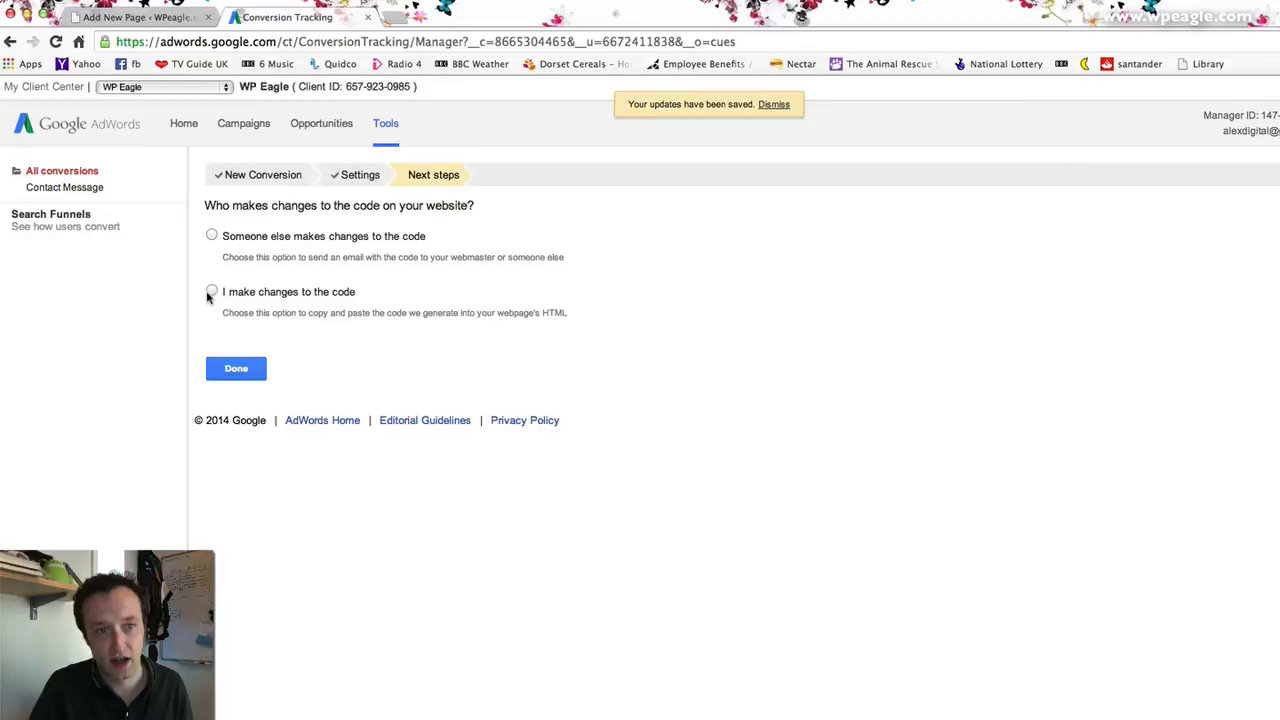
{"action": "left_click", "coordinate": [212, 292]}
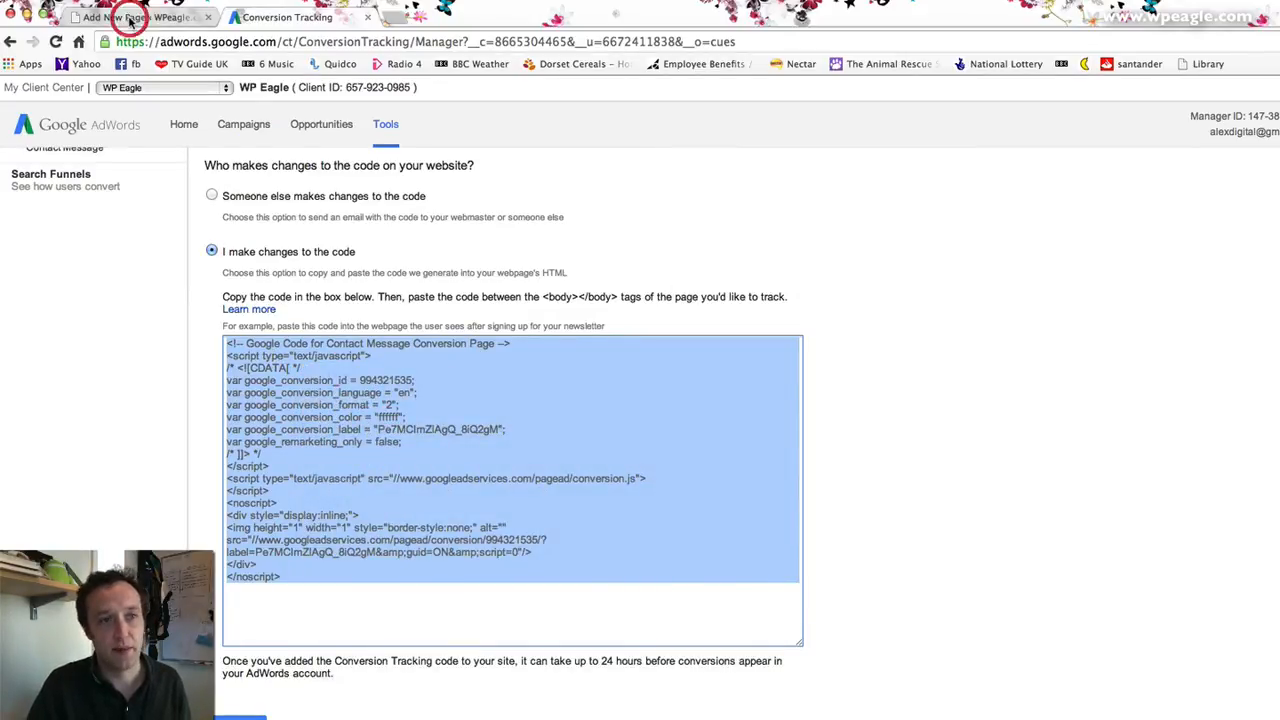
{"action": "left_click", "coordinate": [140, 16]}
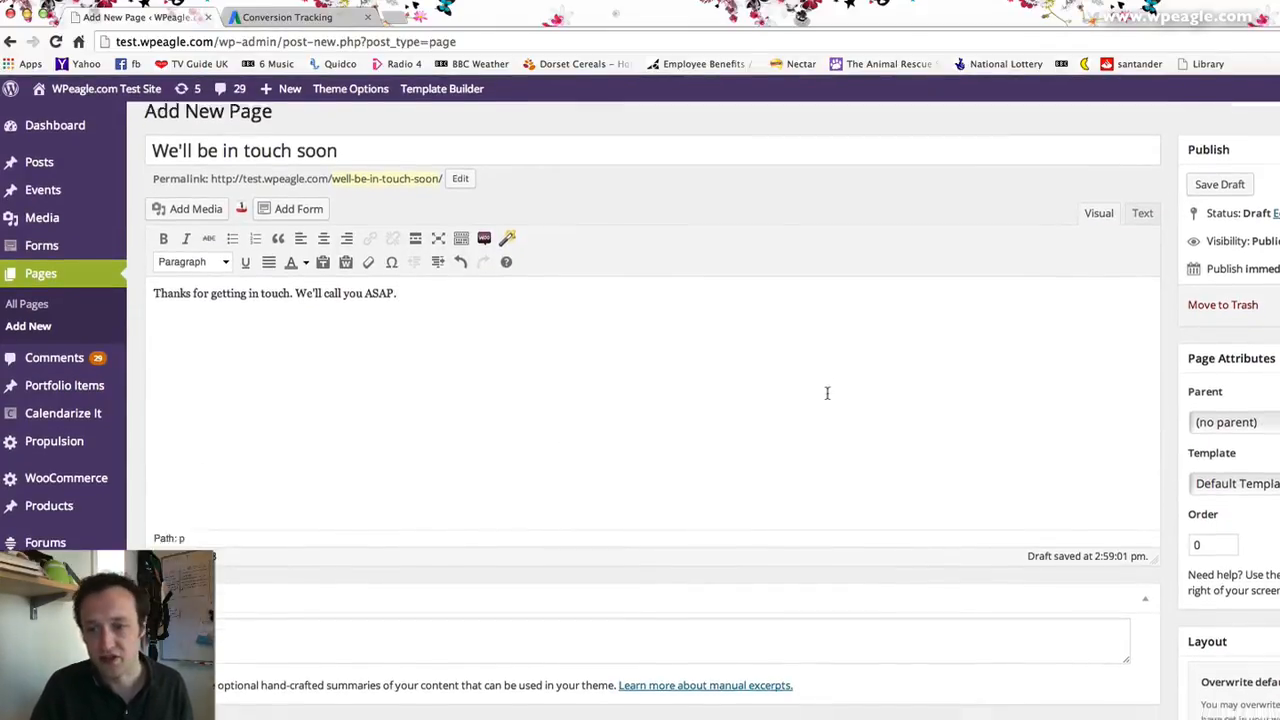
Paste the conversion code as a bottom-of-page script and publish the thank-you page
{"action": "scroll", "scroll_direction": "down", "scroll_amount": 3}
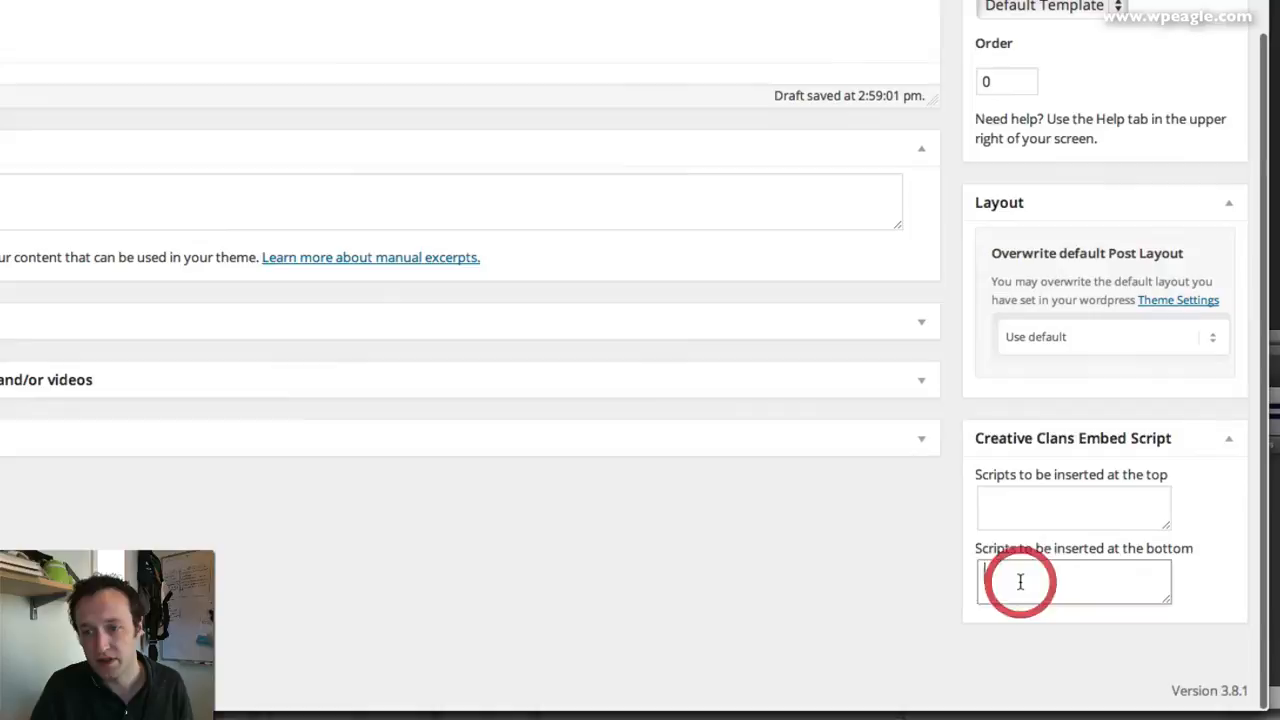
{"action": "type", "text": "</noscript>"}
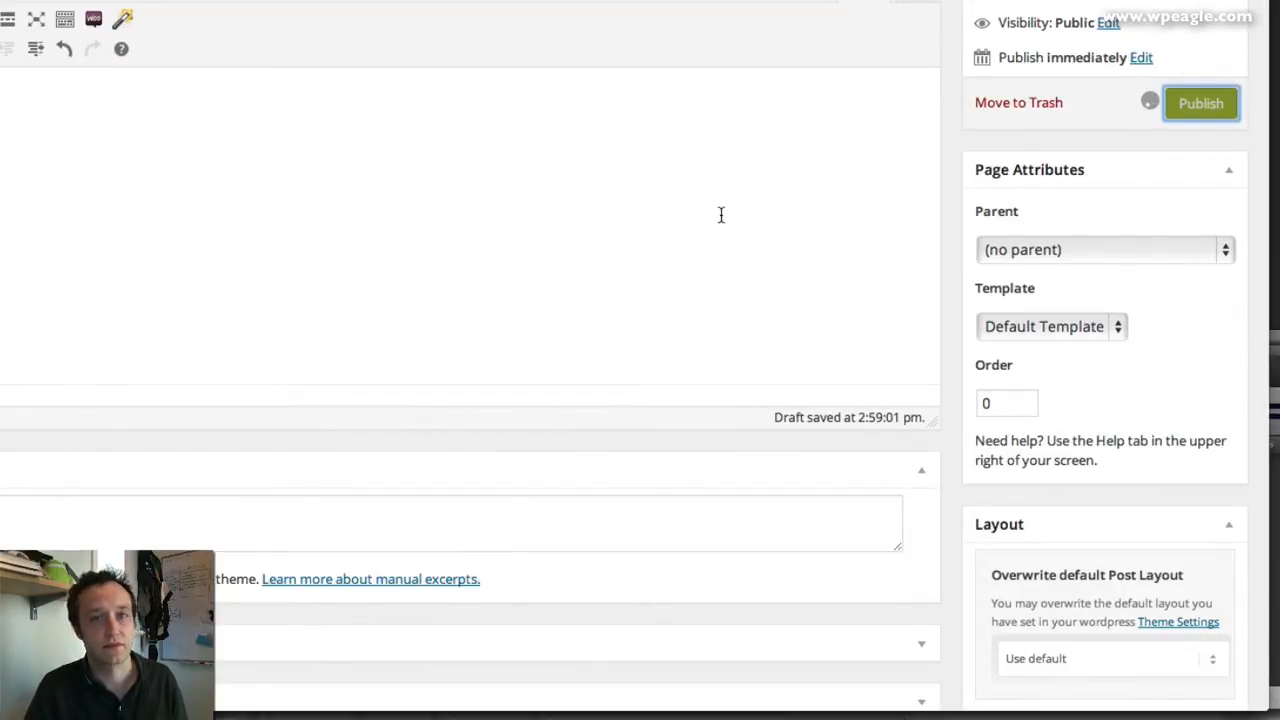
{"action": "left_click", "coordinate": [1200, 104]}
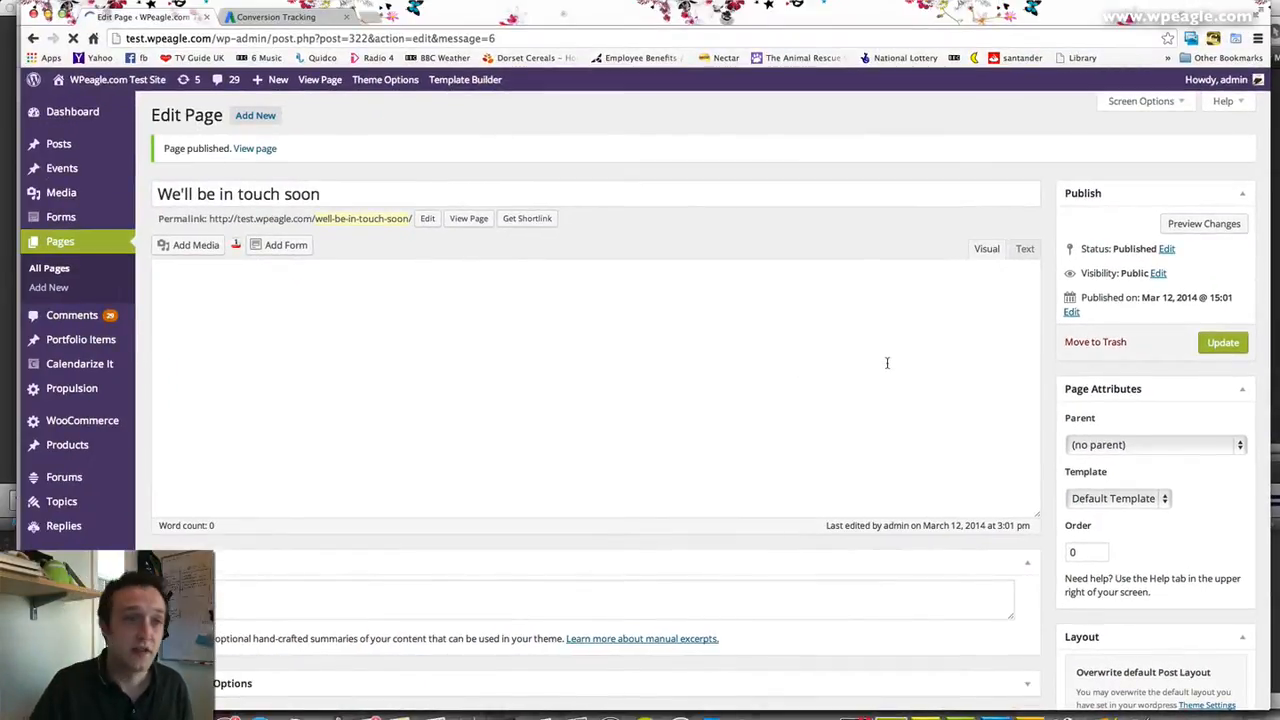
{"action": "left_click", "coordinate": [60, 216]}
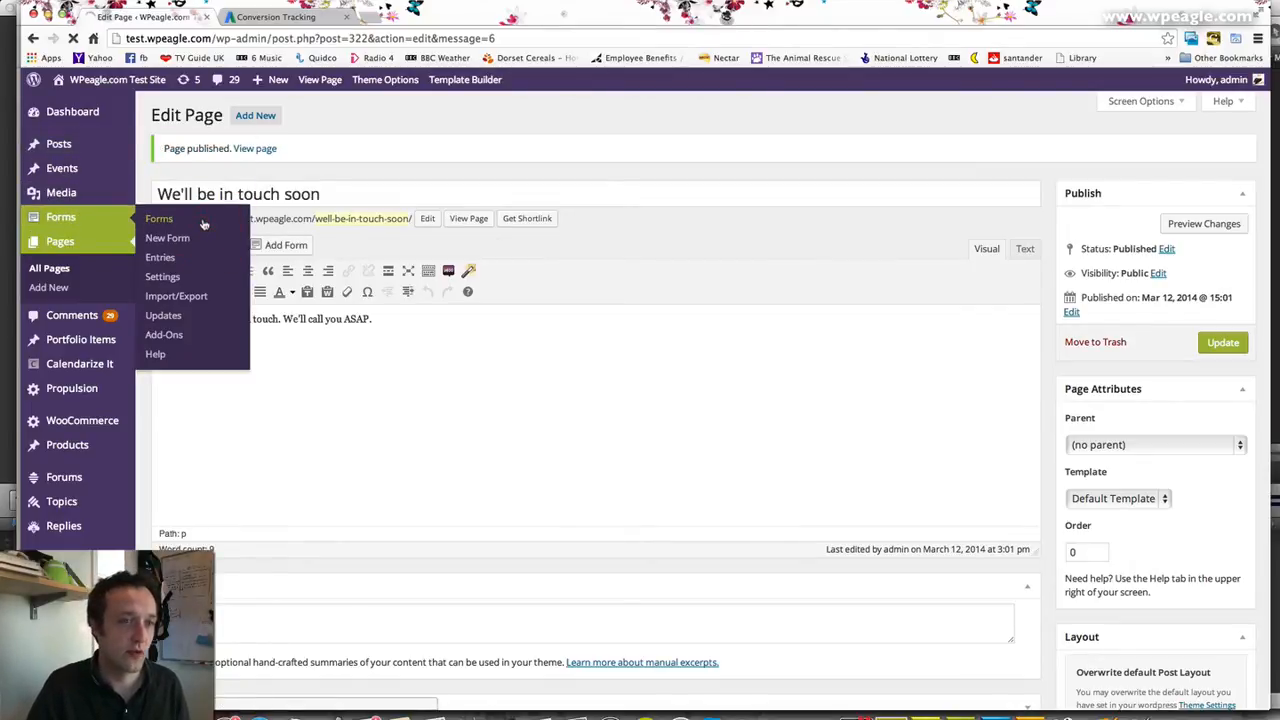
Open the Contact us form's Default Confirmation for editing
{"action": "left_click", "coordinate": [160, 218]}
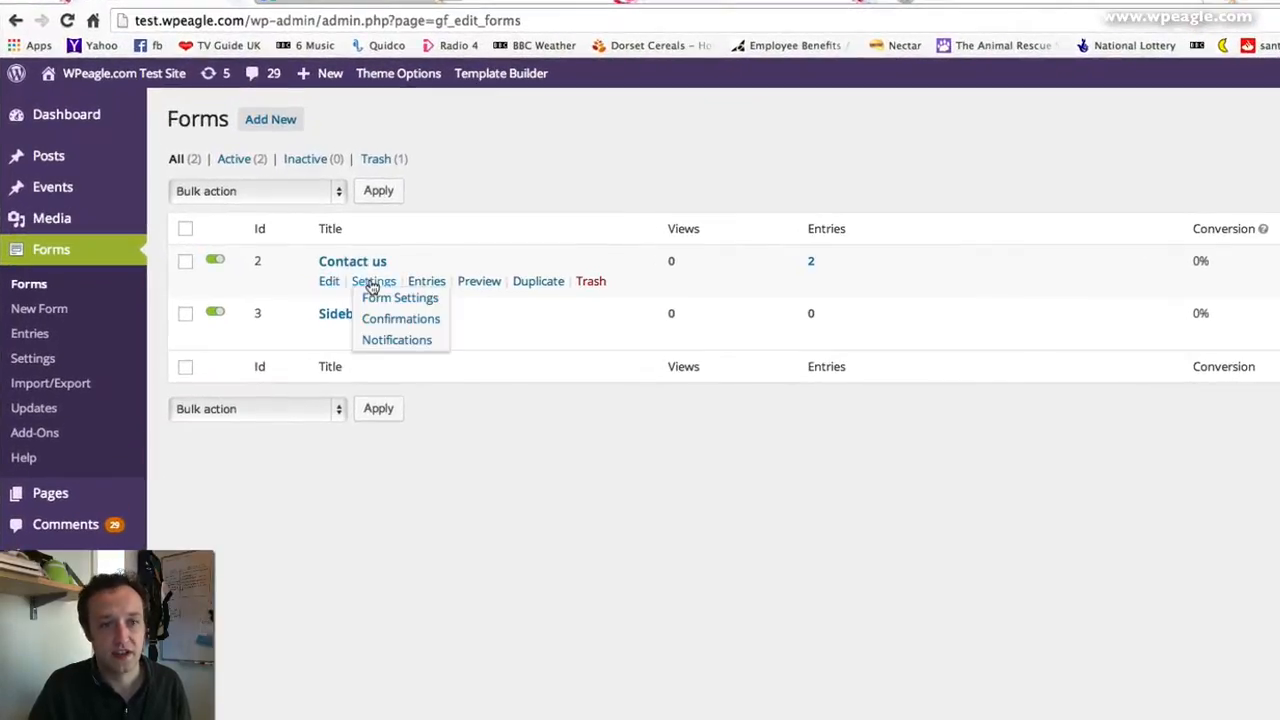
{"action": "mouse_move", "coordinate": [384, 340]}
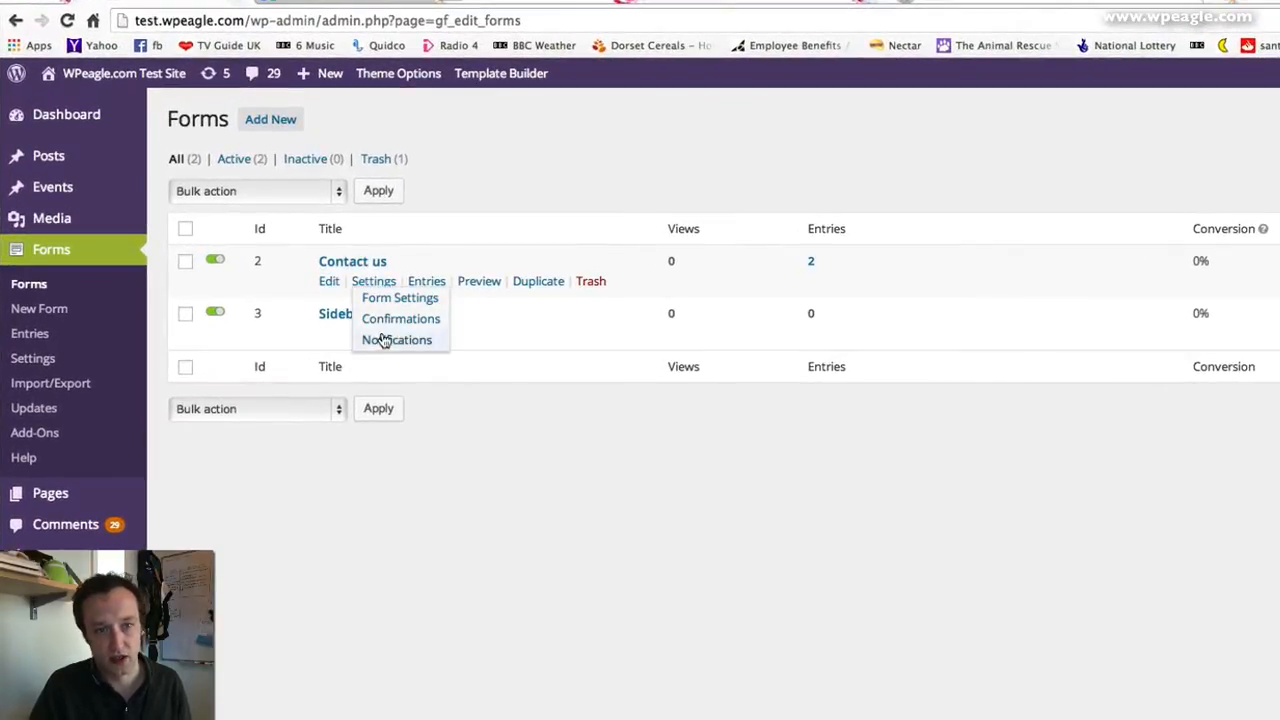
{"action": "left_click", "coordinate": [400, 318]}
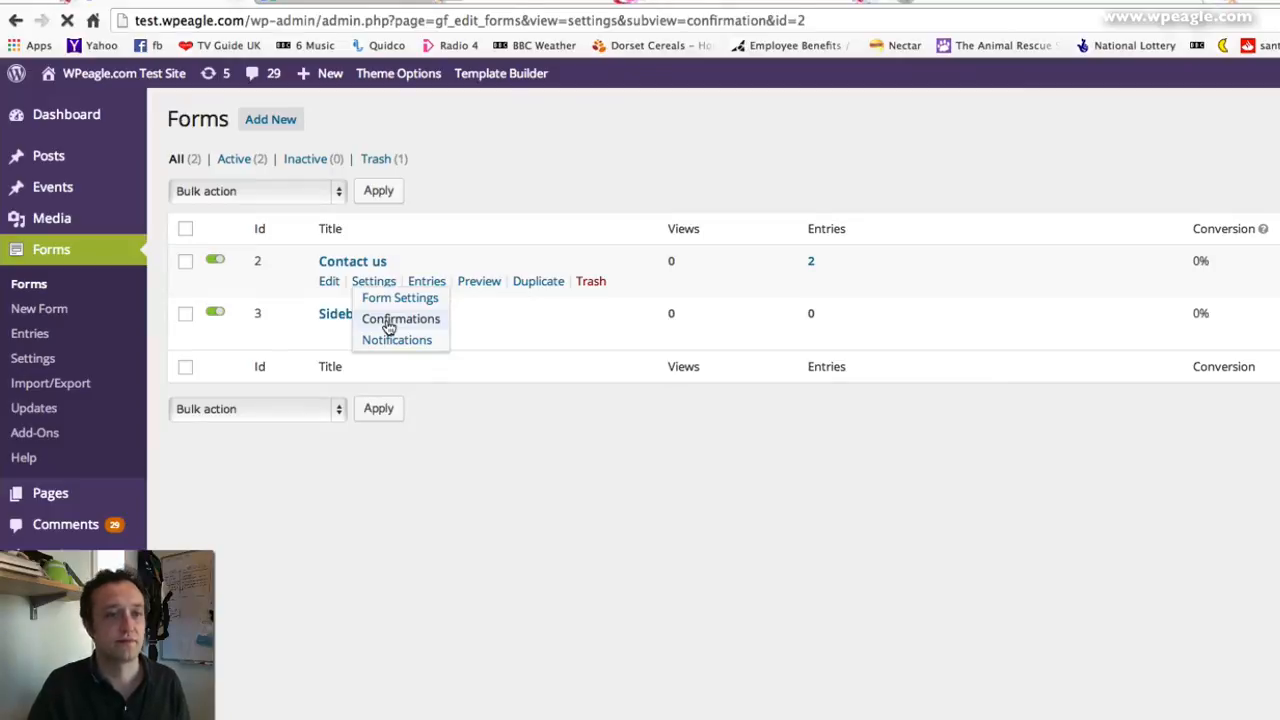
{"action": "left_click", "coordinate": [400, 318]}
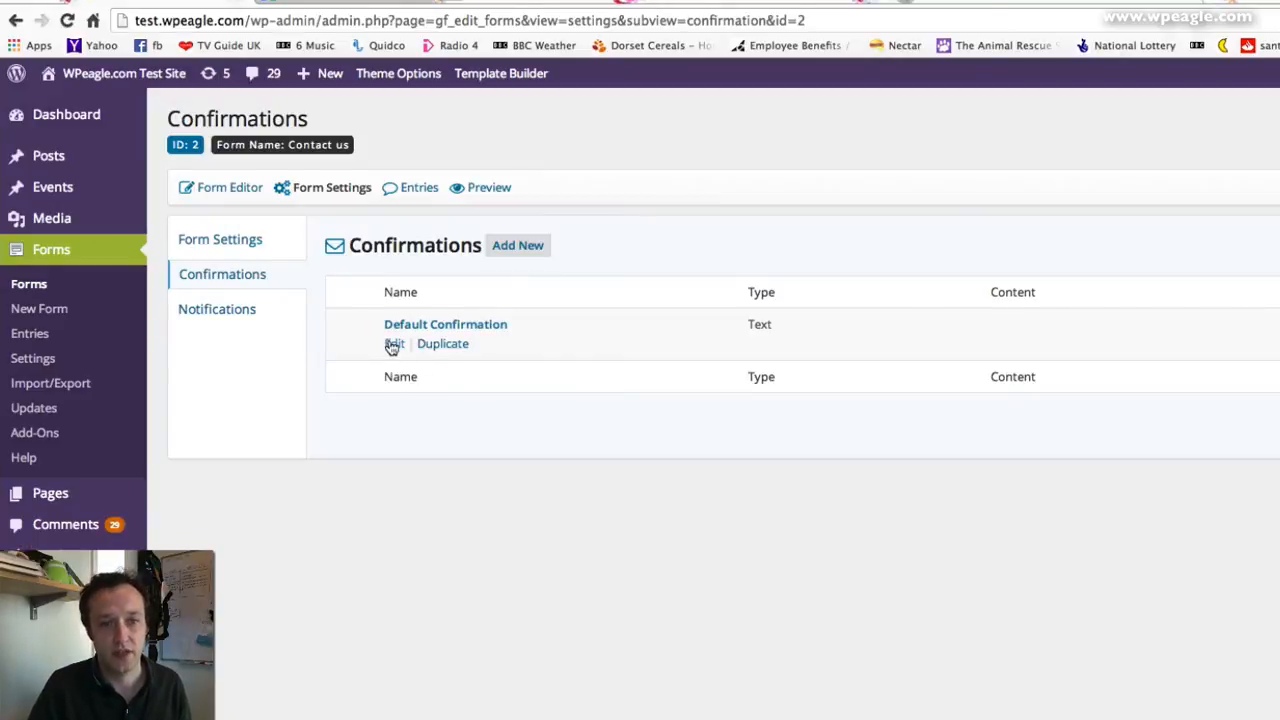
{"action": "left_click", "coordinate": [392, 344]}
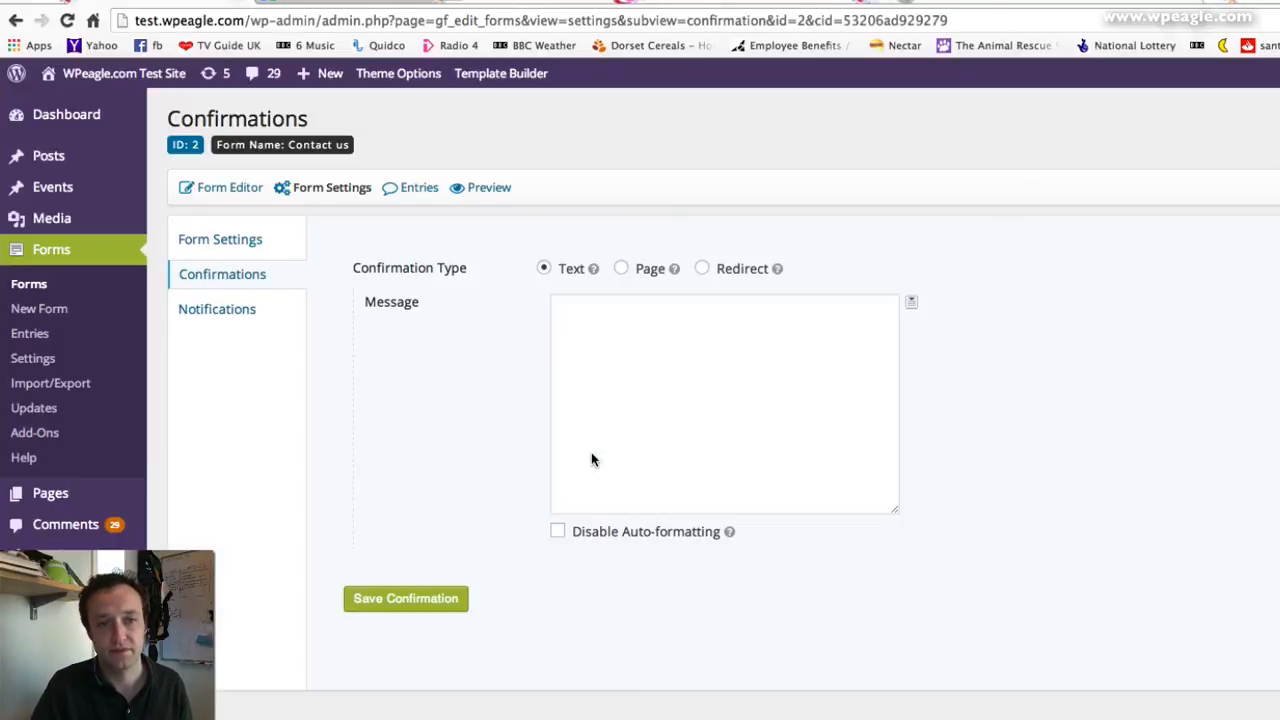
Redirect the confirmation to the "We'll be in touch soon" page and save it
{"action": "left_click", "coordinate": [620, 268]}
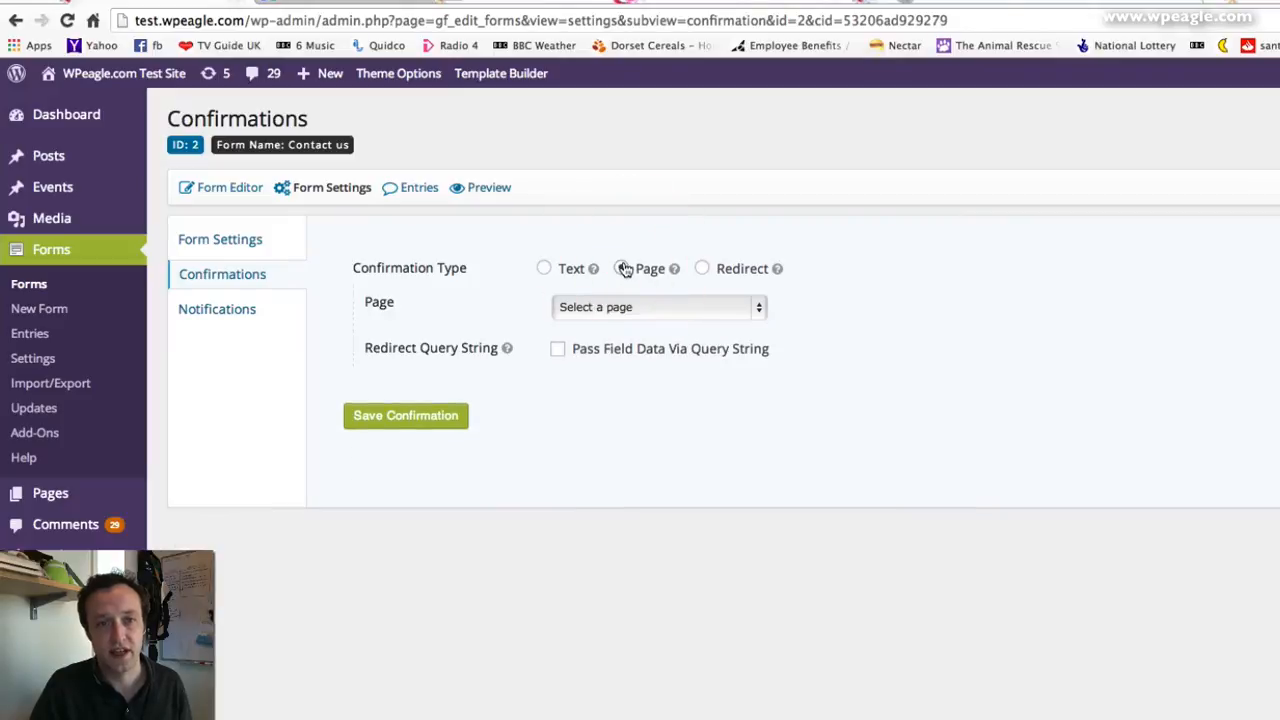
{"action": "left_click", "coordinate": [544, 268]}
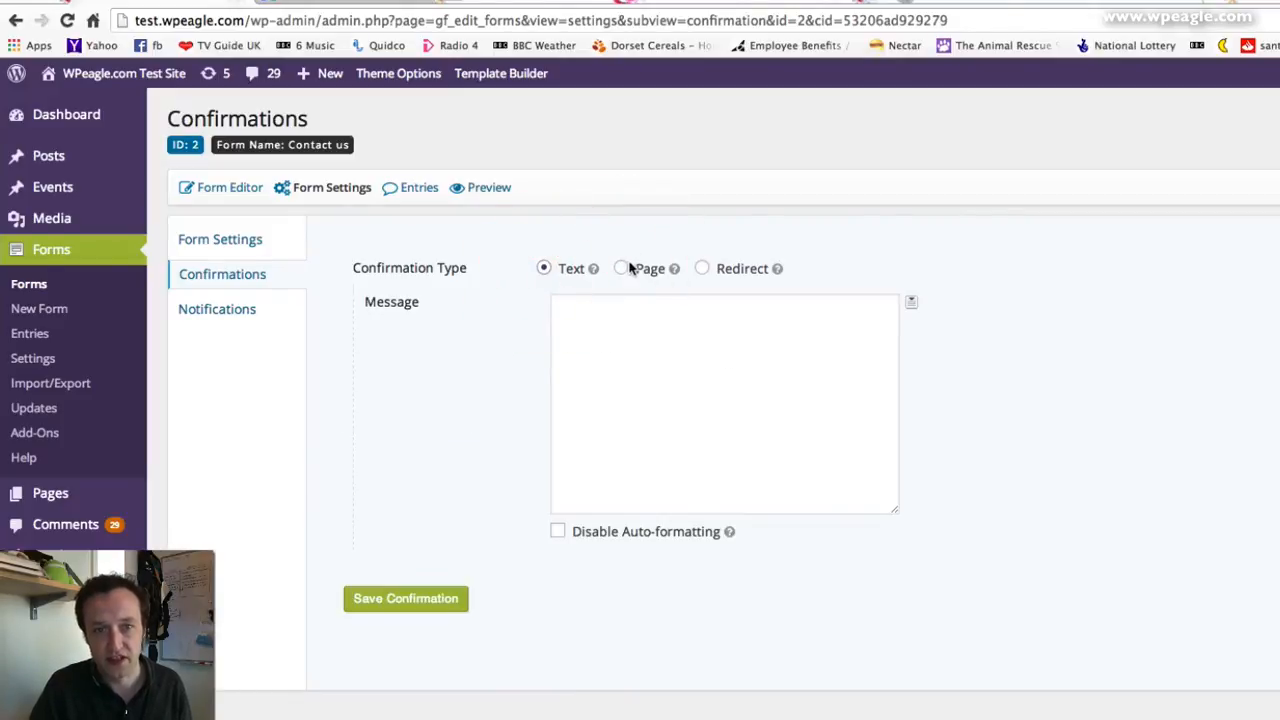
{"action": "left_click", "coordinate": [620, 268]}
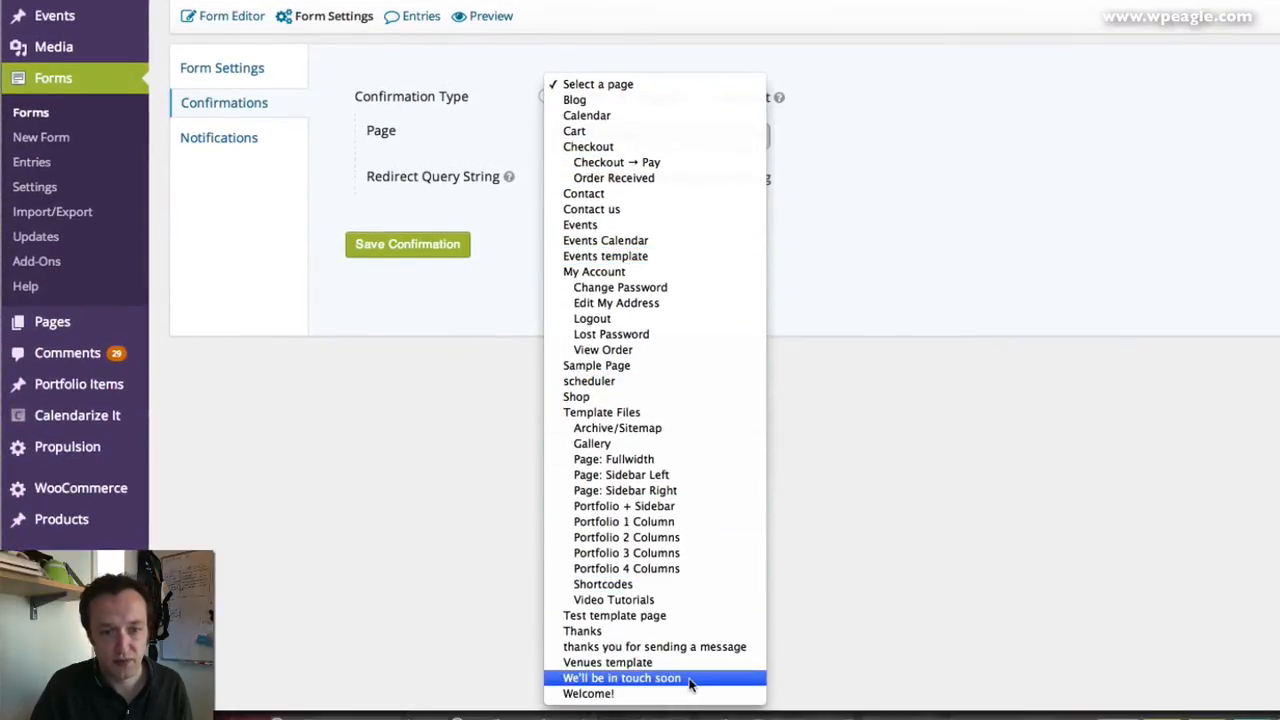
{"action": "left_click", "coordinate": [620, 678]}
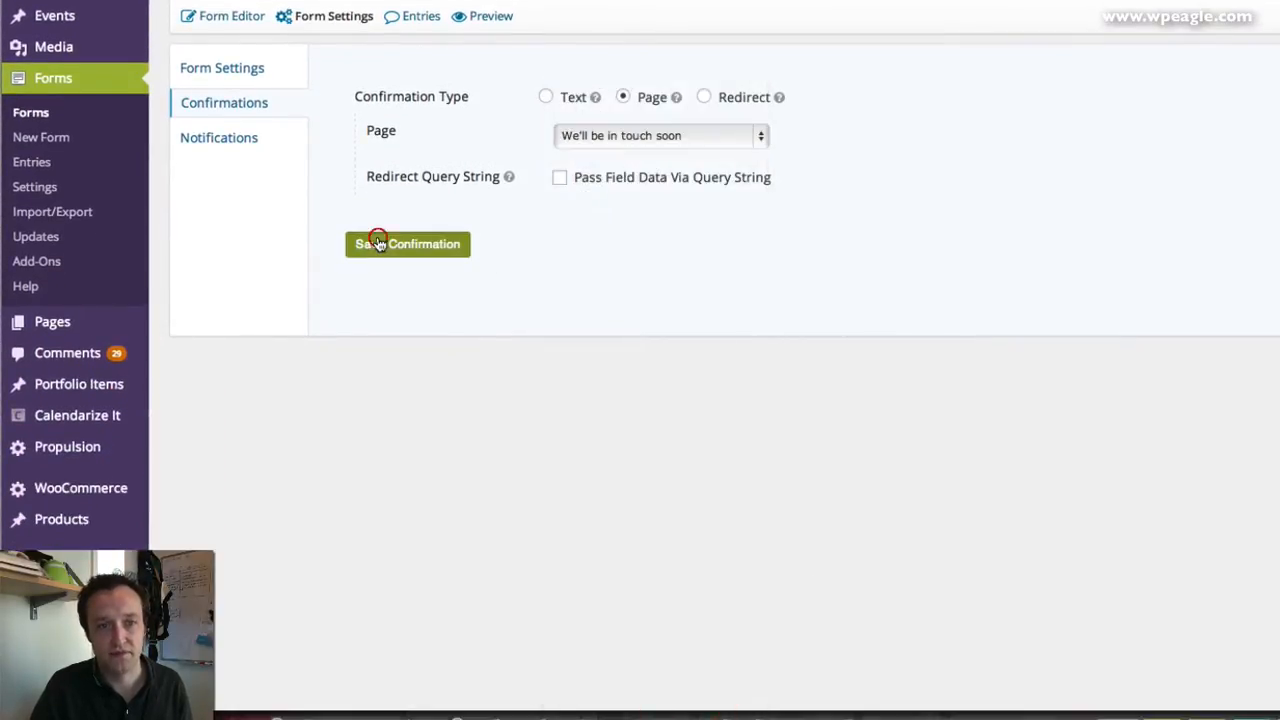
{"action": "left_click", "coordinate": [408, 244]}
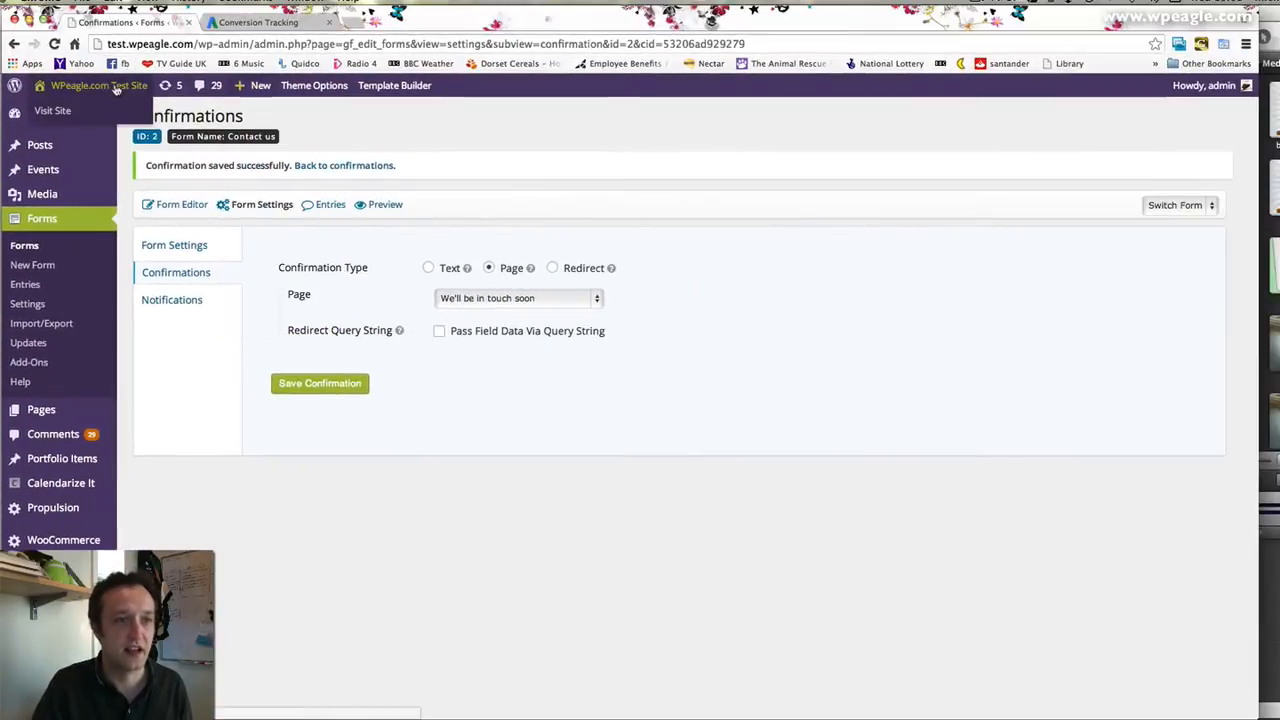
Visit the live Contact us page and fill in a test name, phone, email and message
{"action": "left_click", "coordinate": [100, 84]}
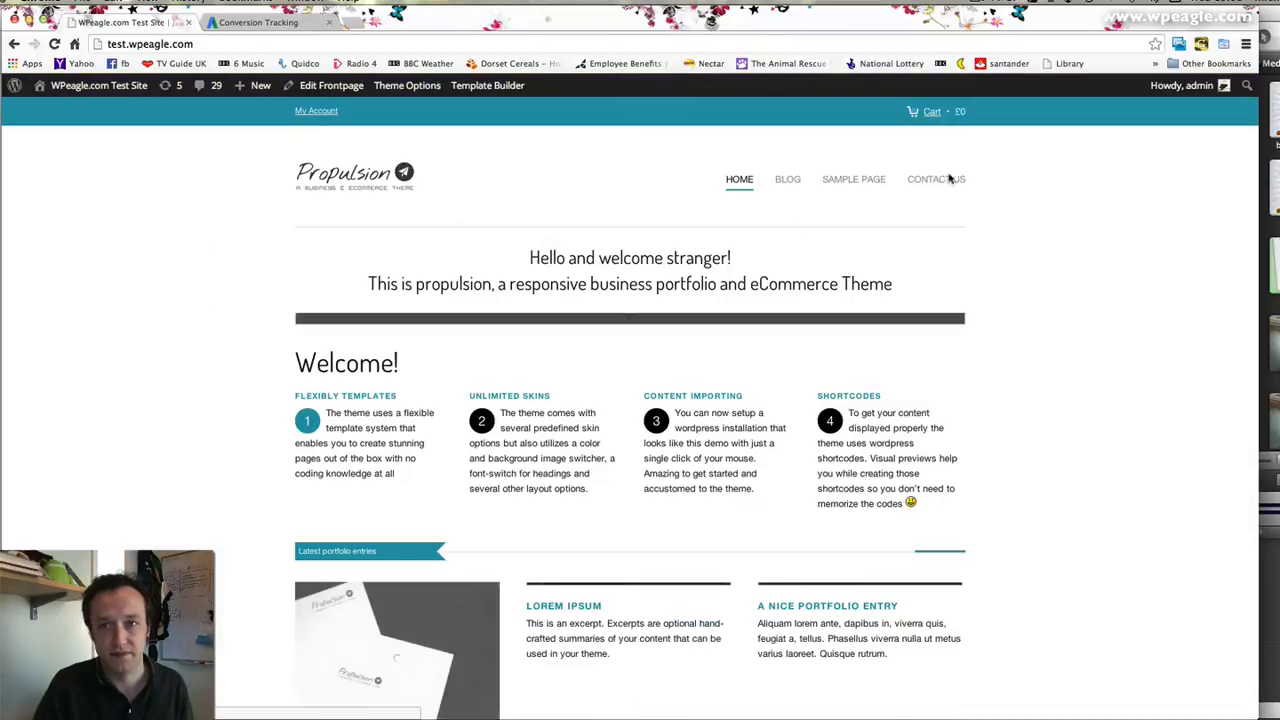
{"action": "left_click", "coordinate": [936, 180]}
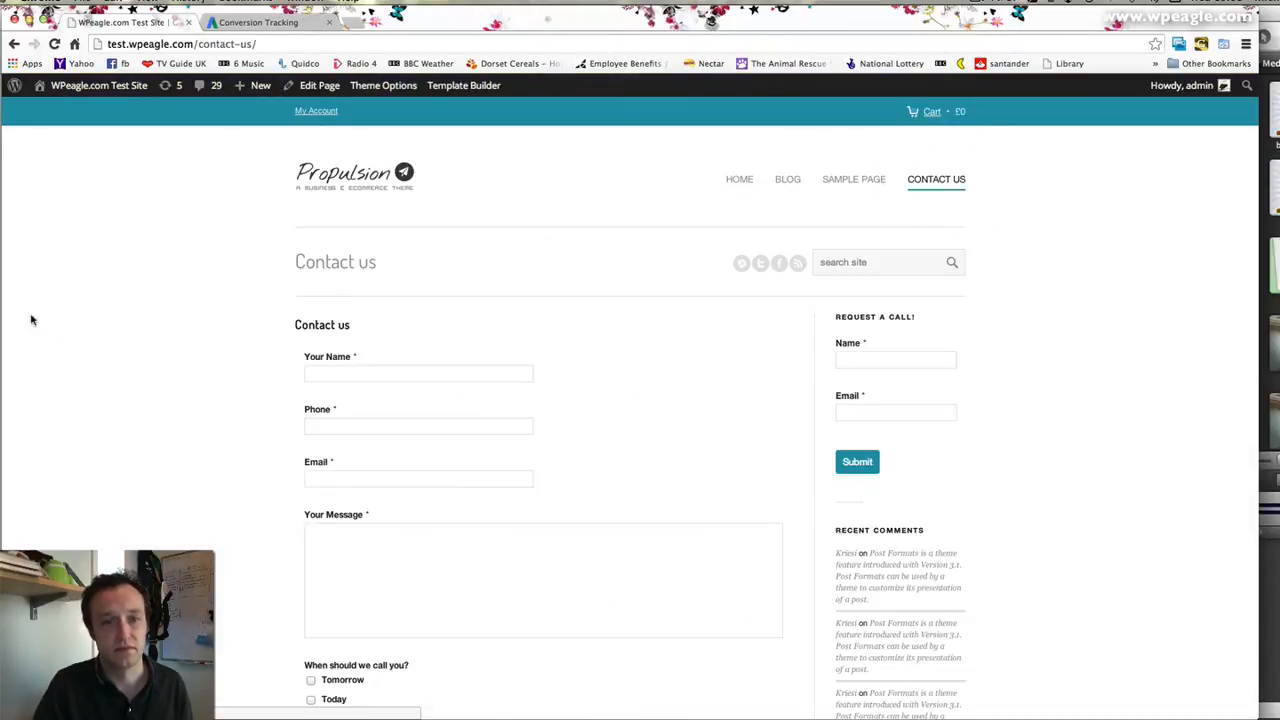
{"action": "type", "text": "Alex"}
{"action": "type", "text": "Hello this a test message"}
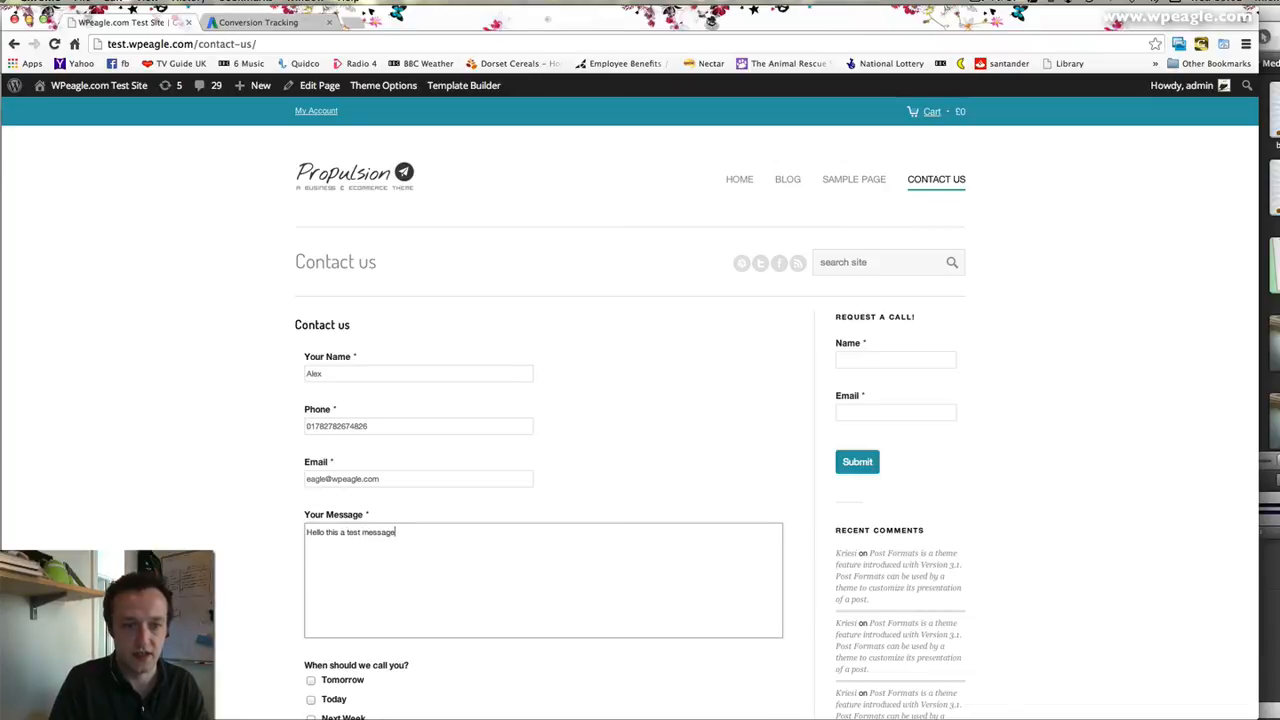
{"action": "scroll", "scroll_direction": "down", "scroll_amount": 3}
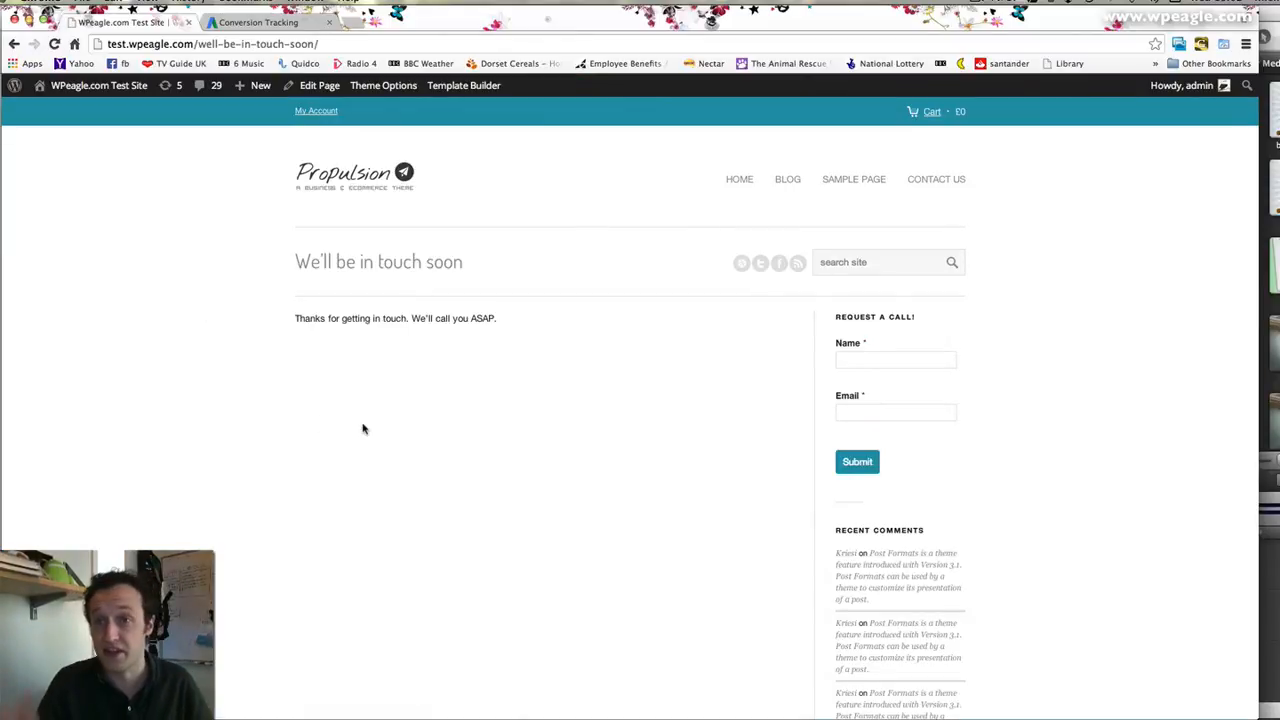
{"action": "mouse_move", "coordinate": [312, 448]}
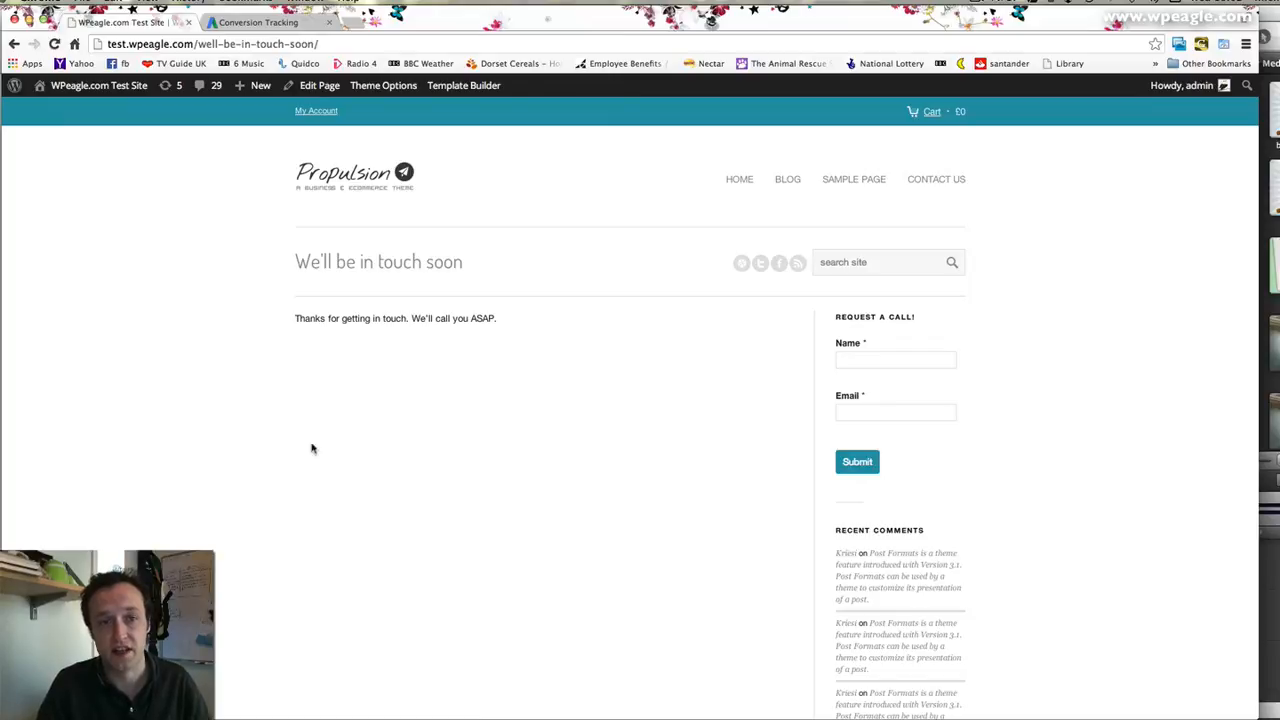
{"action": "mouse_move", "coordinate": [418, 352]}
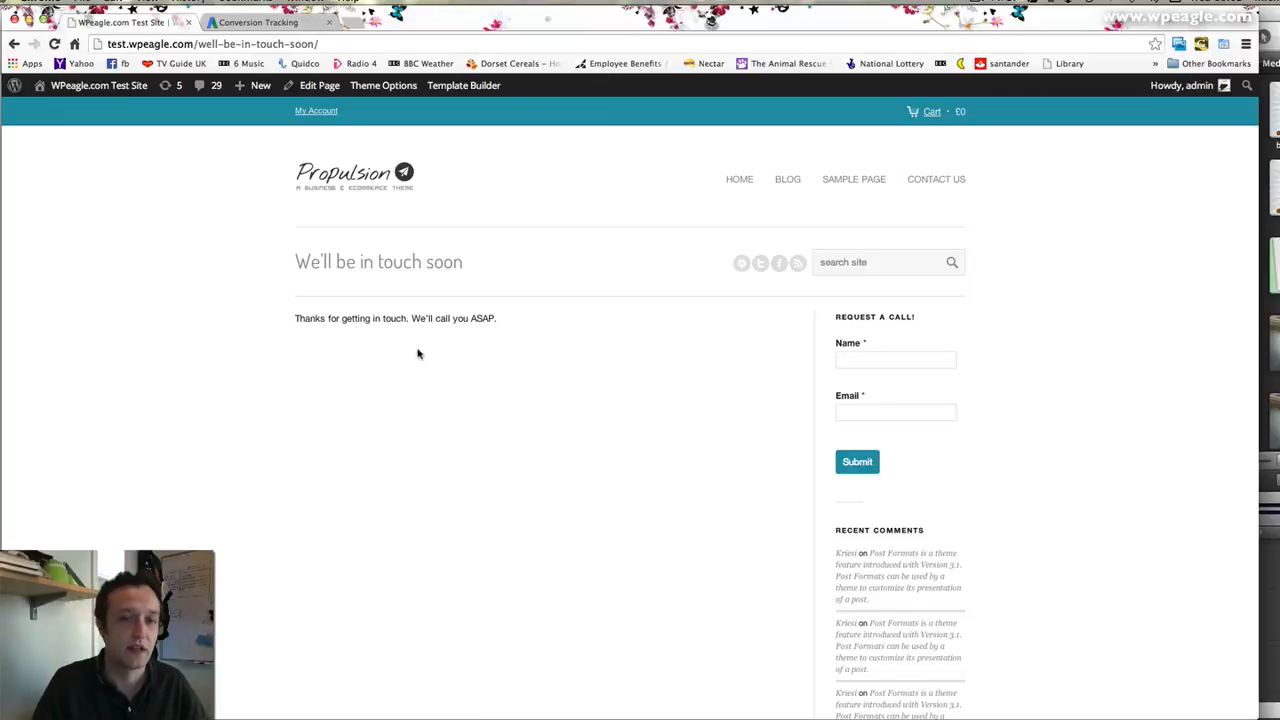
{"action": "mouse_move", "coordinate": [428, 348]}
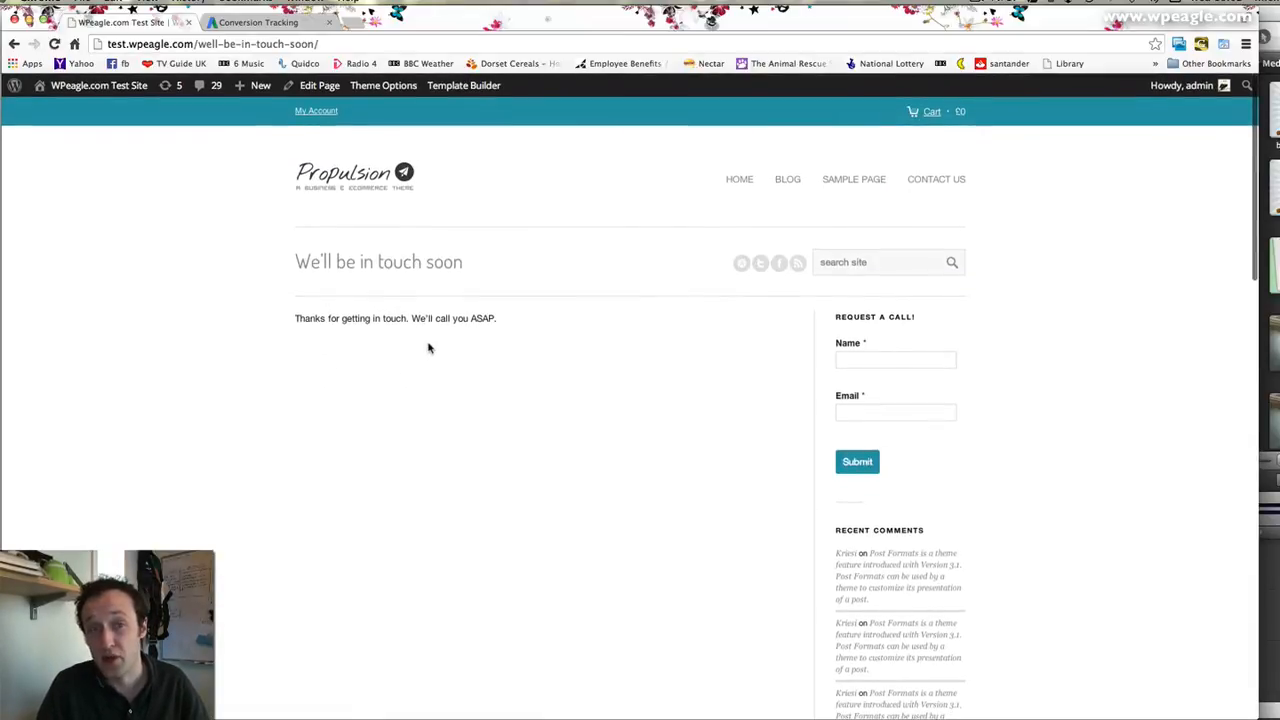
{"action": "mouse_move", "coordinate": [370, 444]}
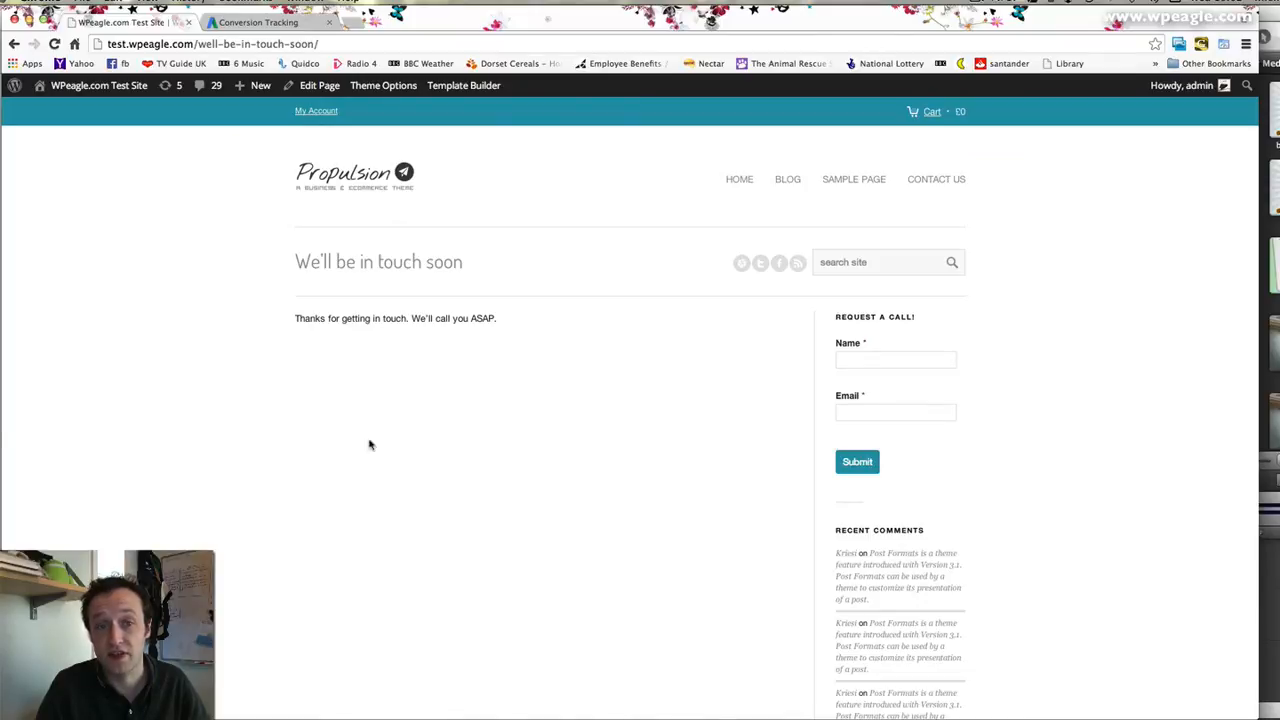
Bring up the browser's page options on the 'We'll be in touch soon' thank-you page
{"action": "right_click", "coordinate": [370, 444]}
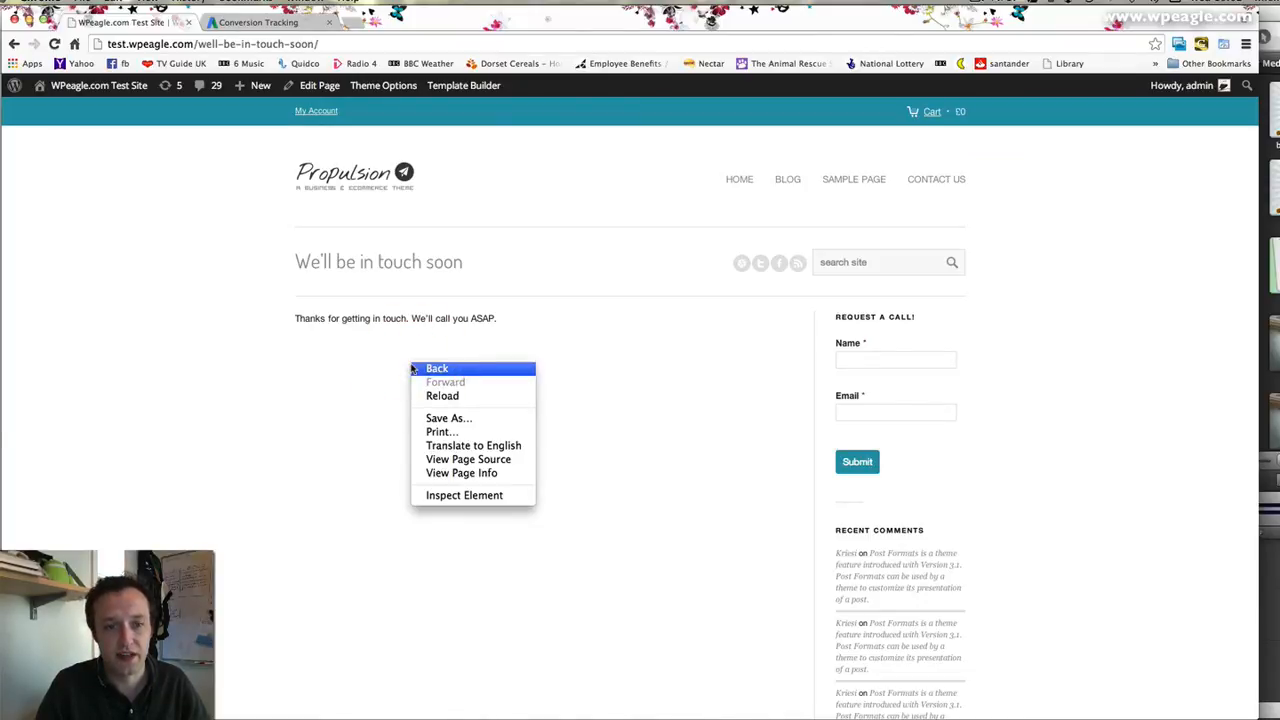
{"action": "mouse_move", "coordinate": [460, 472]}
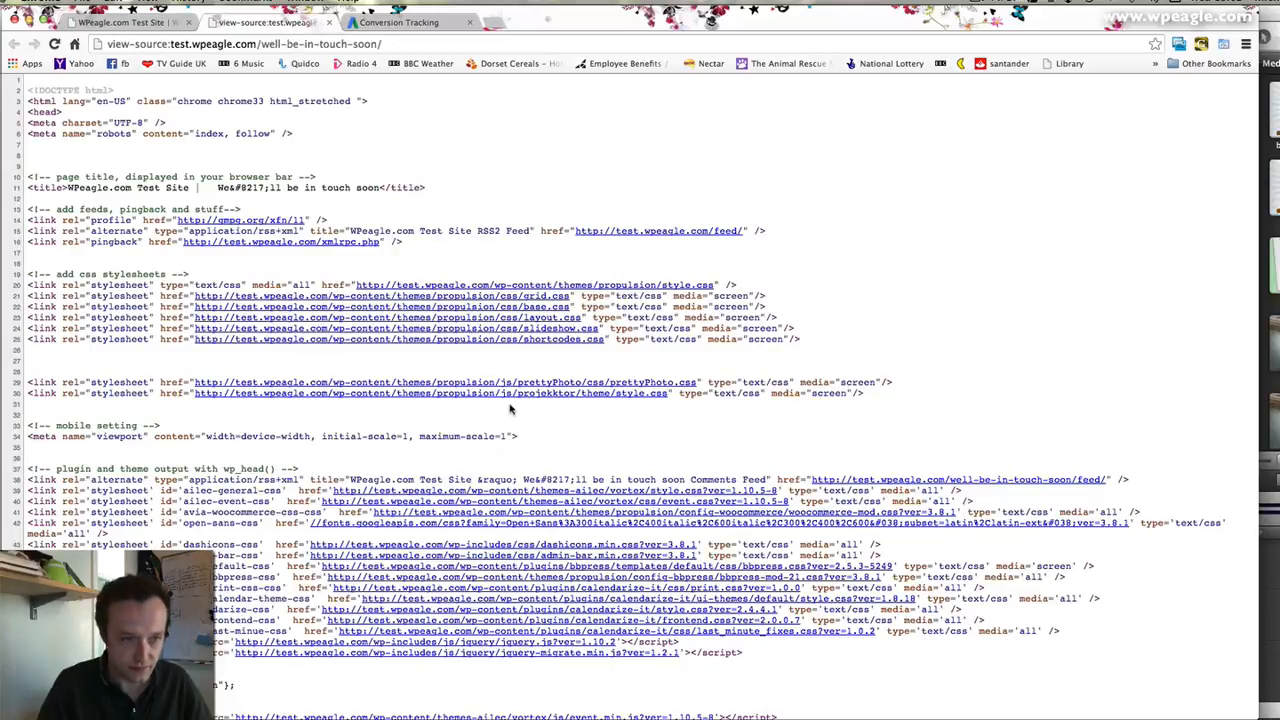
{"action": "mouse_move", "coordinate": [504, 404]}
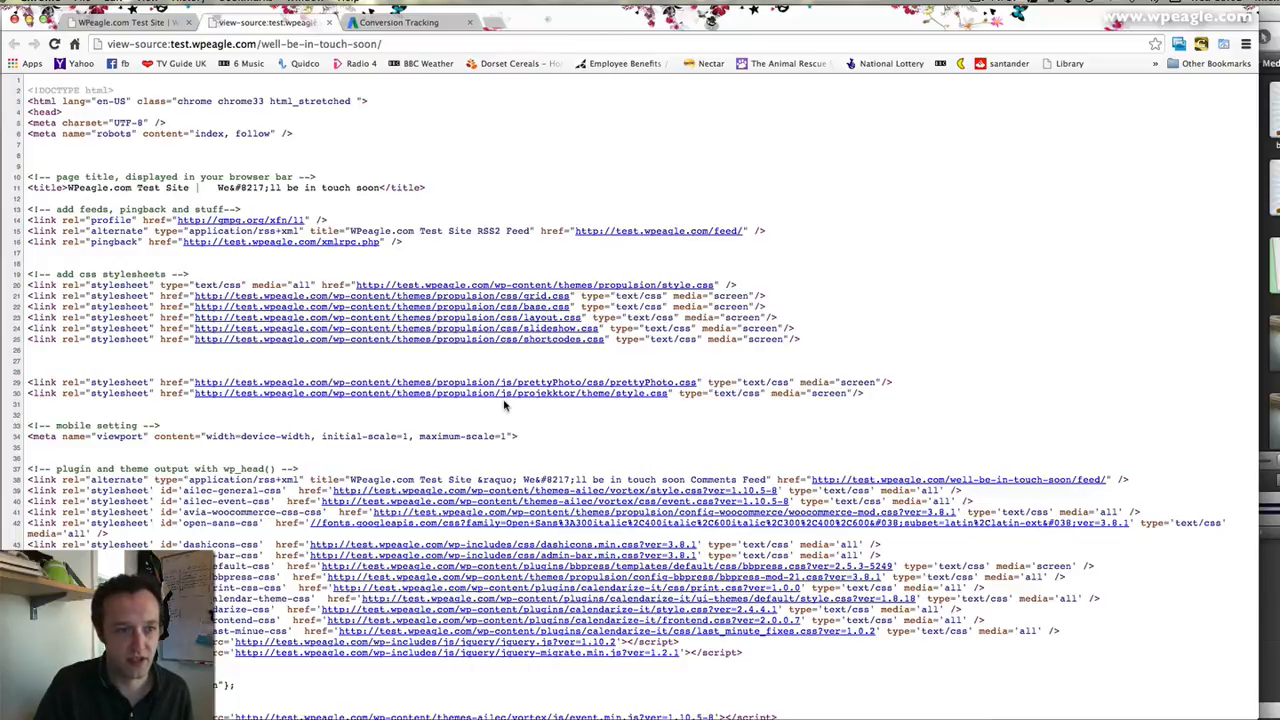
Locate the AdWords conversion script in the thank-you page source, then return to Conversion Tracking
{"action": "scroll", "scroll_direction": "down", "scroll_amount": 3}
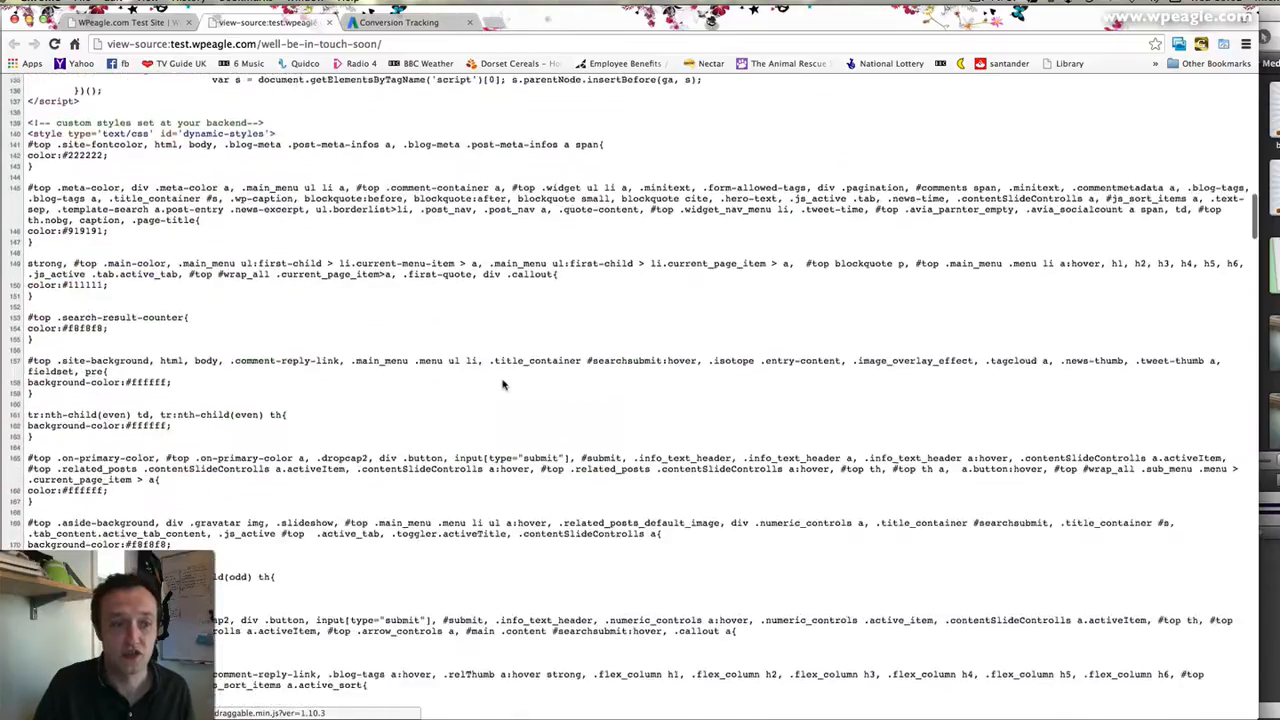
{"action": "scroll", "scroll_direction": "down", "scroll_amount": 3}
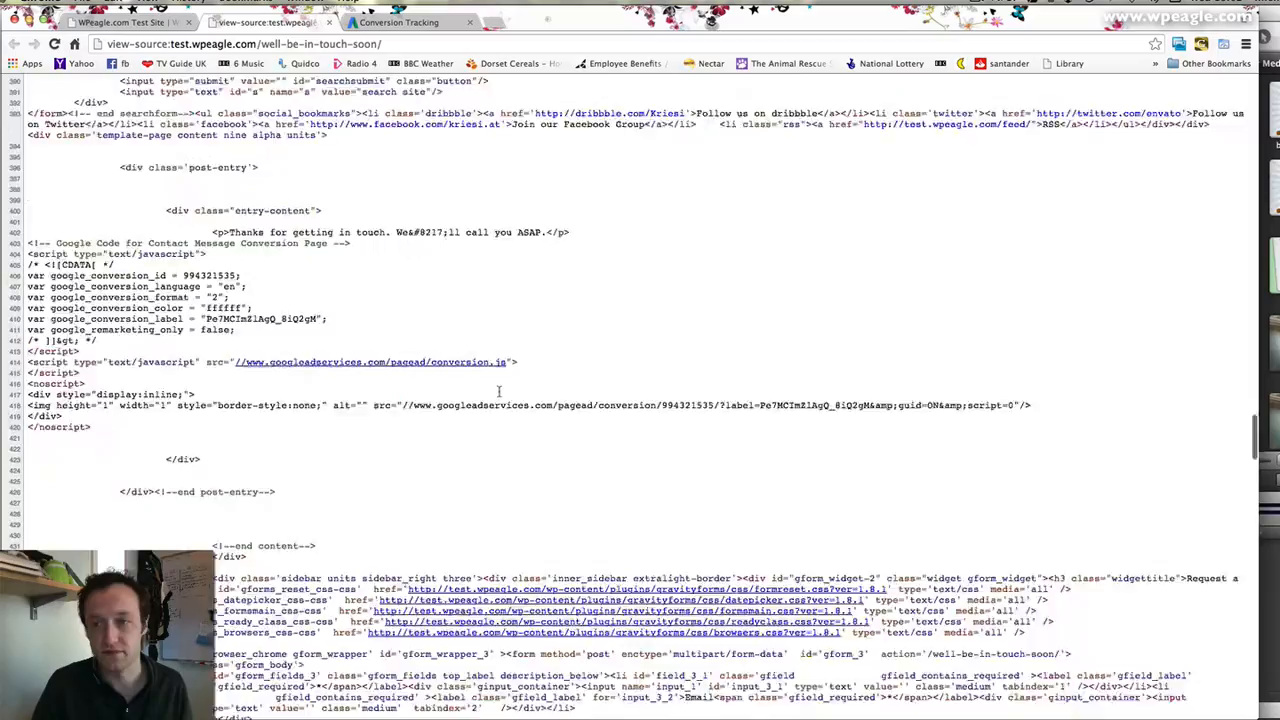
{"action": "scroll", "scroll_direction": "down", "scroll_amount": 3}
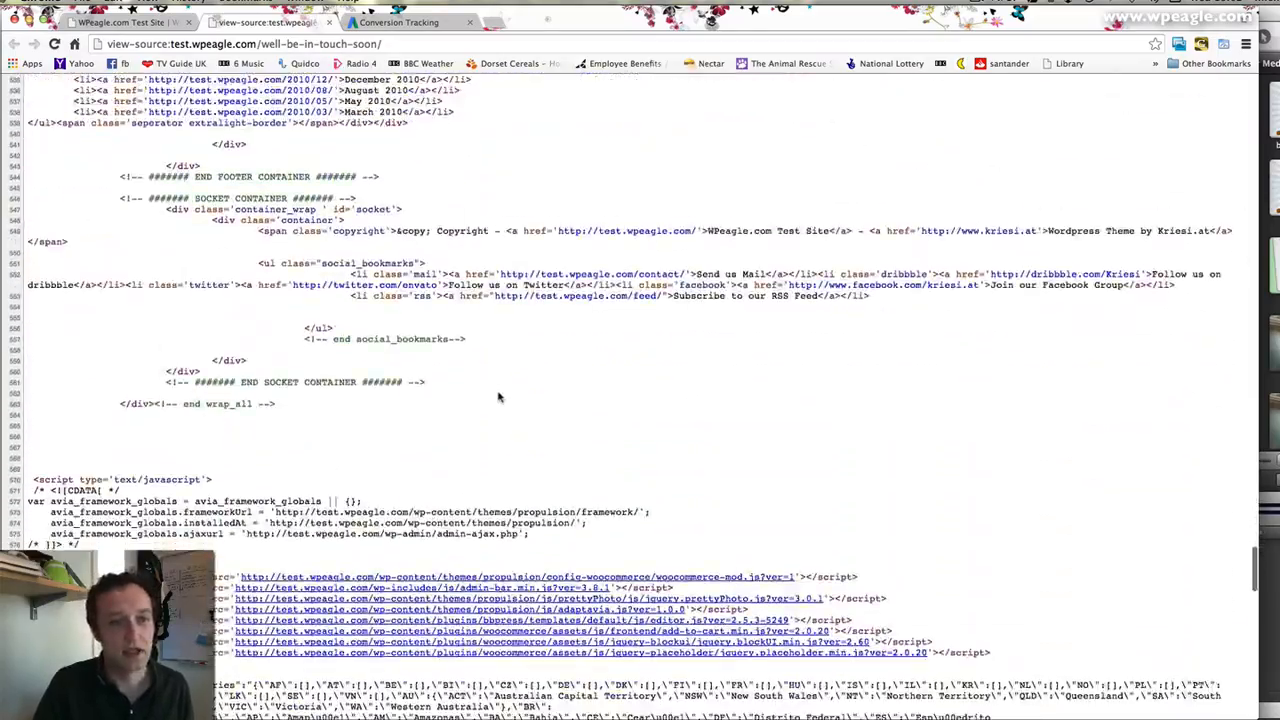
{"action": "scroll", "scroll_direction": "down", "scroll_amount": 3}
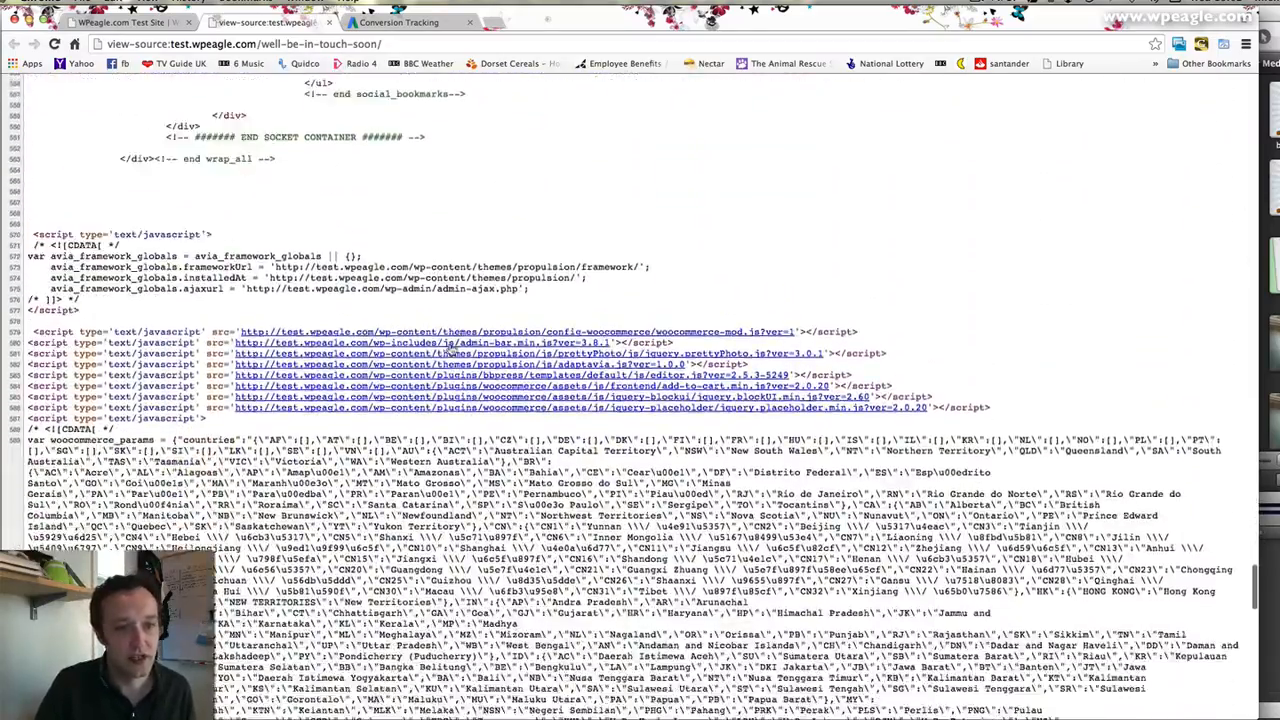
{"action": "scroll", "scroll_direction": "down", "scroll_amount": 3}
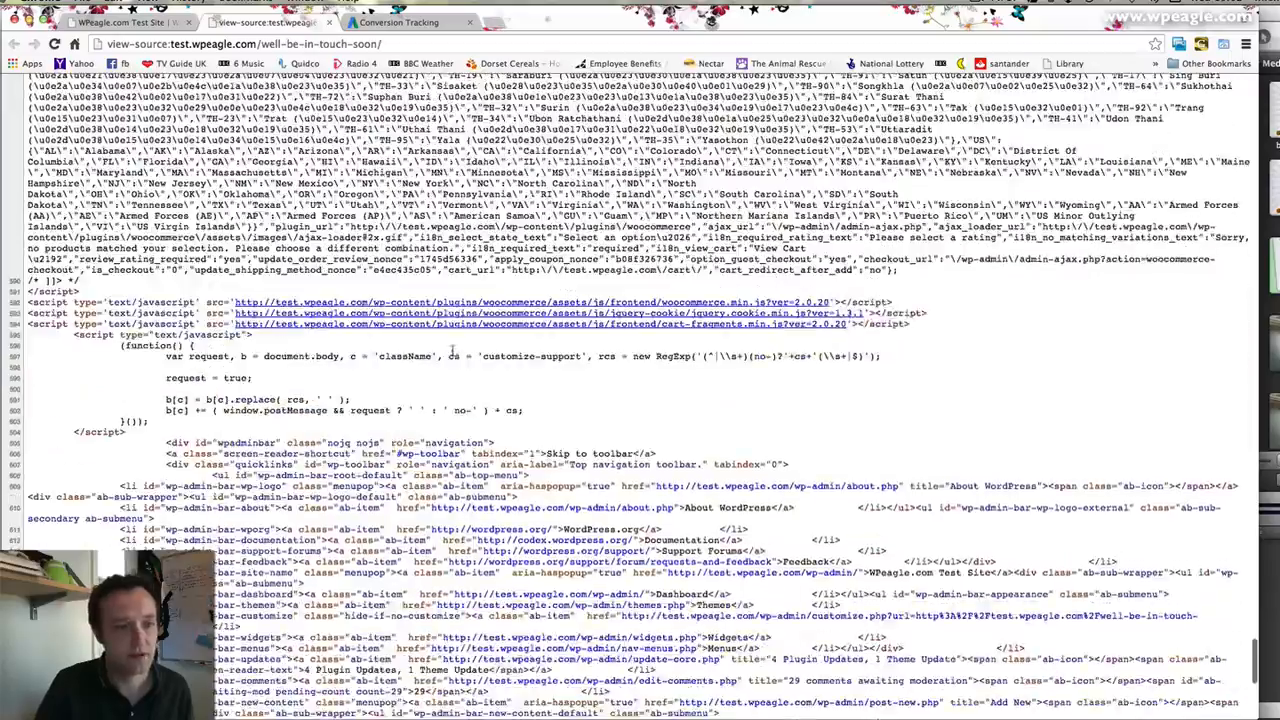
{"action": "scroll", "scroll_direction": "down", "scroll_amount": 3}
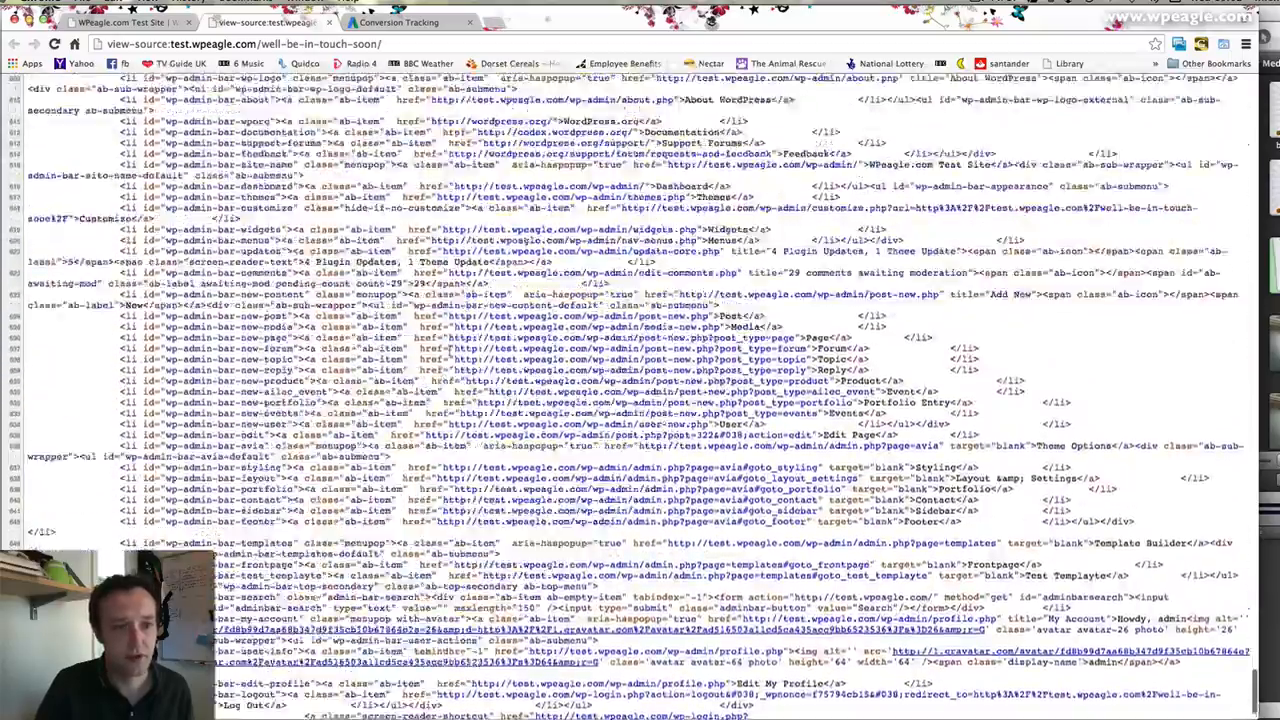
{"action": "scroll", "scroll_direction": "down", "scroll_amount": 3}
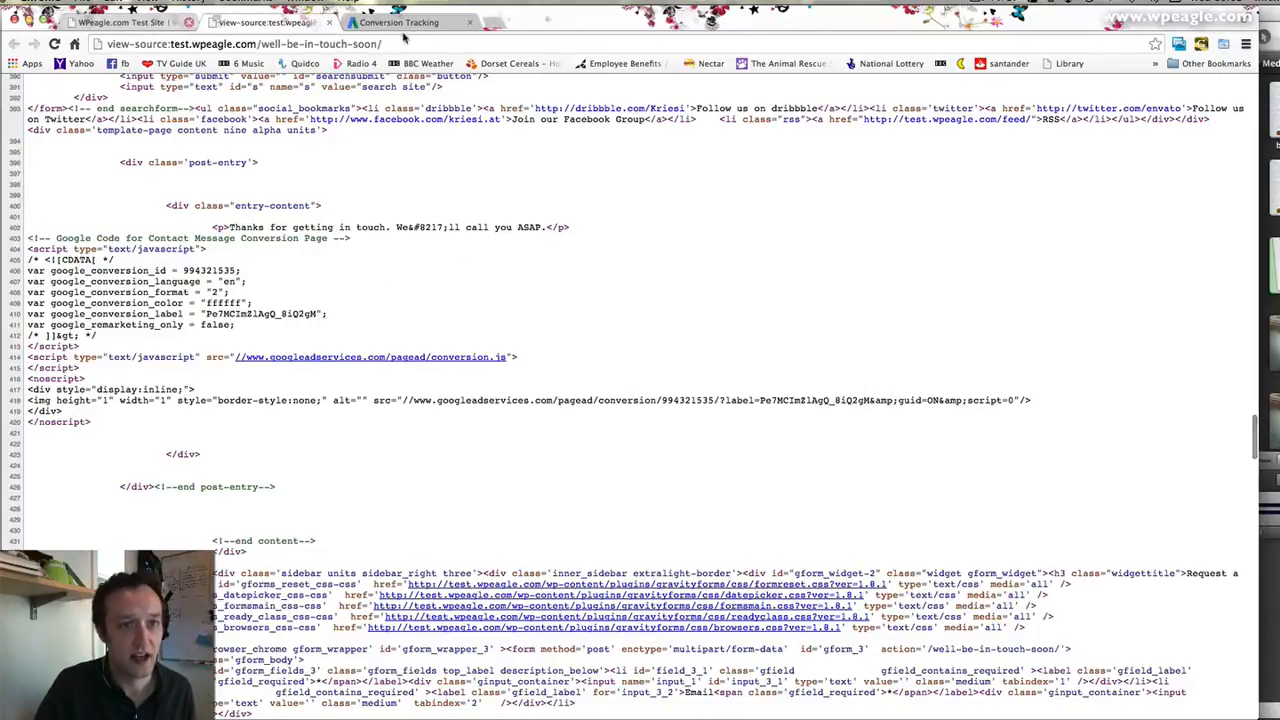
{"action": "left_click", "coordinate": [398, 22]}
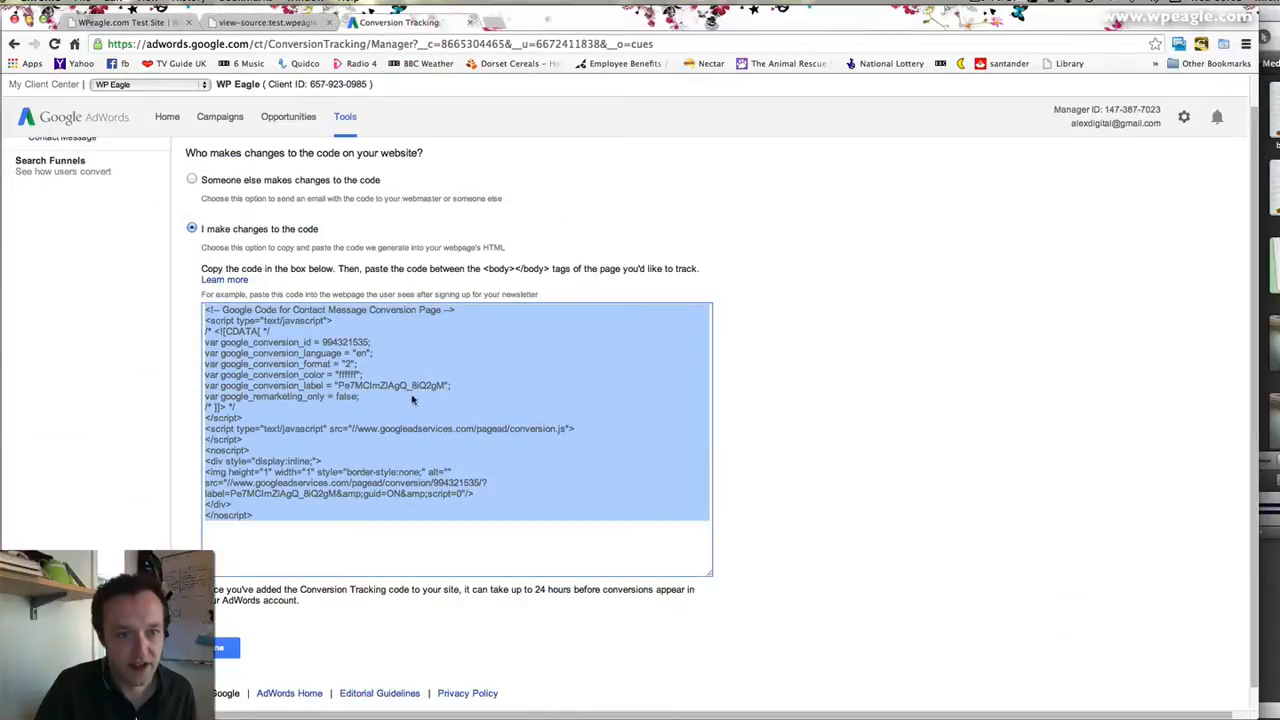